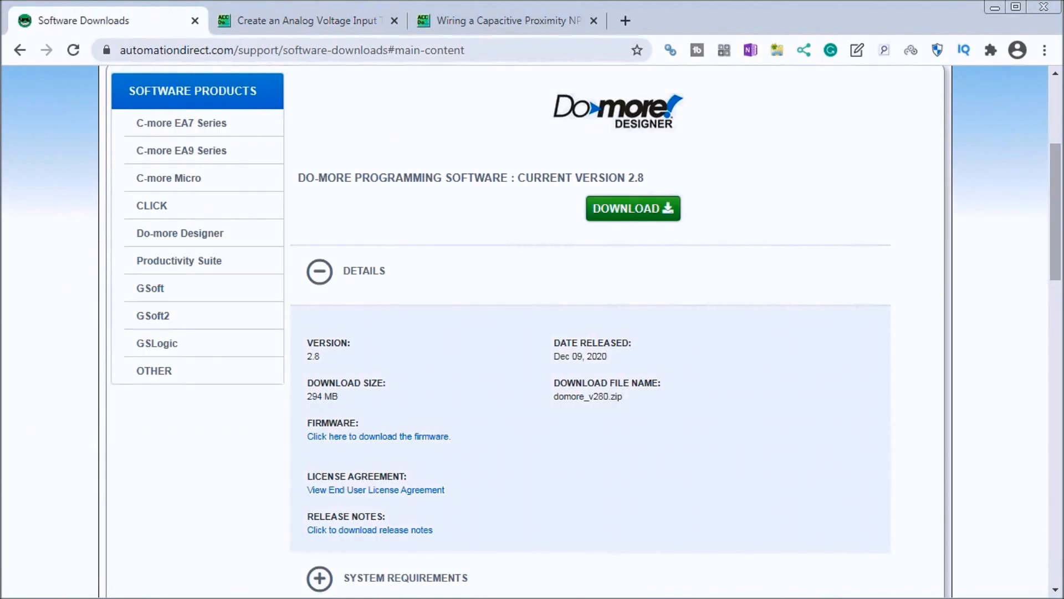
pyautogui.moveTo(283, 356)
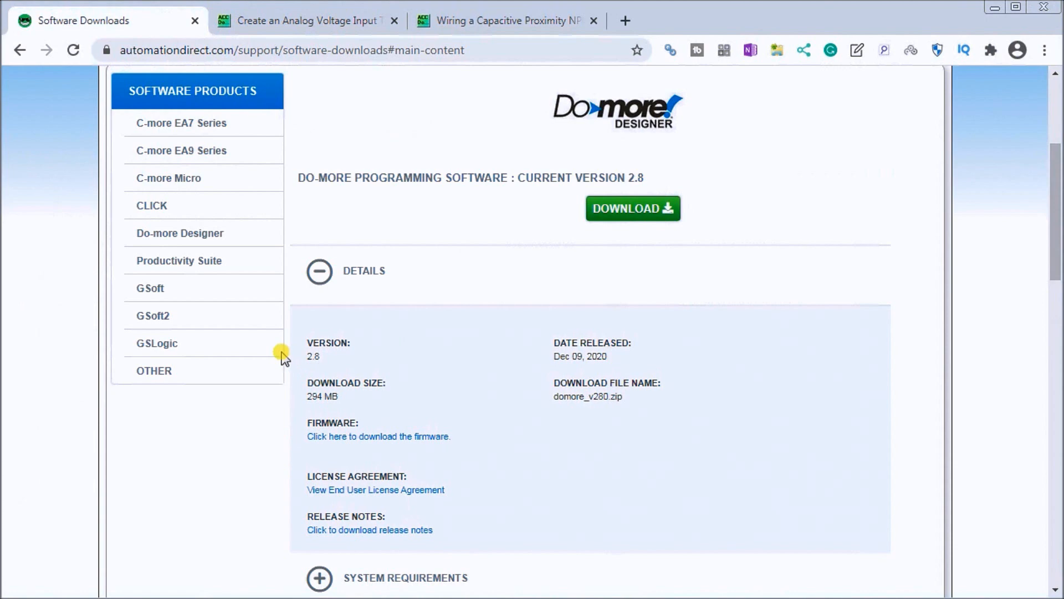
pyautogui.moveTo(396, 290)
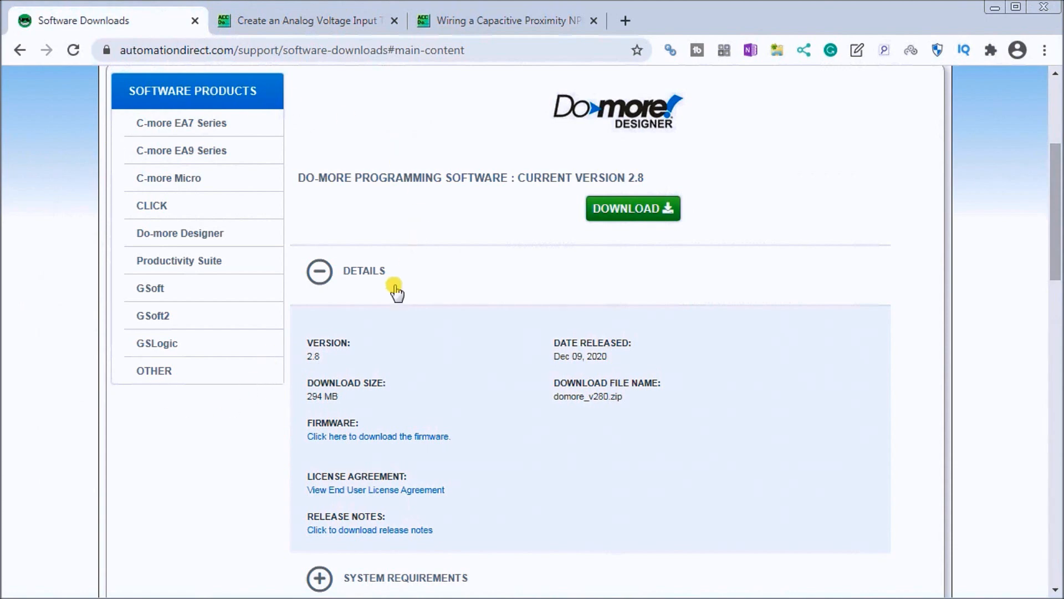
pyautogui.moveTo(297, 331)
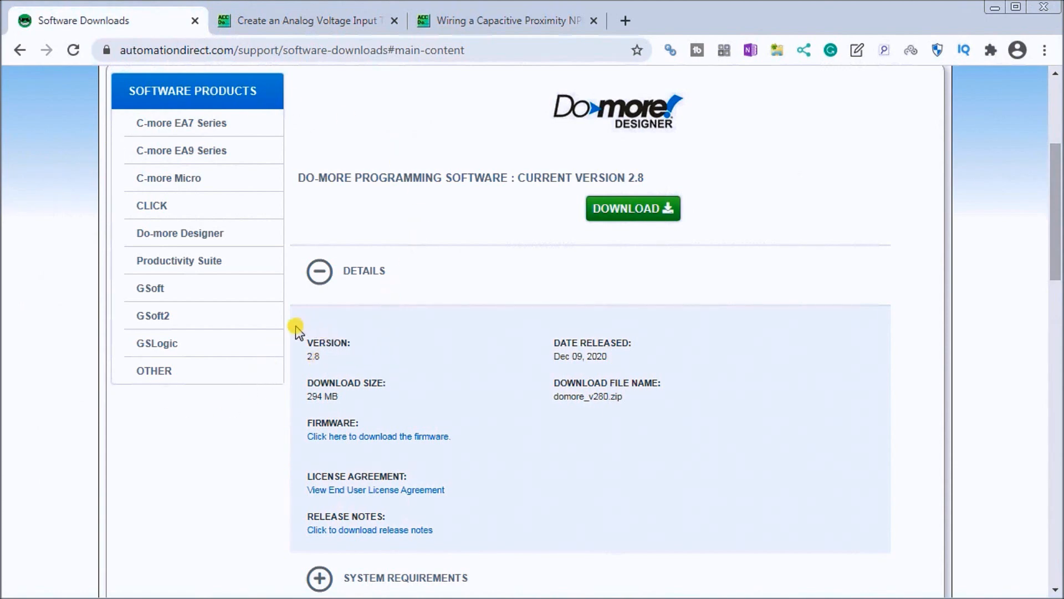
pyautogui.moveTo(442, 364)
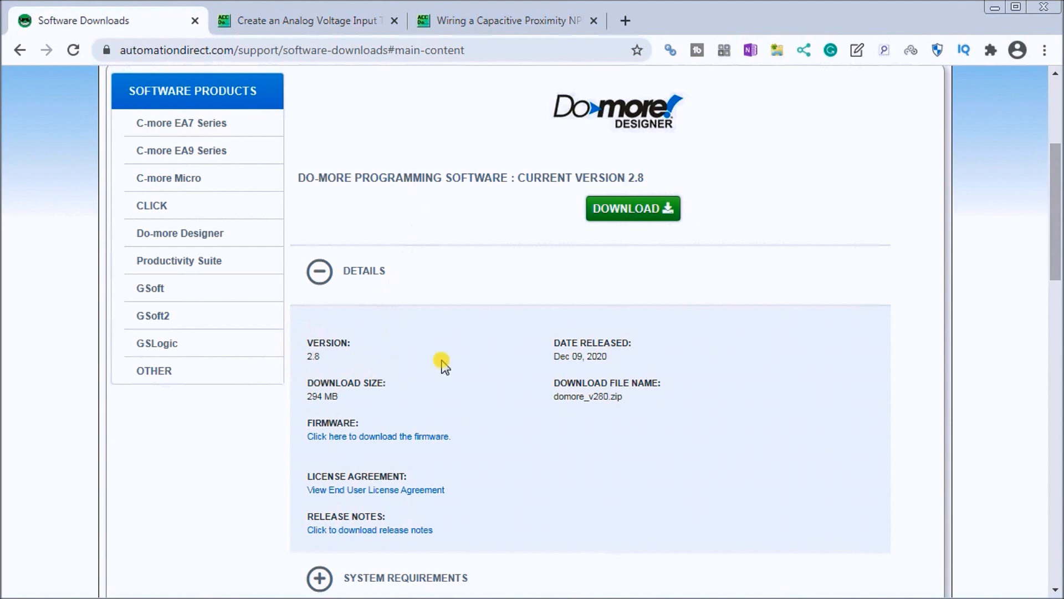
pyautogui.moveTo(549, 227)
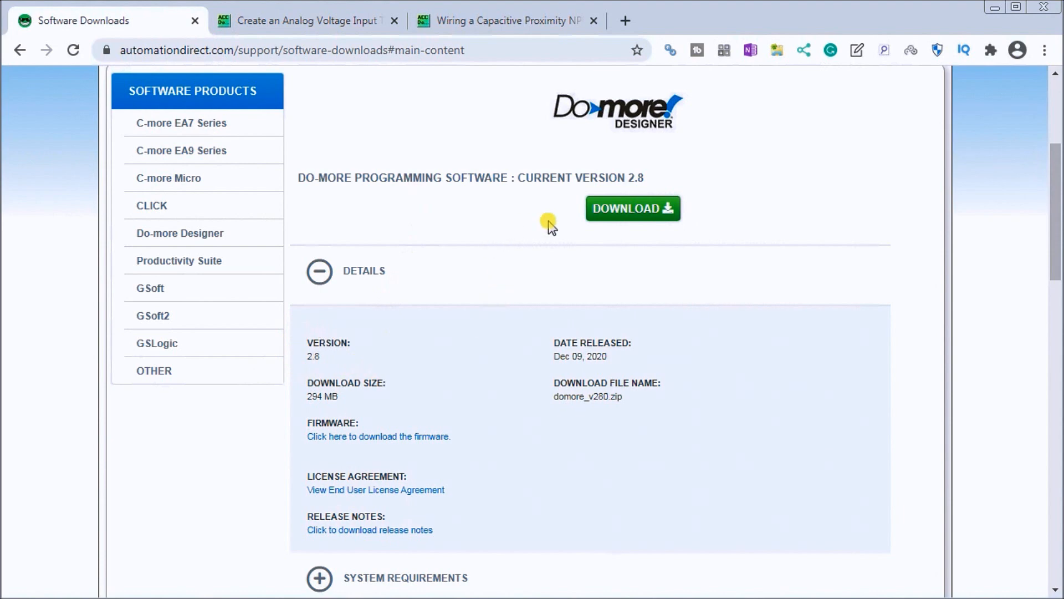
pyautogui.moveTo(545, 231)
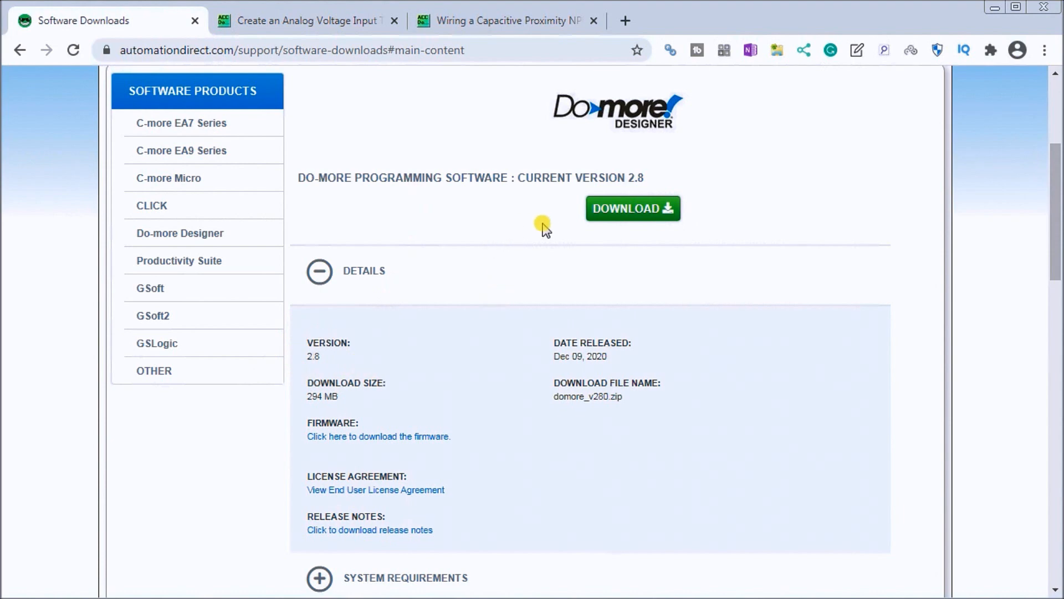
pyautogui.moveTo(371, 106)
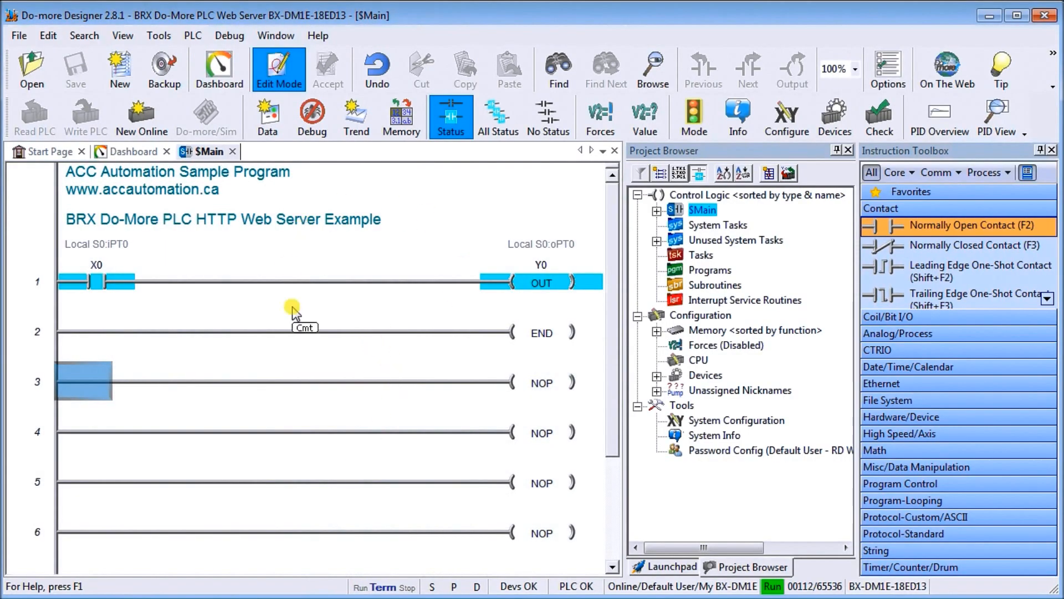
pyautogui.moveTo(310, 318)
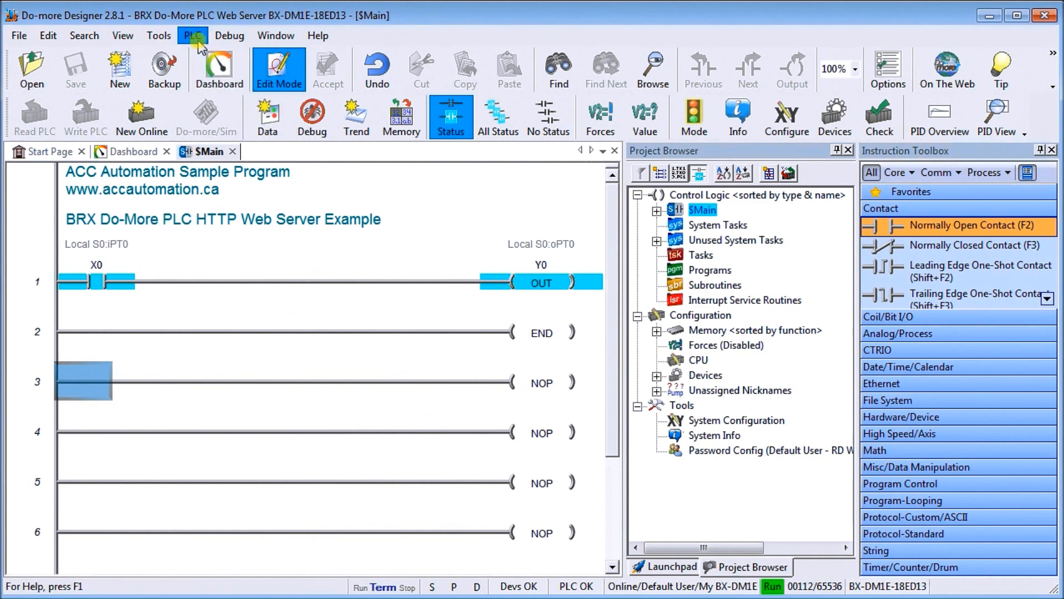
# Run the PLC firmware check, confirming OS 2.8.1 and booter 1.0.8 are current with no new files.
pyautogui.click(193, 35)
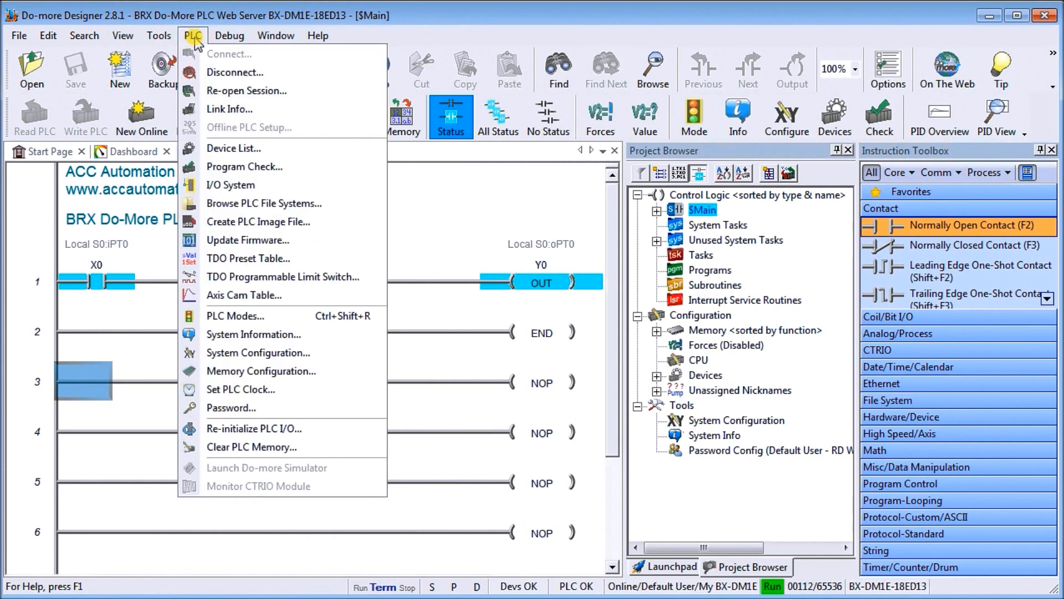
pyautogui.click(247, 240)
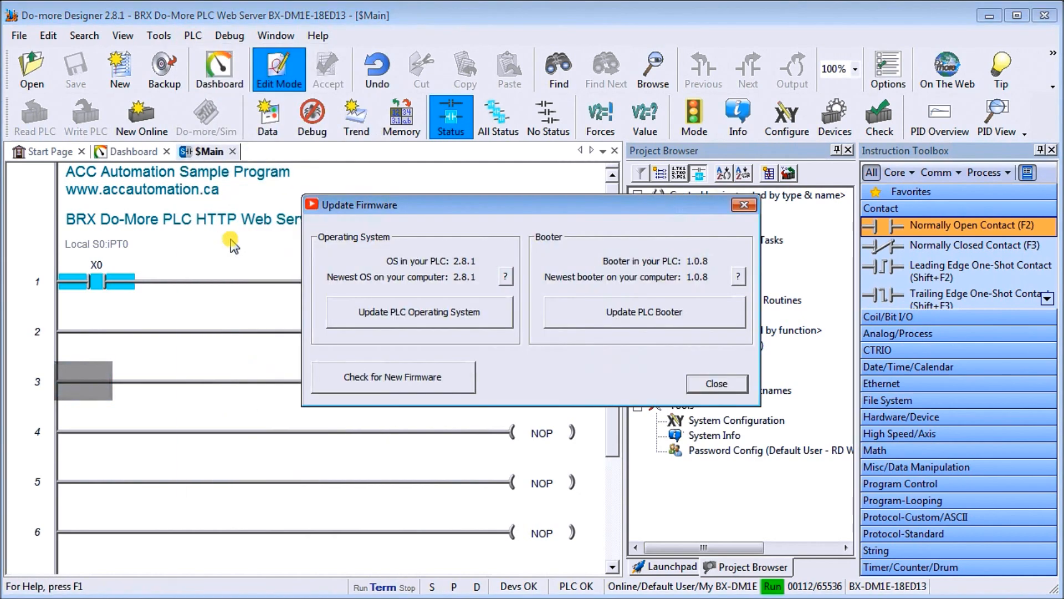
pyautogui.moveTo(371, 243)
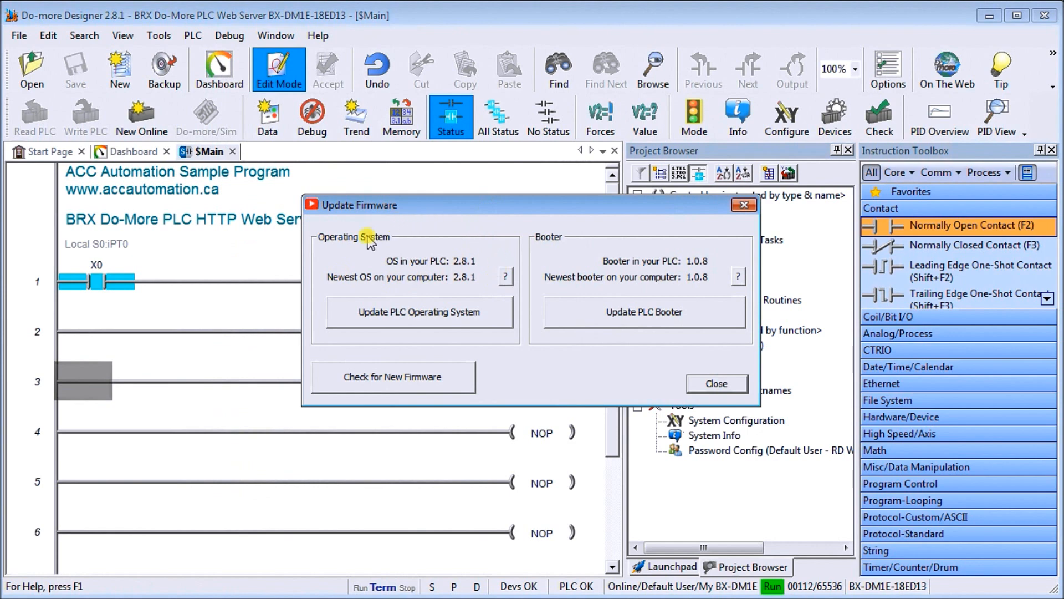
pyautogui.moveTo(472, 302)
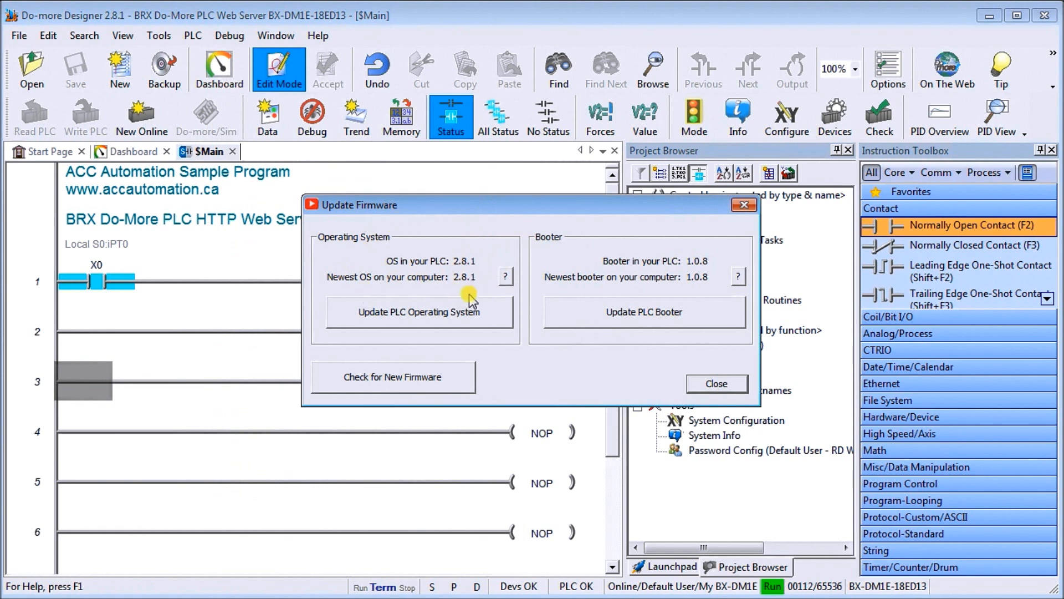
pyautogui.moveTo(682, 282)
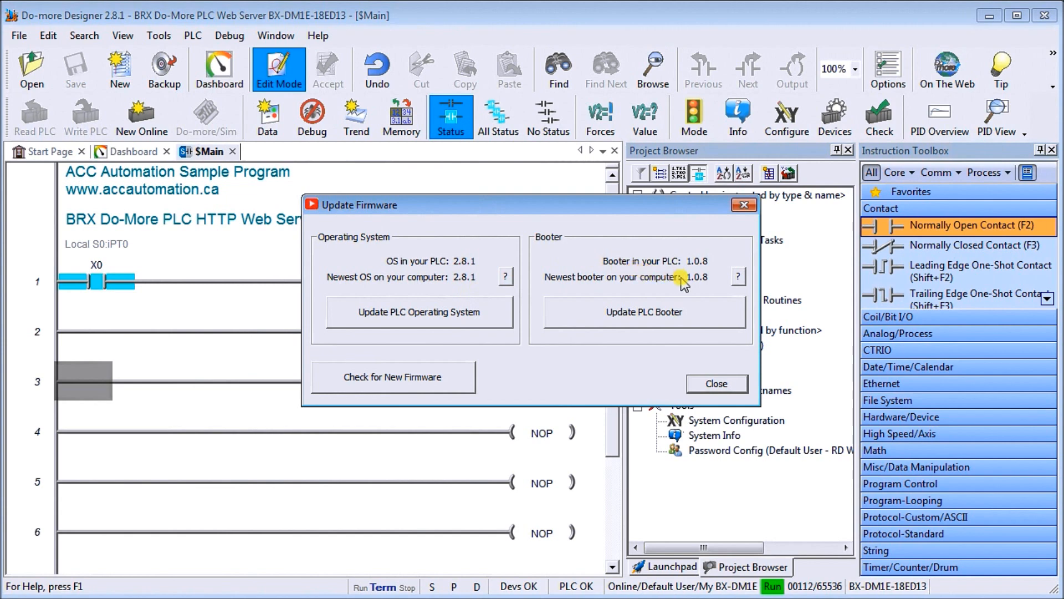
pyautogui.moveTo(679, 285)
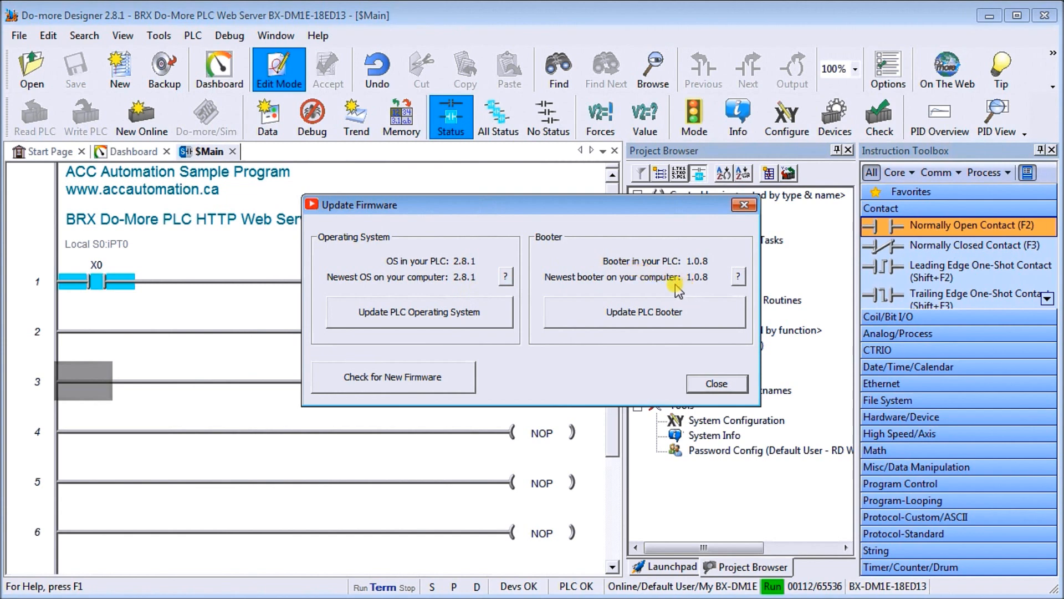
pyautogui.click(393, 377)
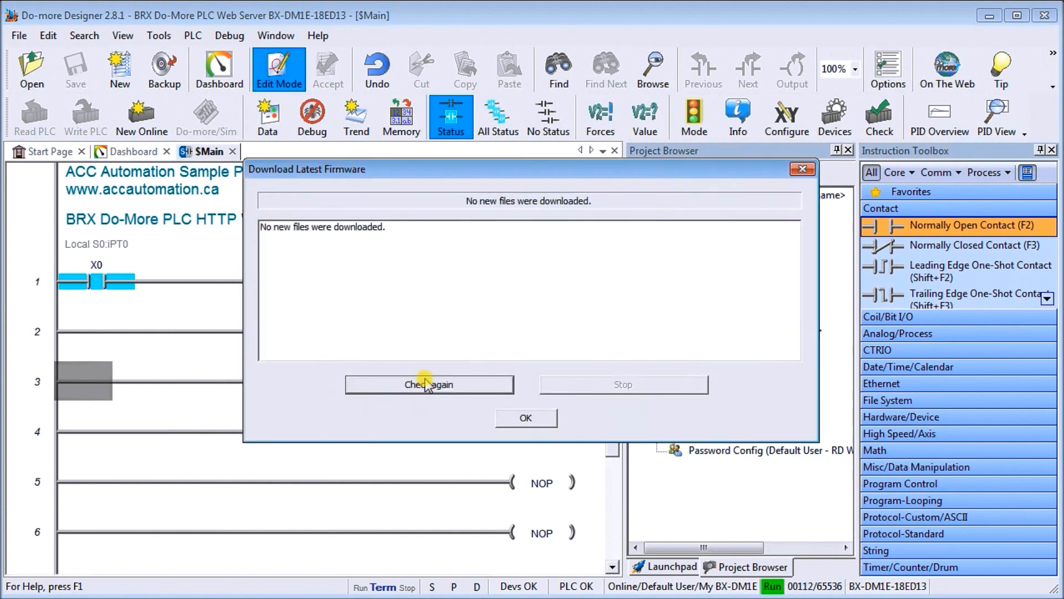
pyautogui.moveTo(525, 418)
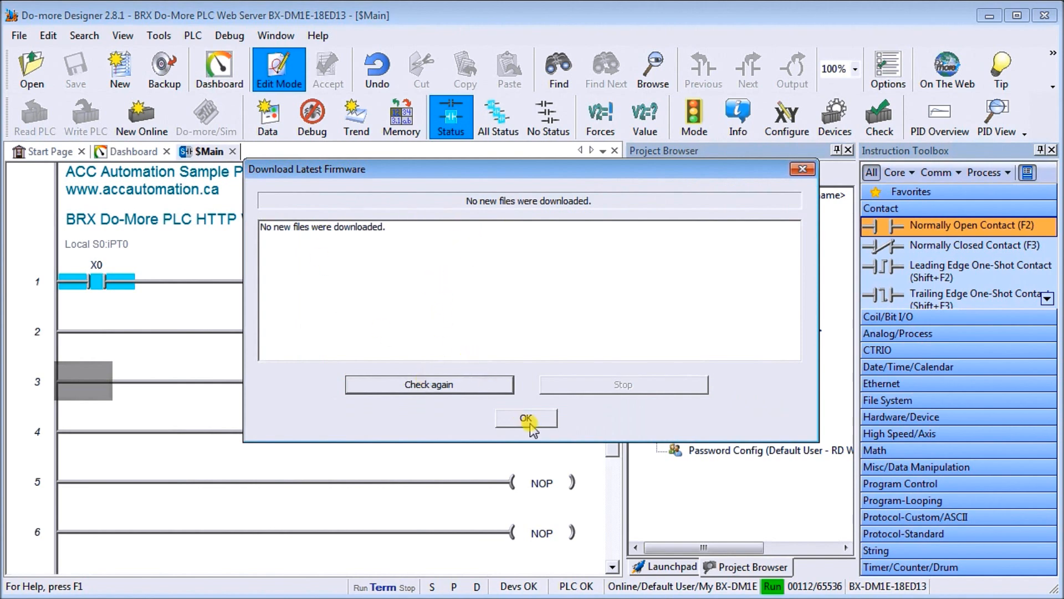
pyautogui.click(525, 418)
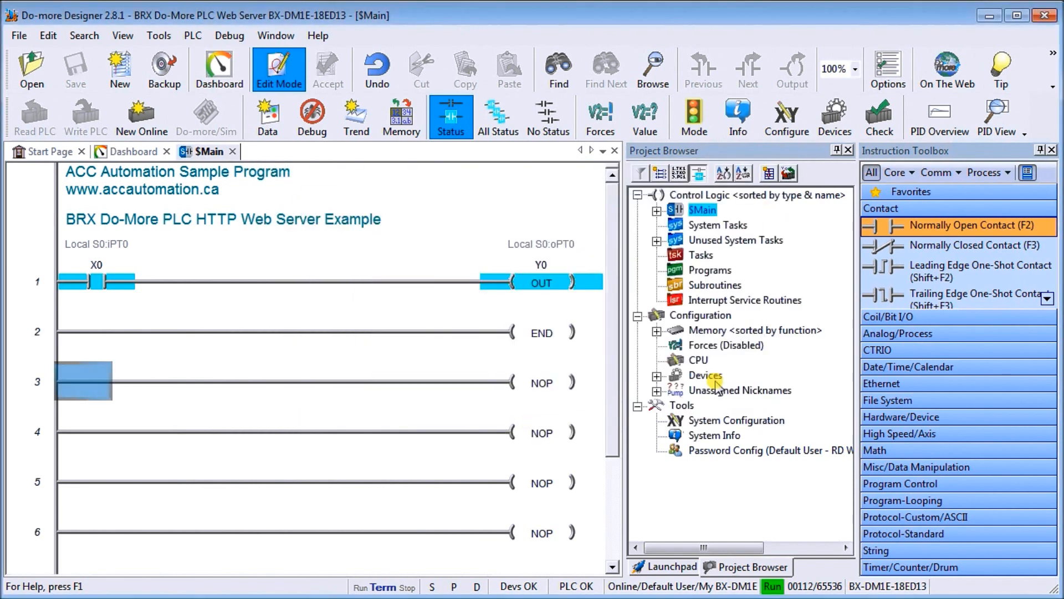
pyautogui.moveTo(387, 223)
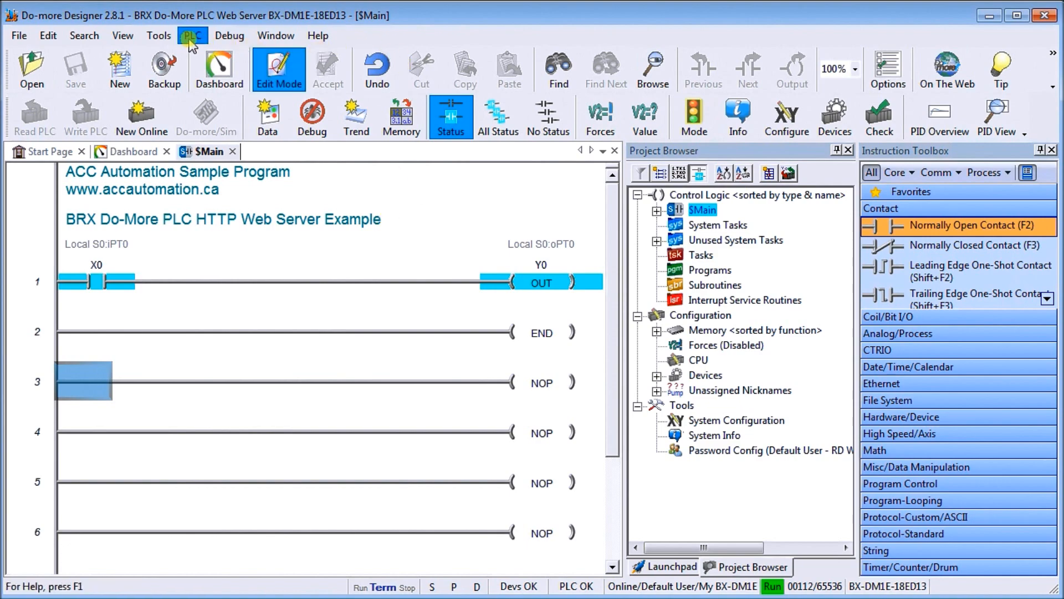
pyautogui.click(192, 35)
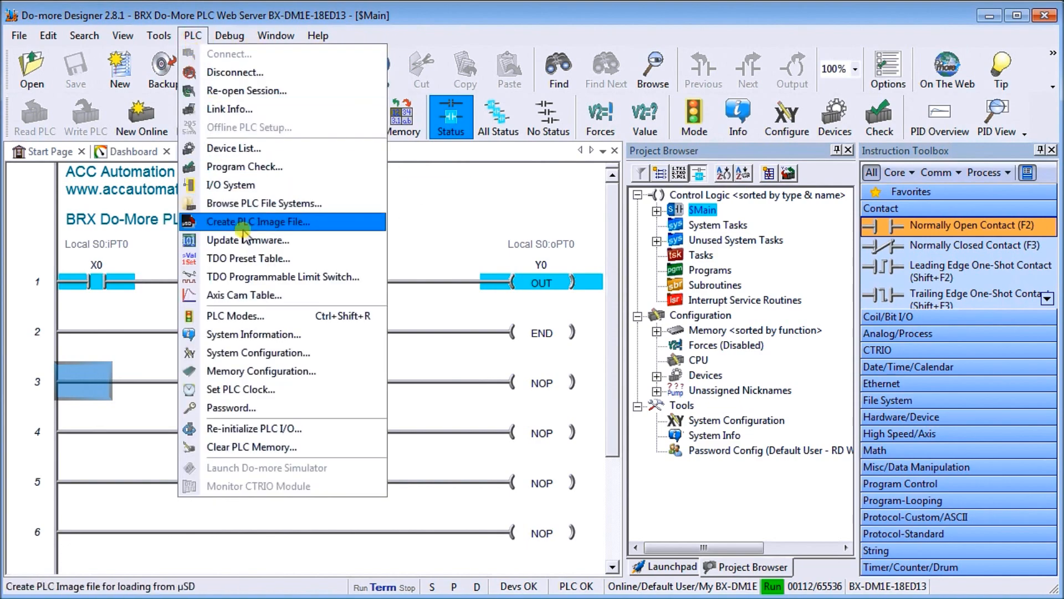
pyautogui.moveTo(259, 353)
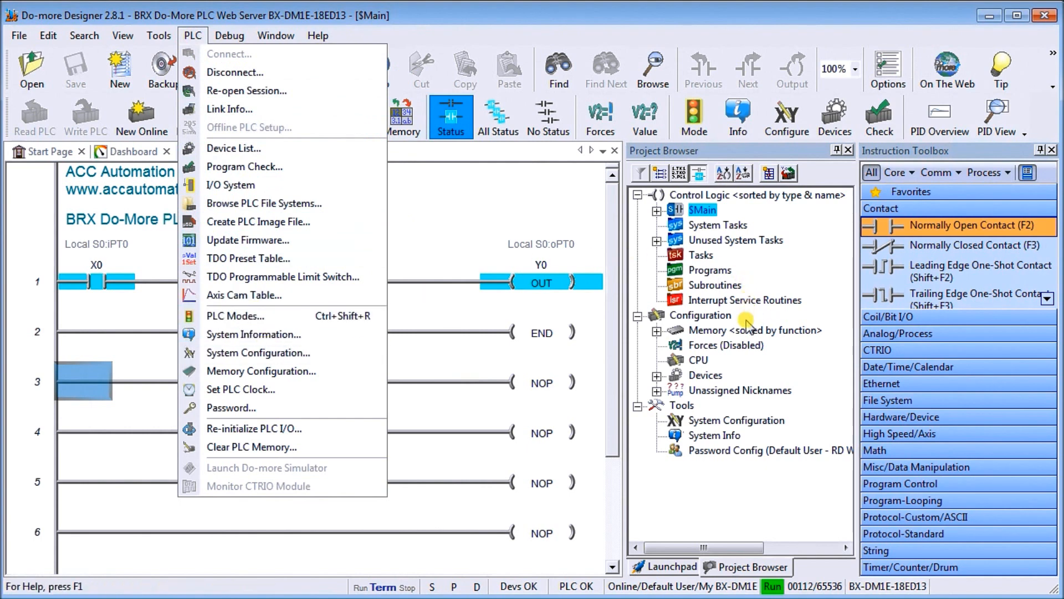
pyautogui.click(735, 420)
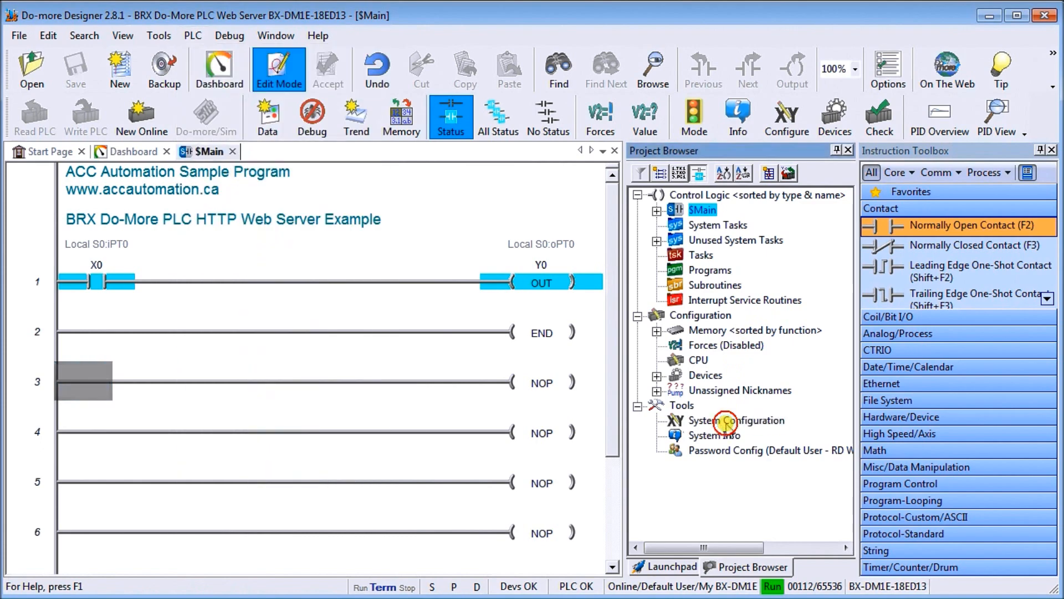
# Bring up System Configuration from the Project Browser's Tools node, showing CPU settings.
pyautogui.doubleClick(747, 421)
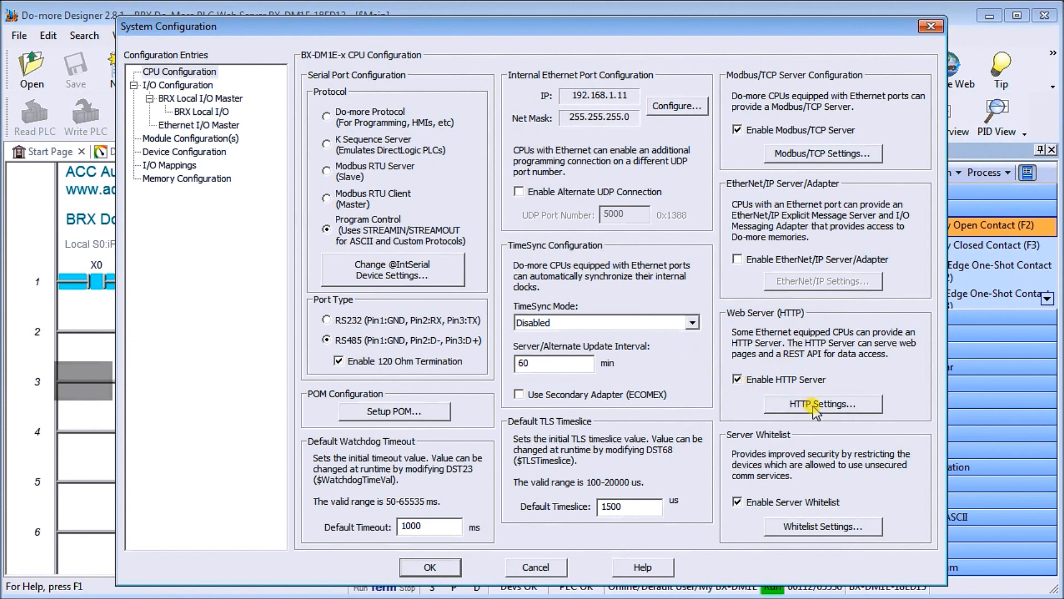
# Keep HTTP server on port 80, session limit 4, with REST API, Info, Status, I/O, Data View, logs and user pages enabled.
pyautogui.click(821, 403)
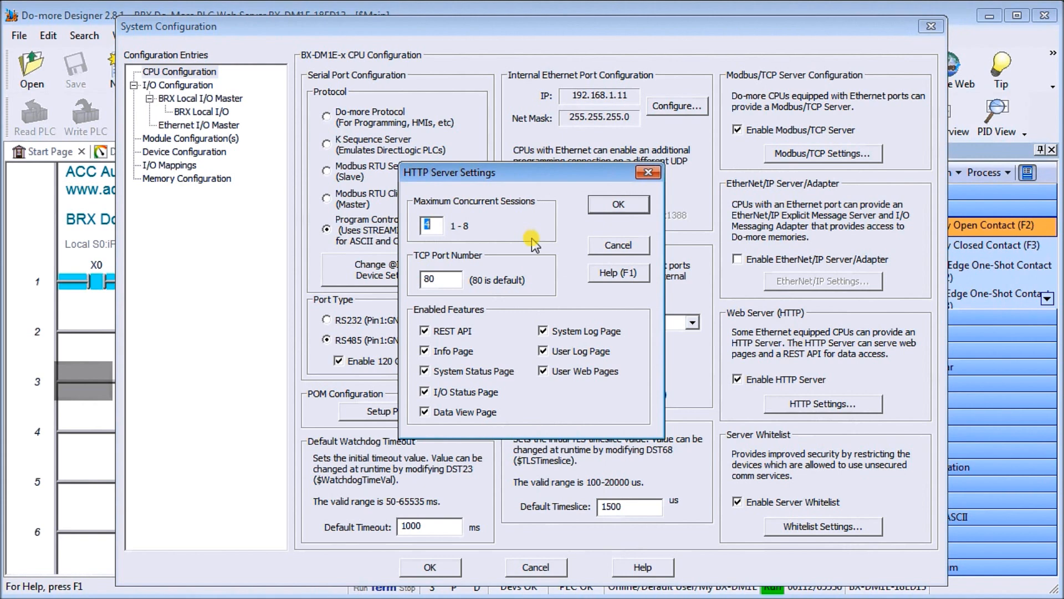
pyautogui.moveTo(519, 272)
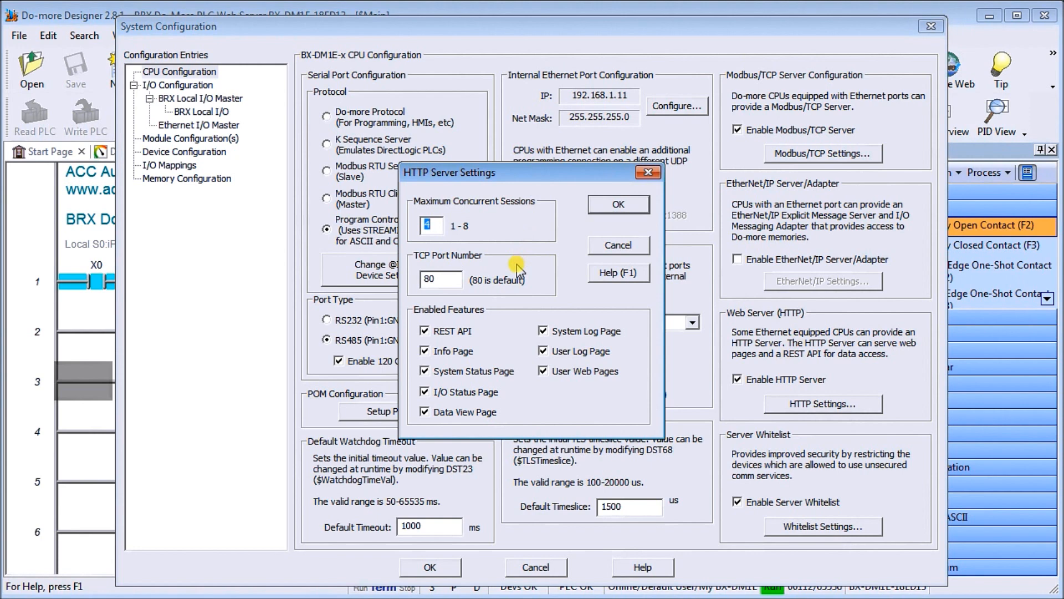
pyautogui.moveTo(509, 332)
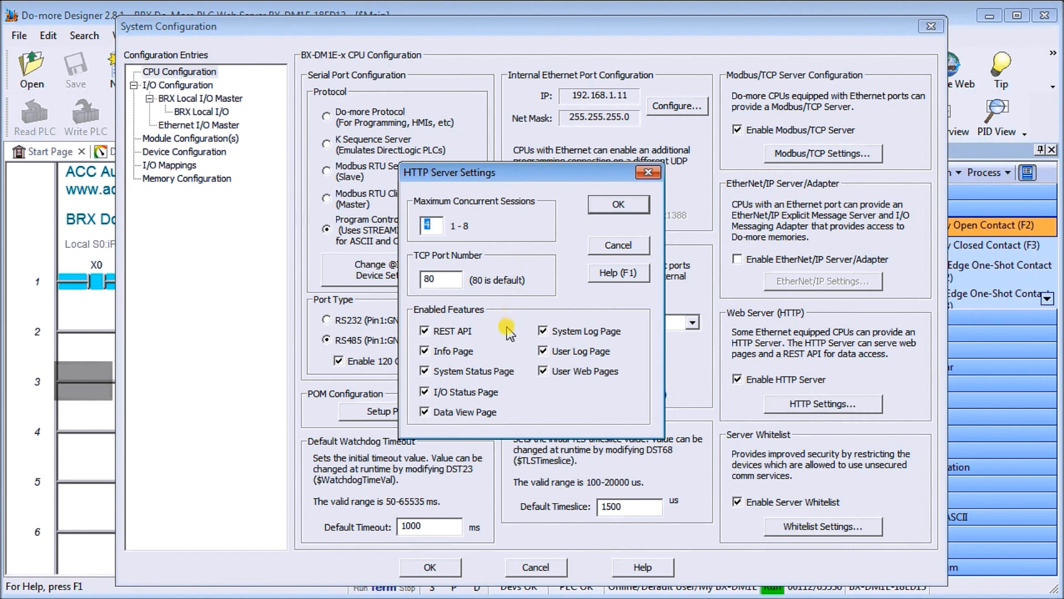
pyautogui.moveTo(491, 335)
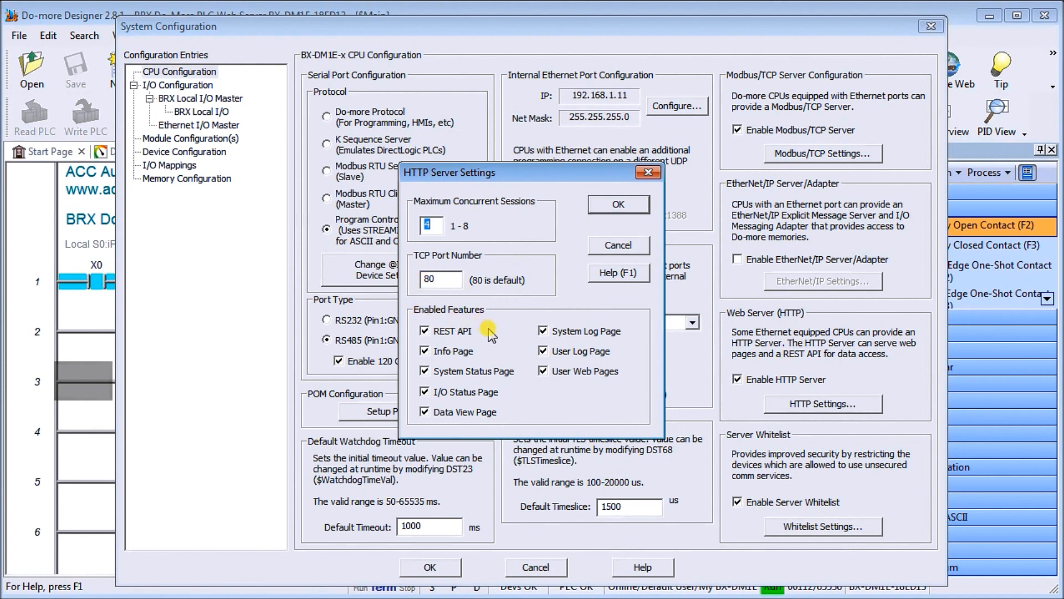
pyautogui.moveTo(491, 355)
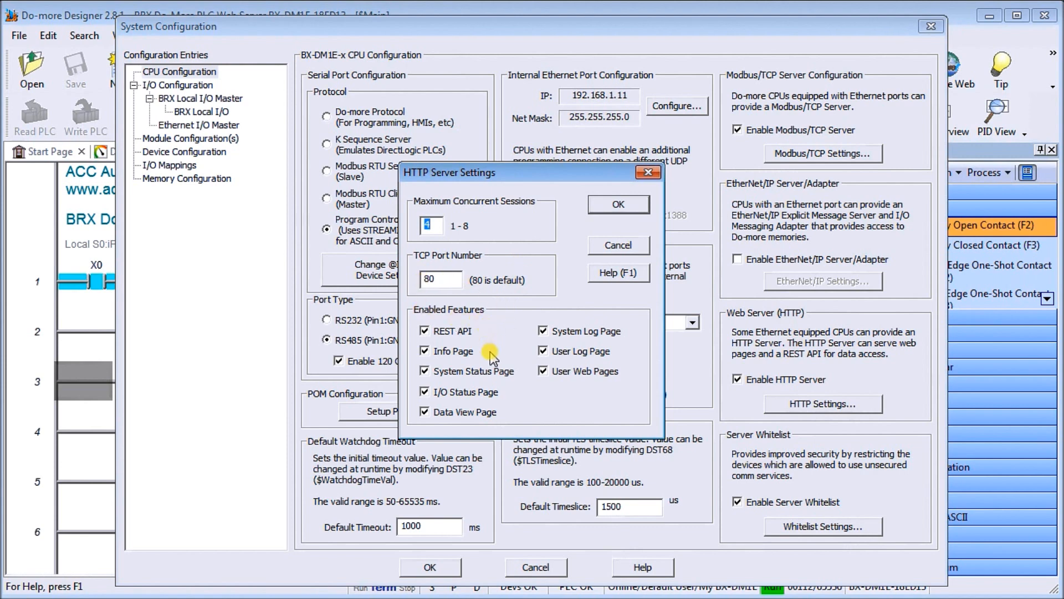
pyautogui.moveTo(536, 395)
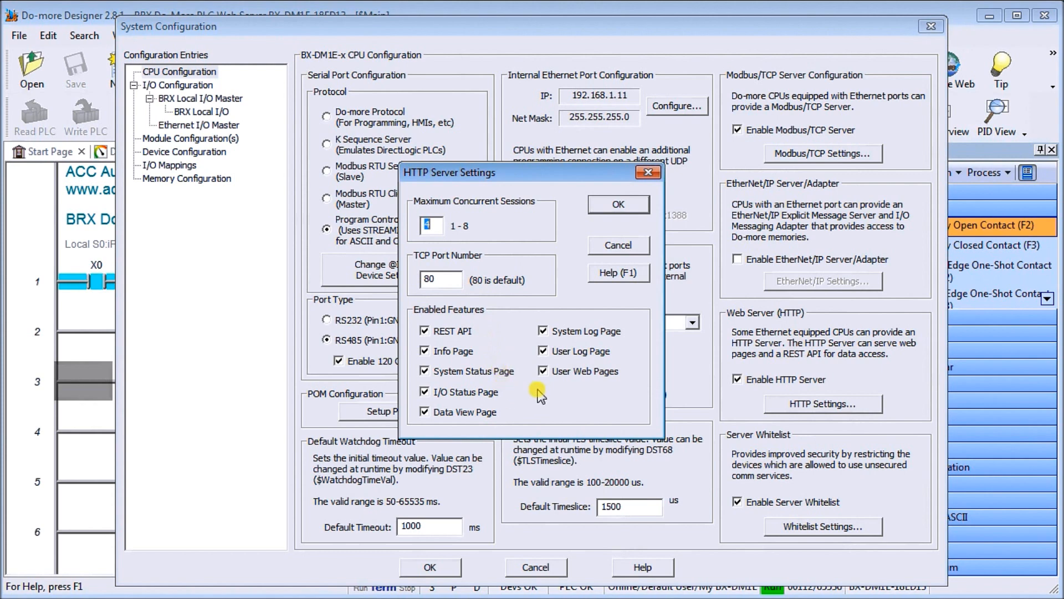
pyautogui.moveTo(627, 221)
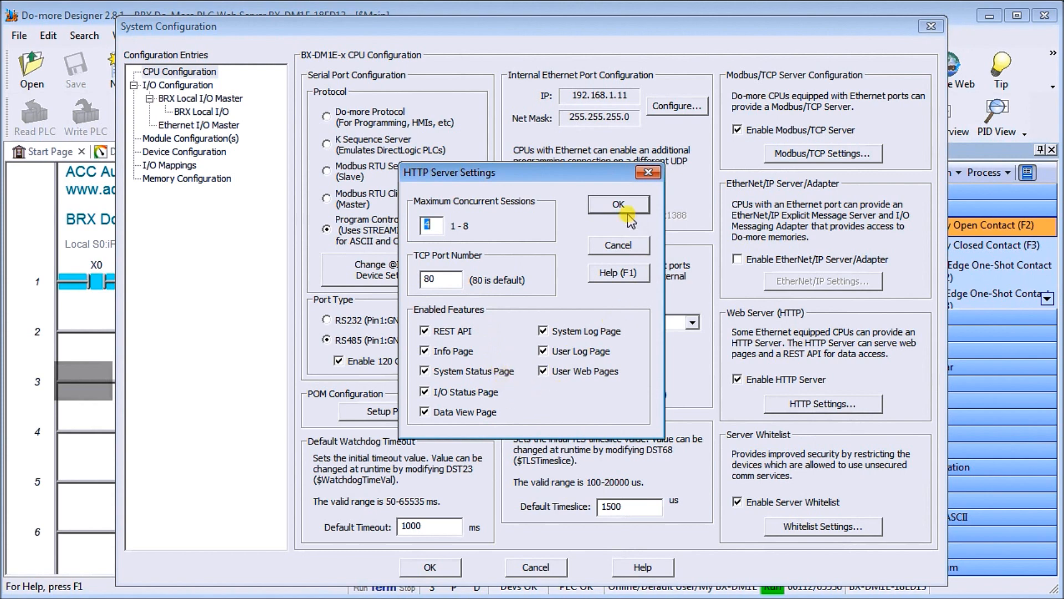
pyautogui.click(617, 205)
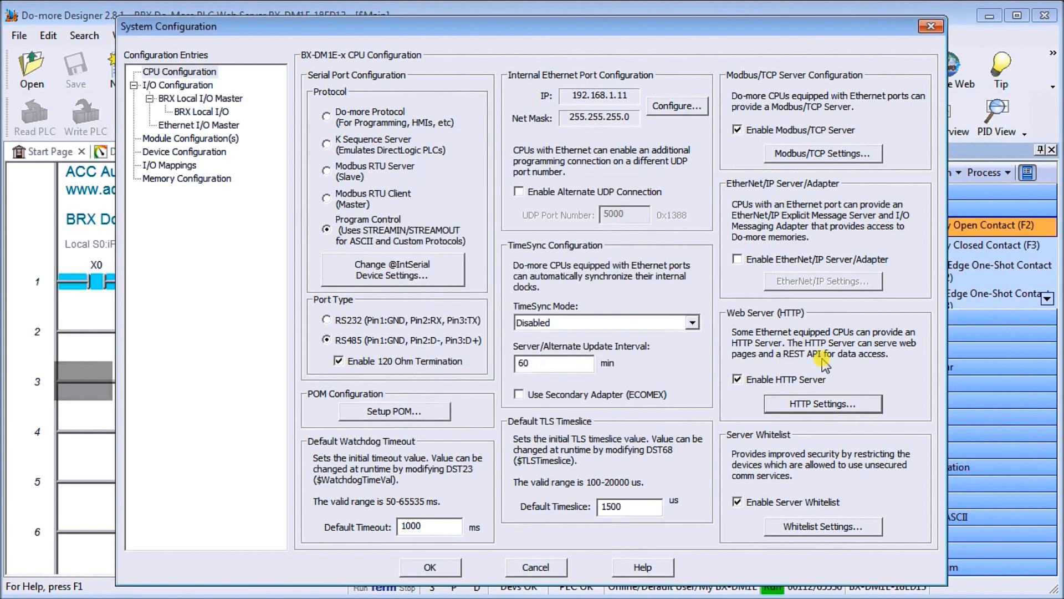
pyautogui.moveTo(819, 473)
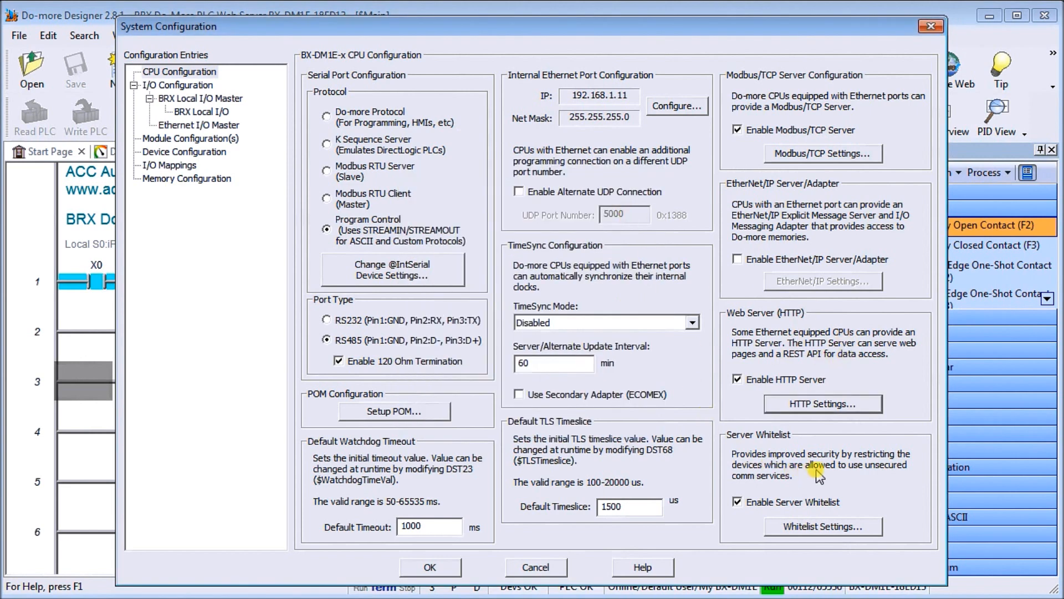
pyautogui.moveTo(703, 485)
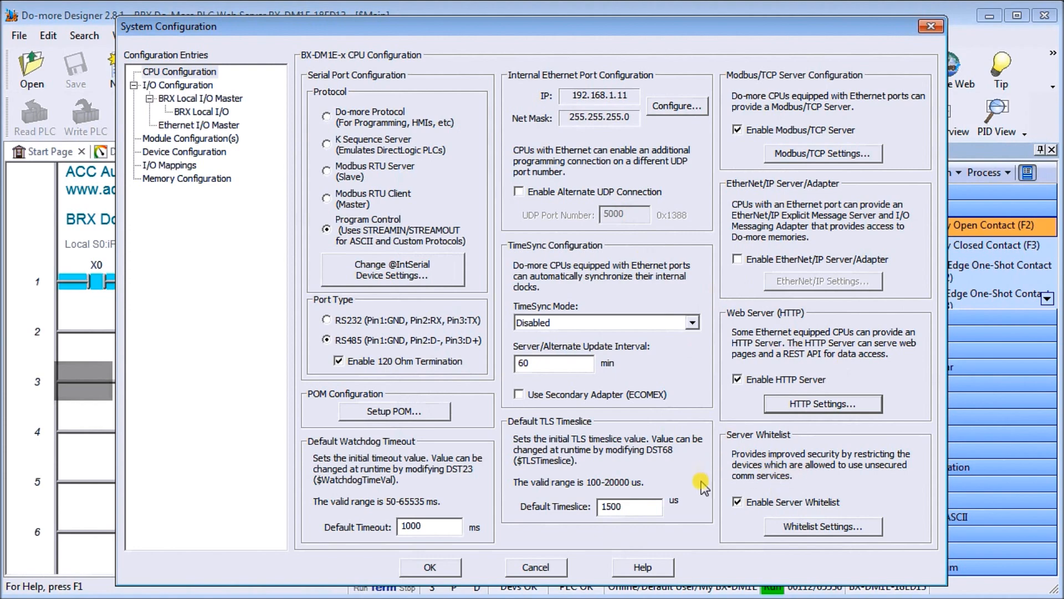
# Review the server whitelist allowing 192.168.1.2–192.168.1.200 for programming, Modbus/TCP and HTTP/REST.
pyautogui.click(822, 526)
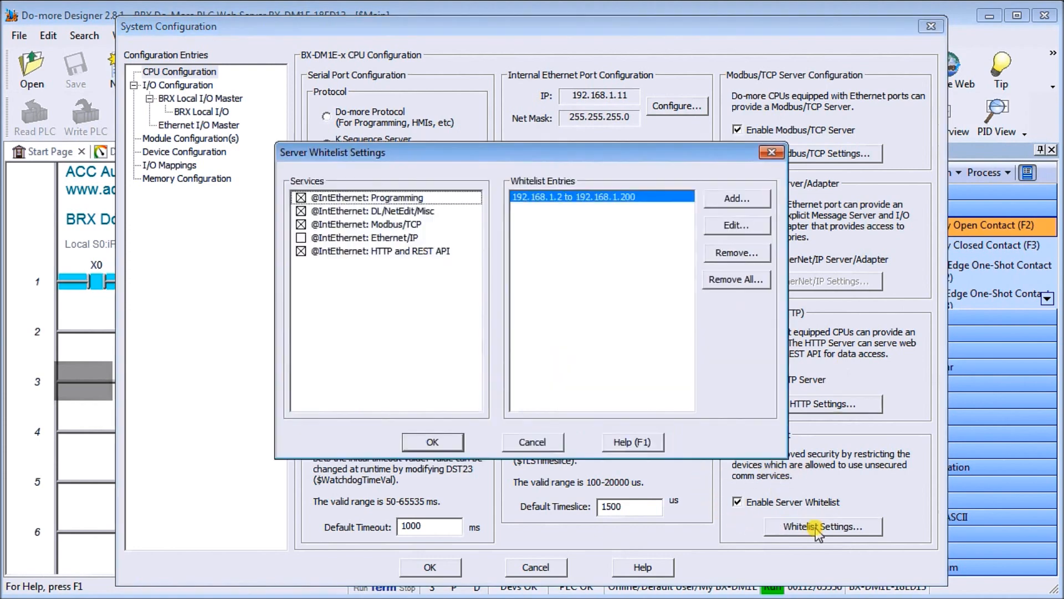
pyautogui.moveTo(413, 339)
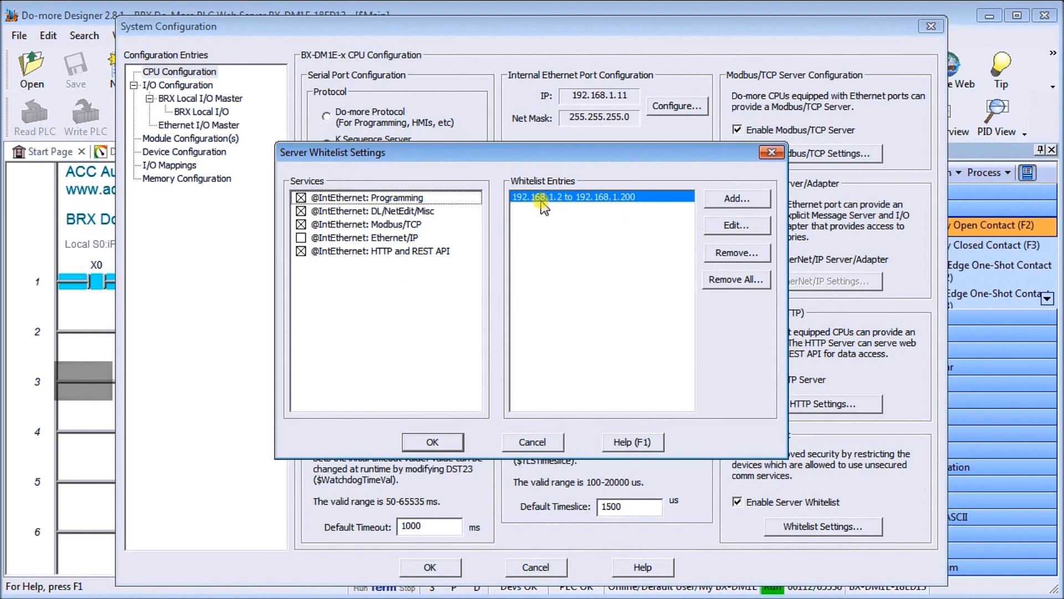
pyautogui.moveTo(556, 207)
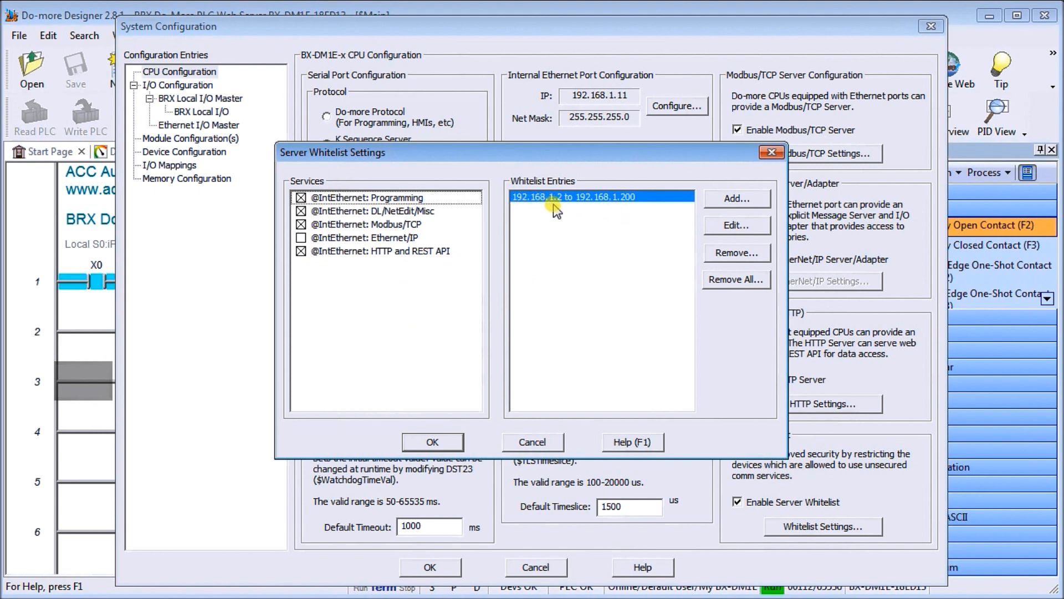
pyautogui.moveTo(631, 209)
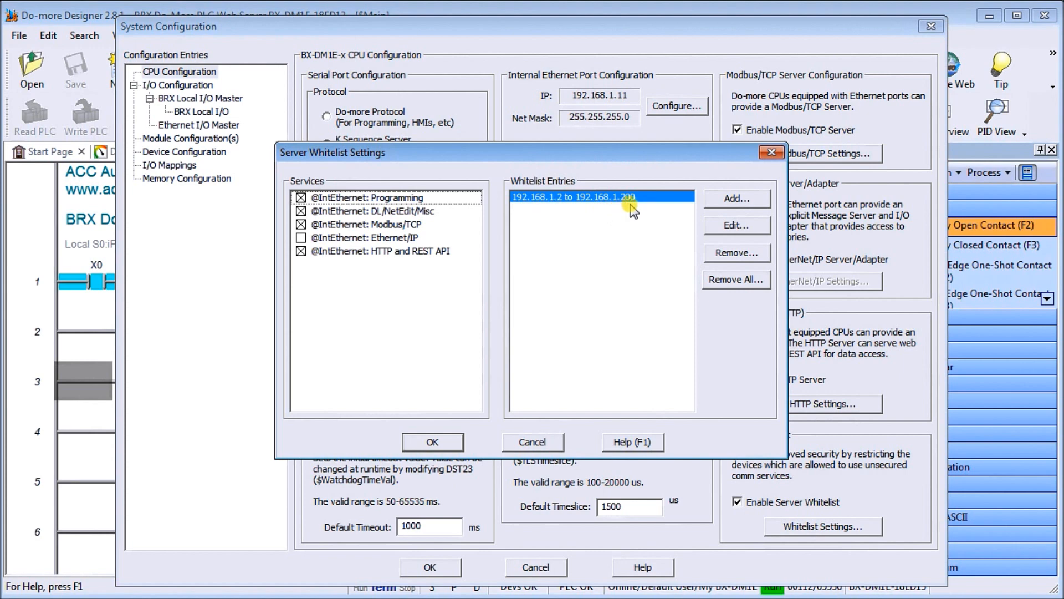
pyautogui.moveTo(595, 265)
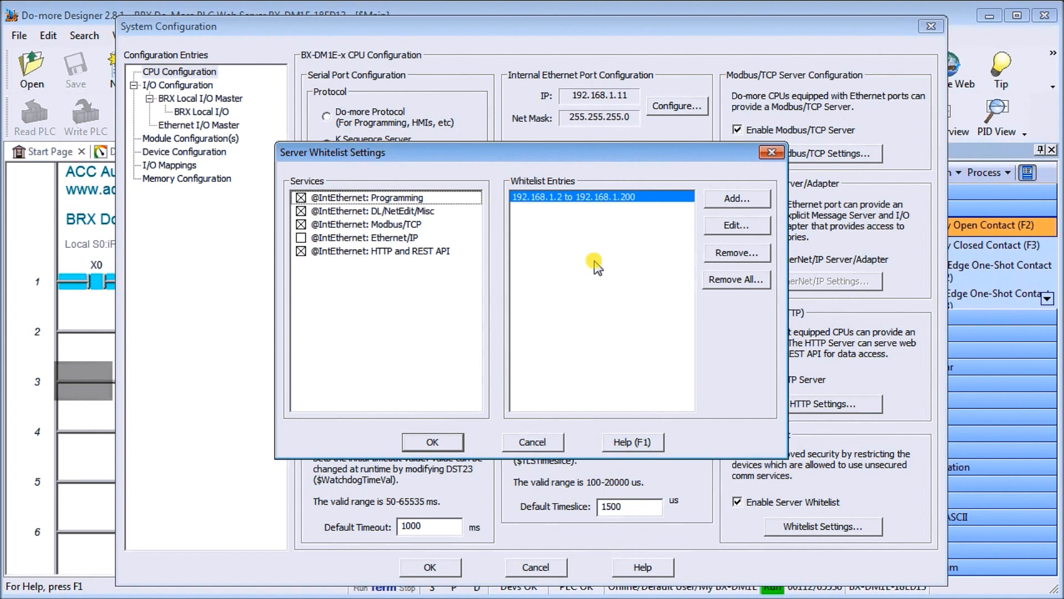
pyautogui.moveTo(429, 204)
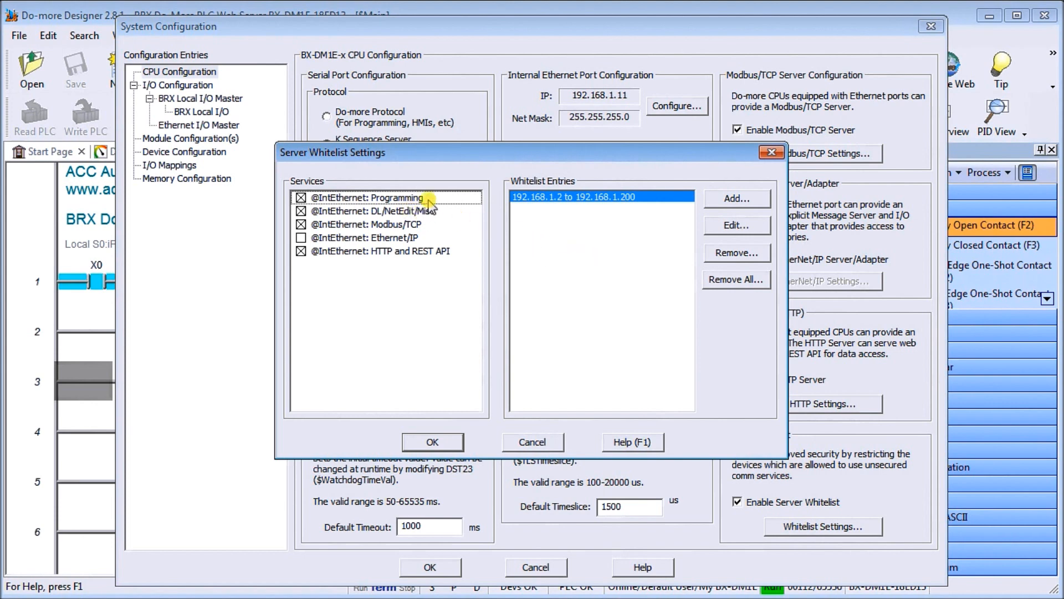
pyautogui.moveTo(432, 230)
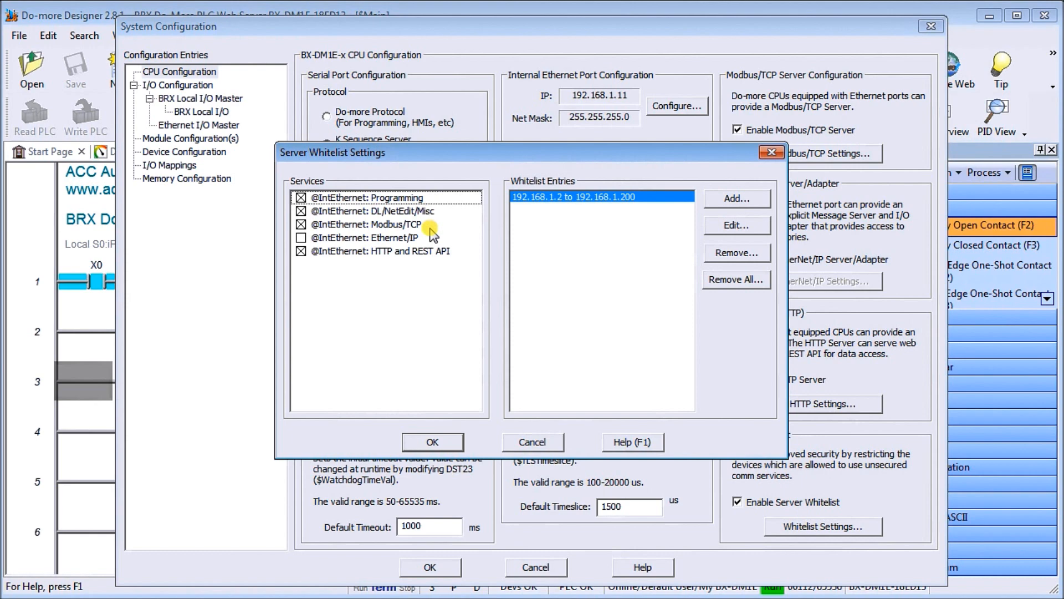
pyautogui.moveTo(422, 269)
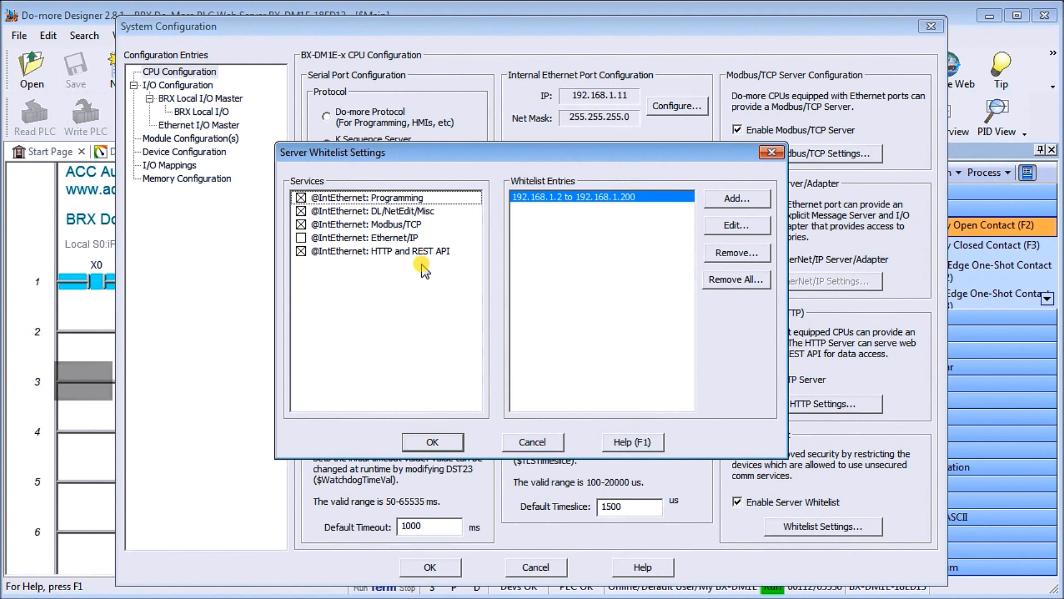
pyautogui.moveTo(509, 316)
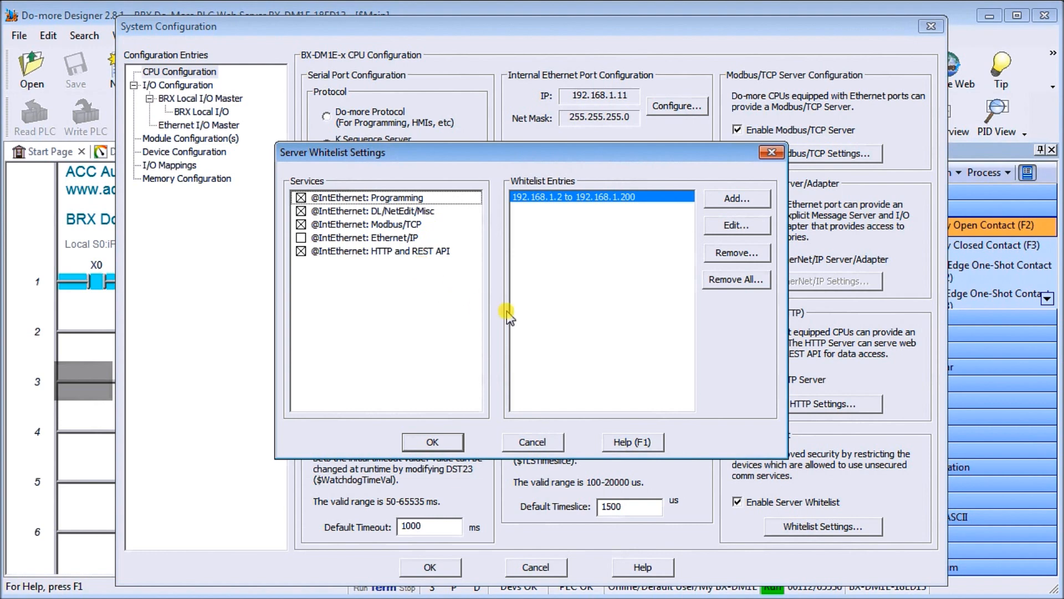
pyautogui.moveTo(534, 443)
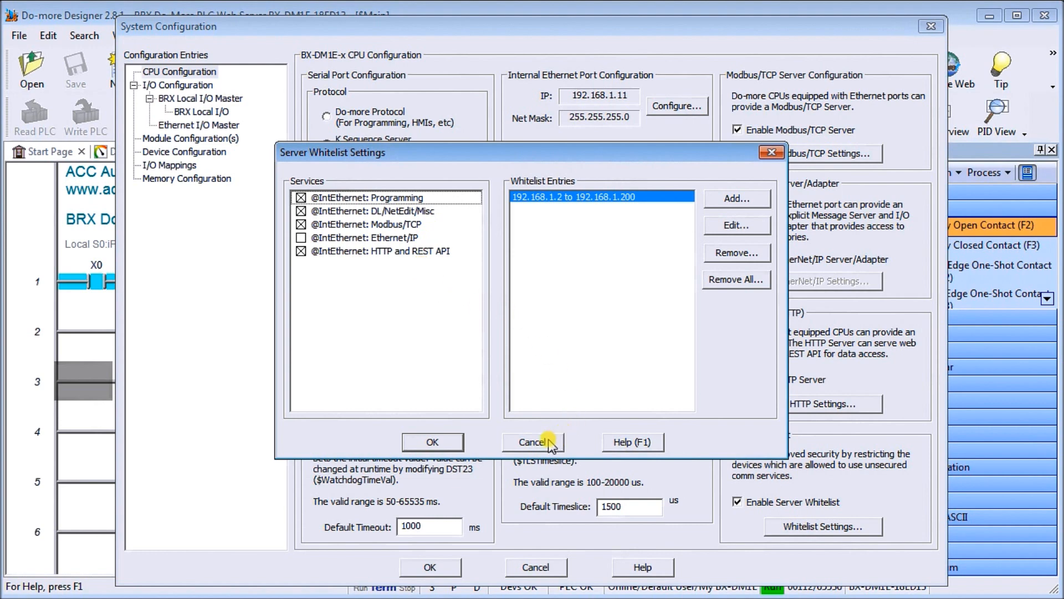
# Cancel the whitelist and System Configuration dialogs, leaving the web server ladder program unchanged.
pyautogui.click(533, 442)
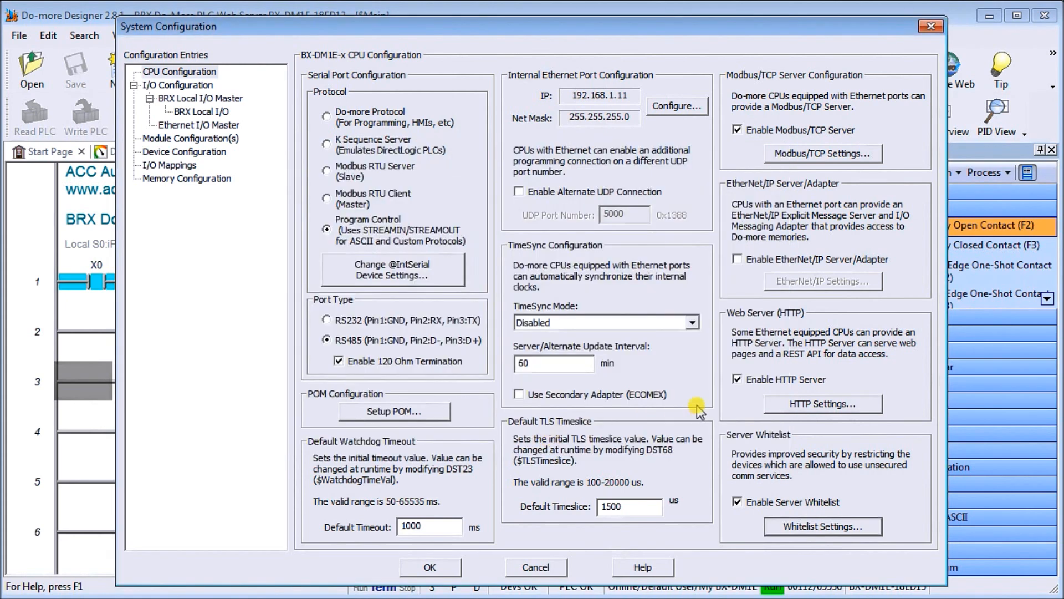
pyautogui.moveTo(523, 489)
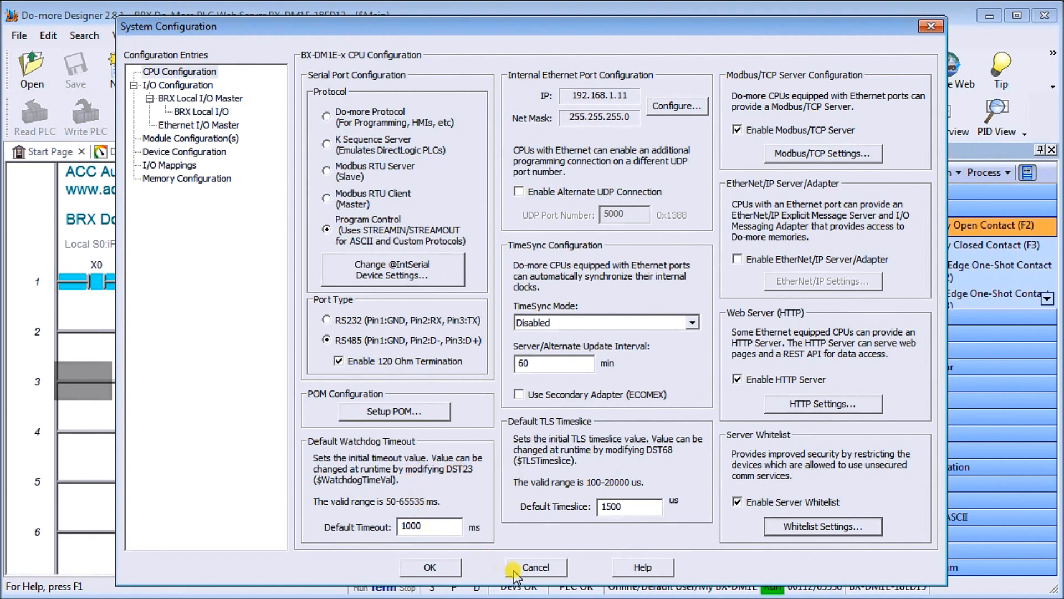
pyautogui.click(534, 567)
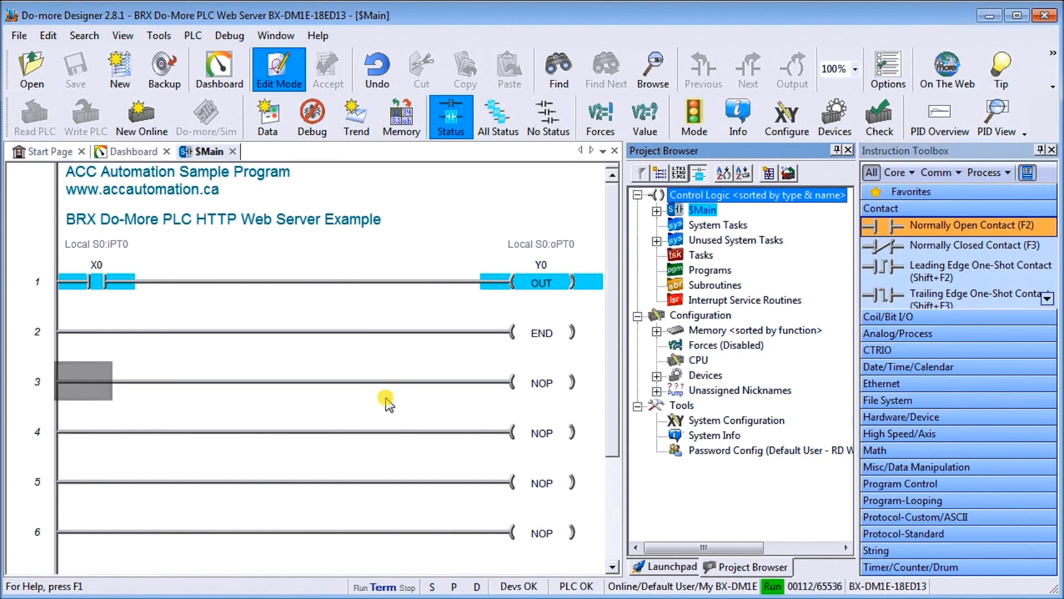
pyautogui.moveTo(726, 370)
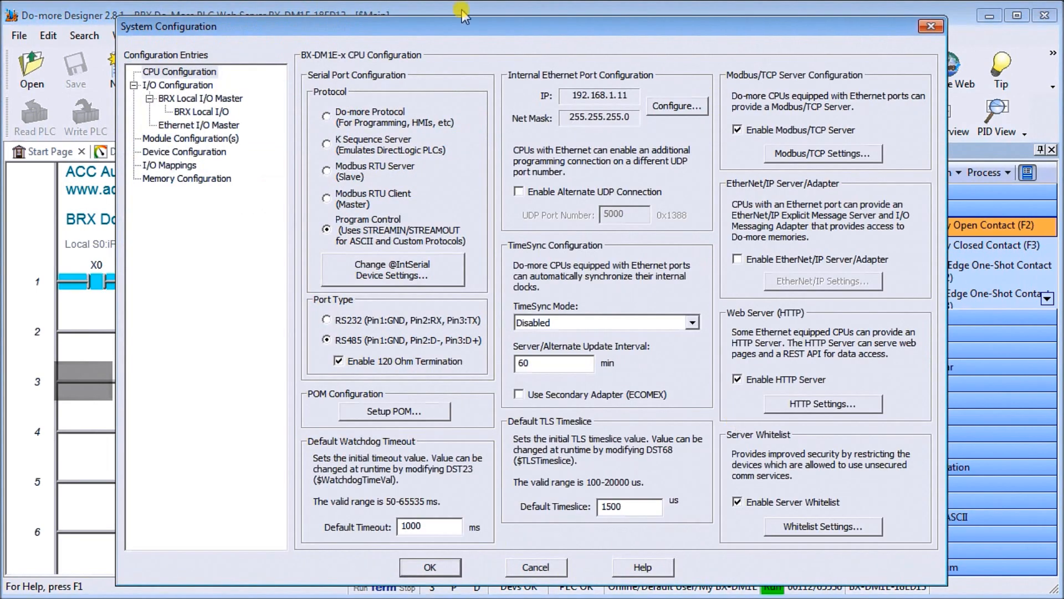
# In BRX onboard analog setup, set input 1 to 0–10 VDC scaled WX0 0–32767 to RX0 0–1000.
pyautogui.click(200, 111)
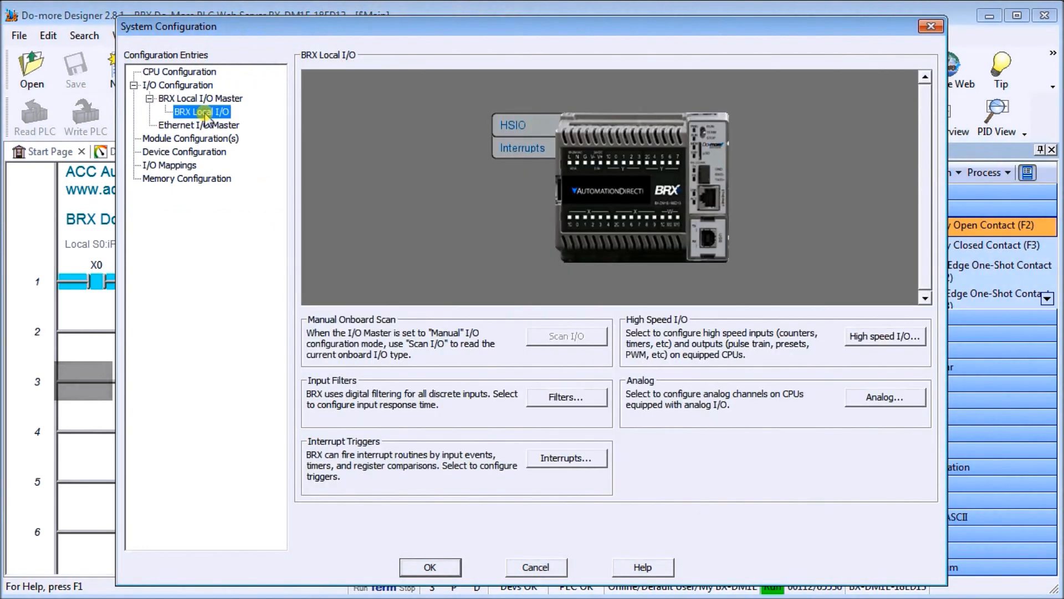
pyautogui.moveTo(675, 225)
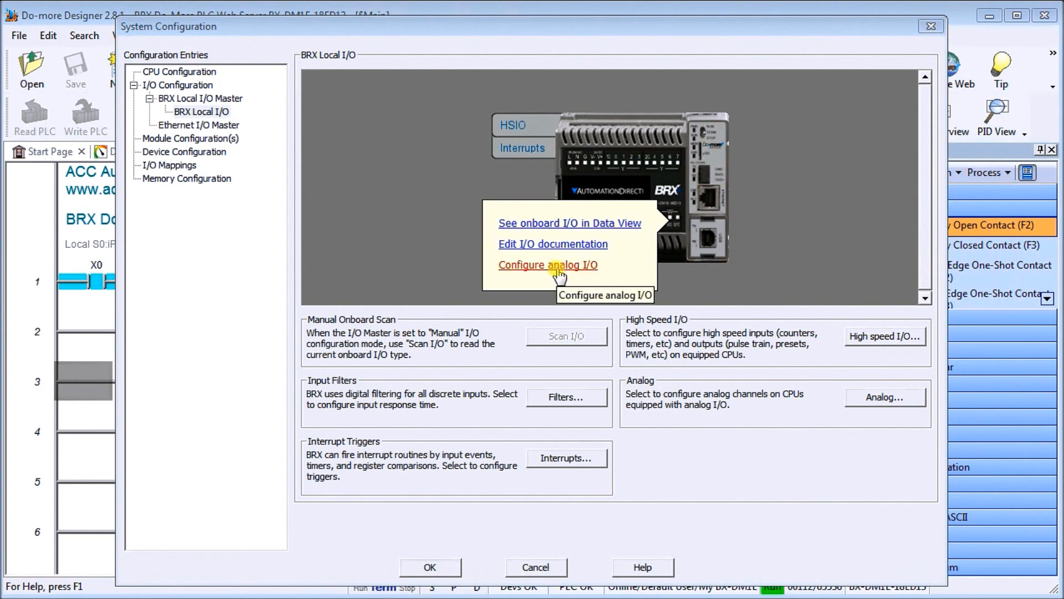
pyautogui.click(547, 265)
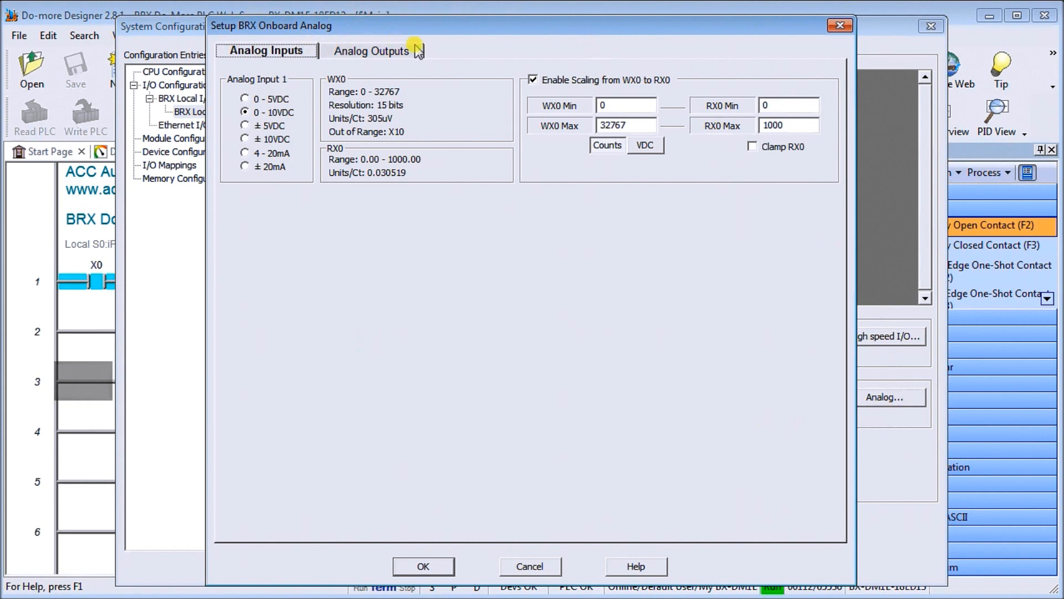
pyautogui.moveTo(258, 121)
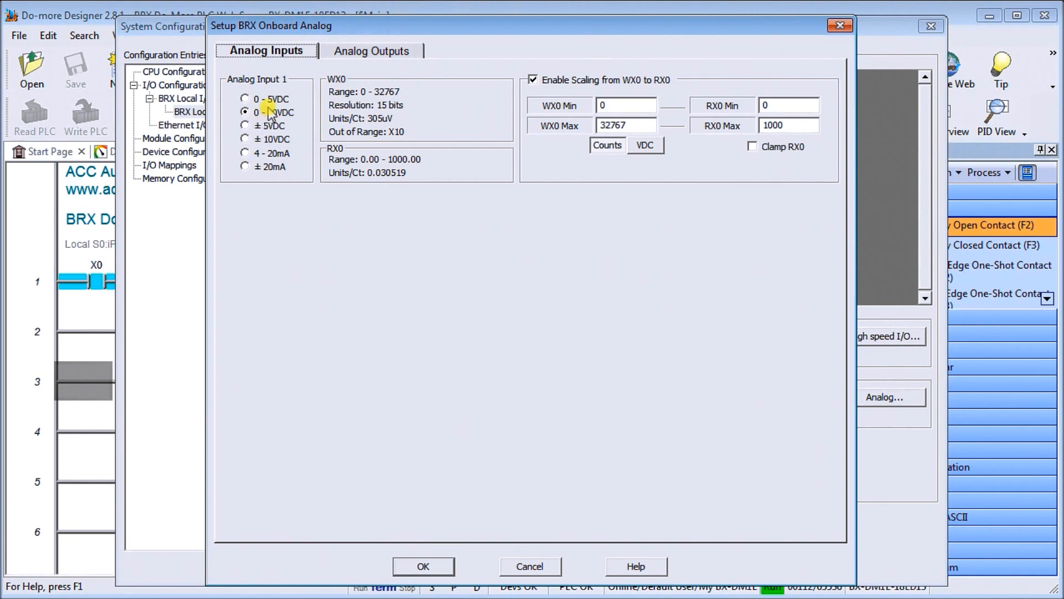
pyautogui.click(245, 112)
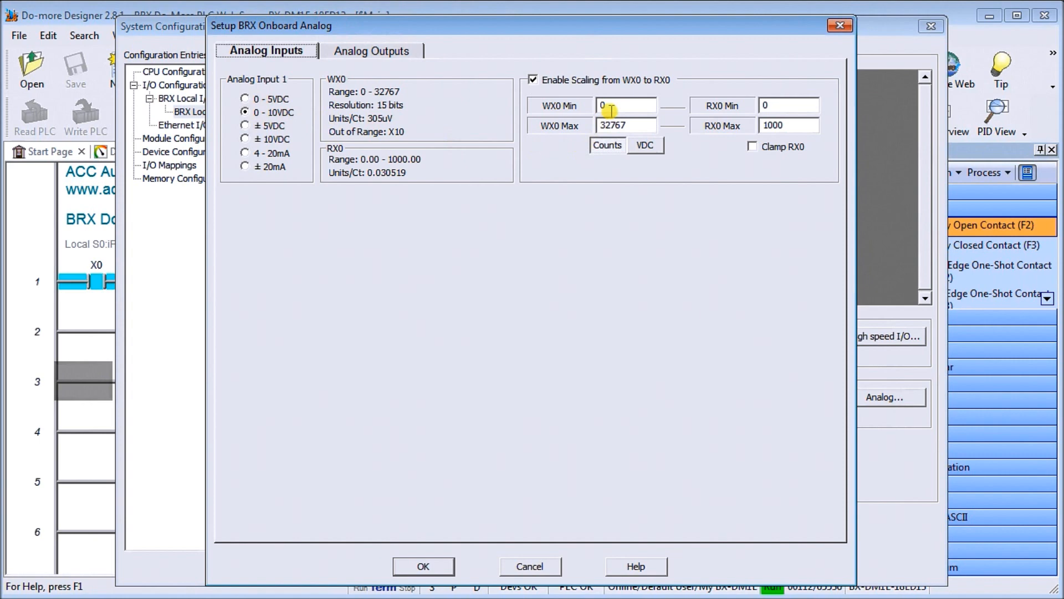
pyautogui.moveTo(634, 94)
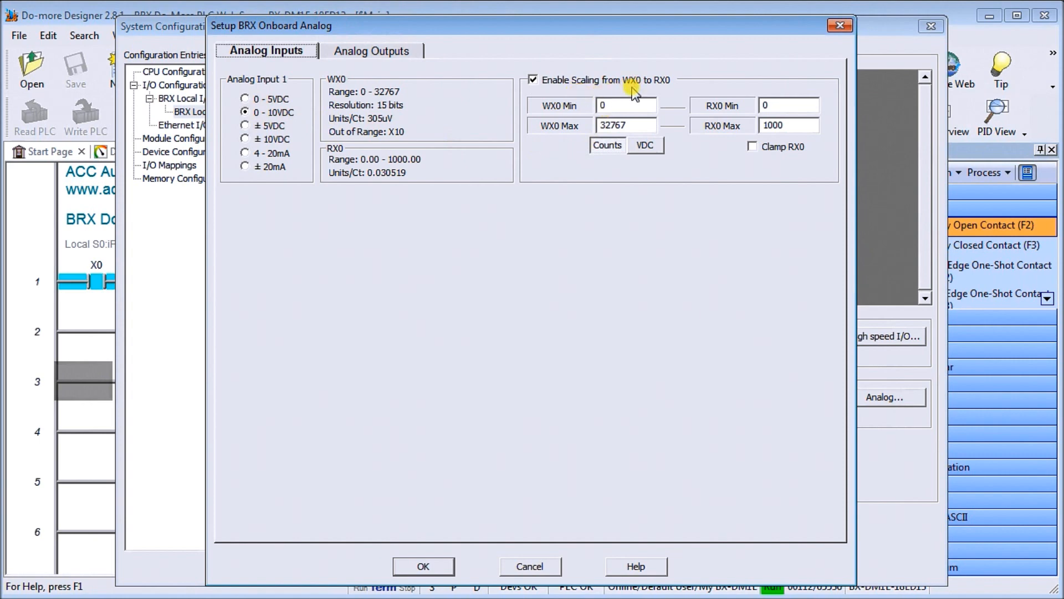
pyautogui.moveTo(662, 95)
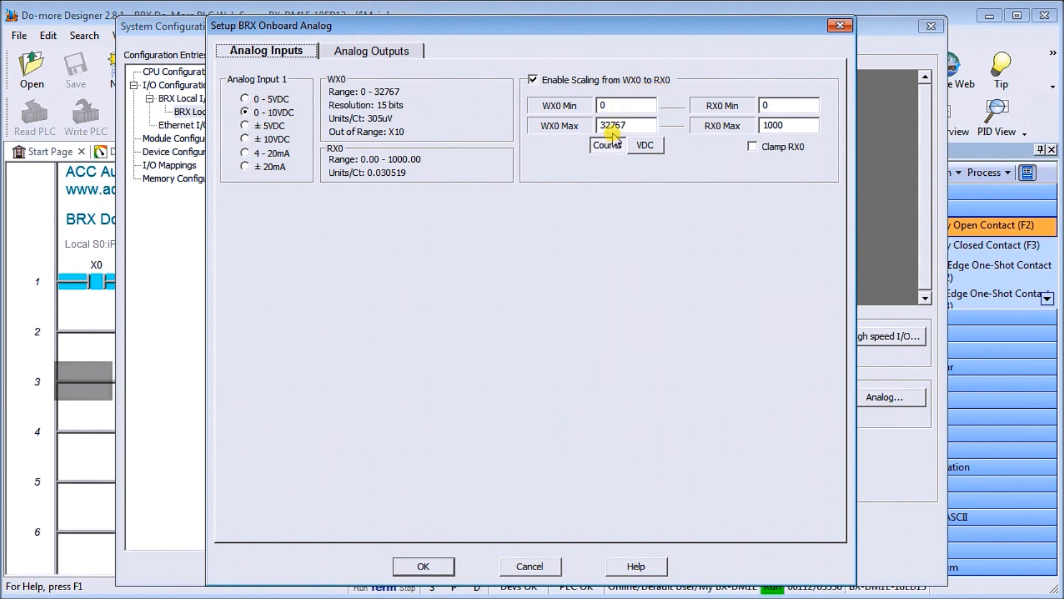
pyautogui.click(789, 106)
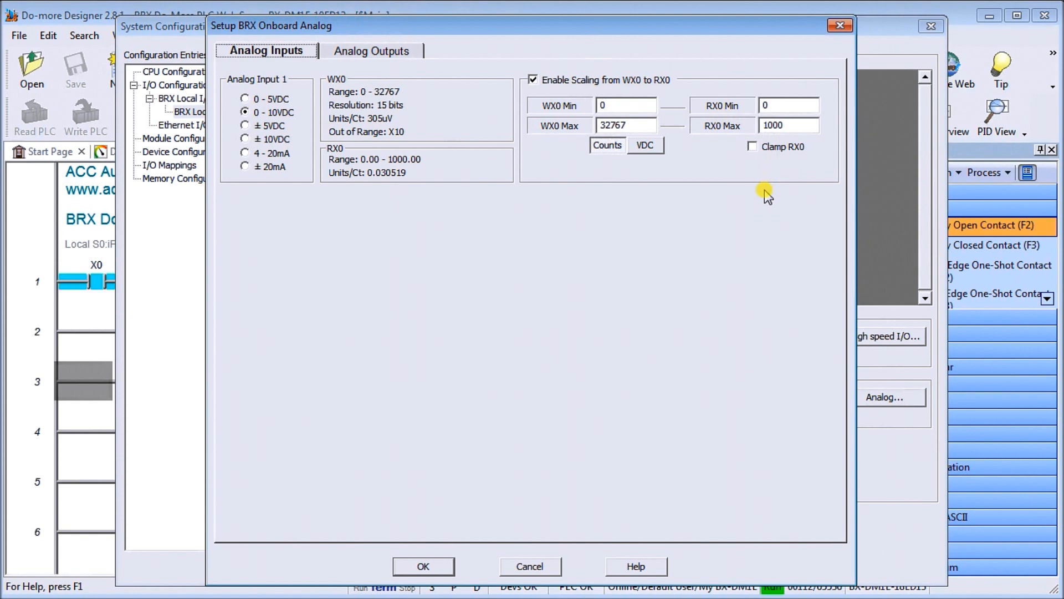
pyautogui.moveTo(476, 10)
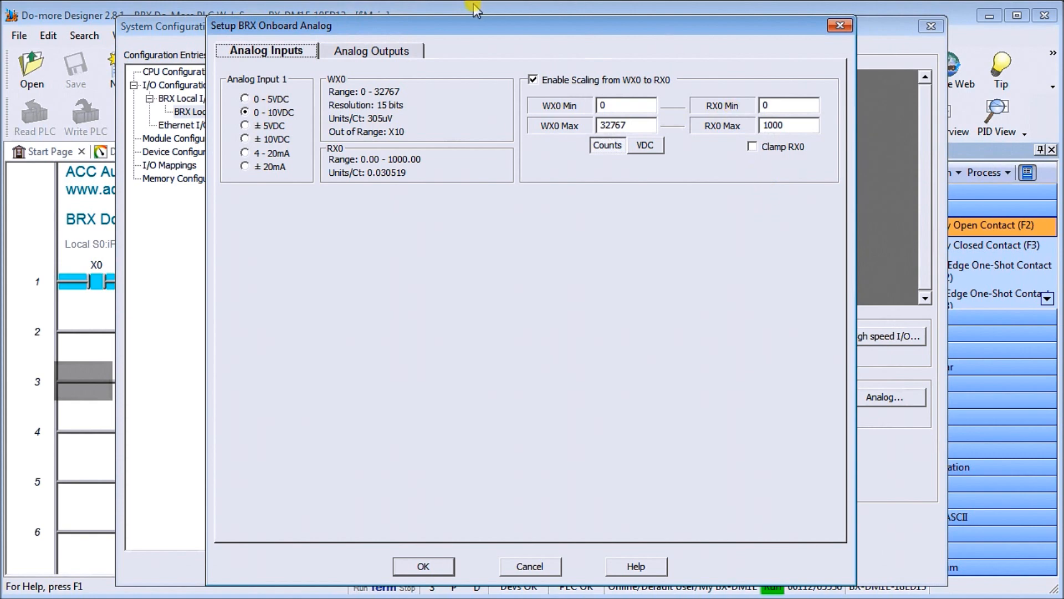
pyautogui.moveTo(494, 136)
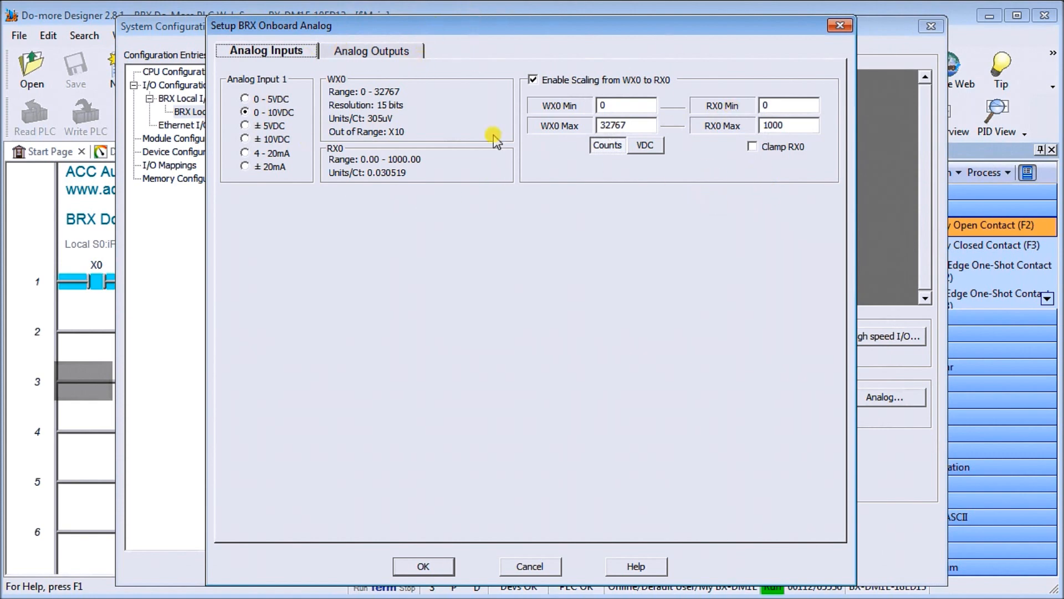
pyautogui.moveTo(528, 566)
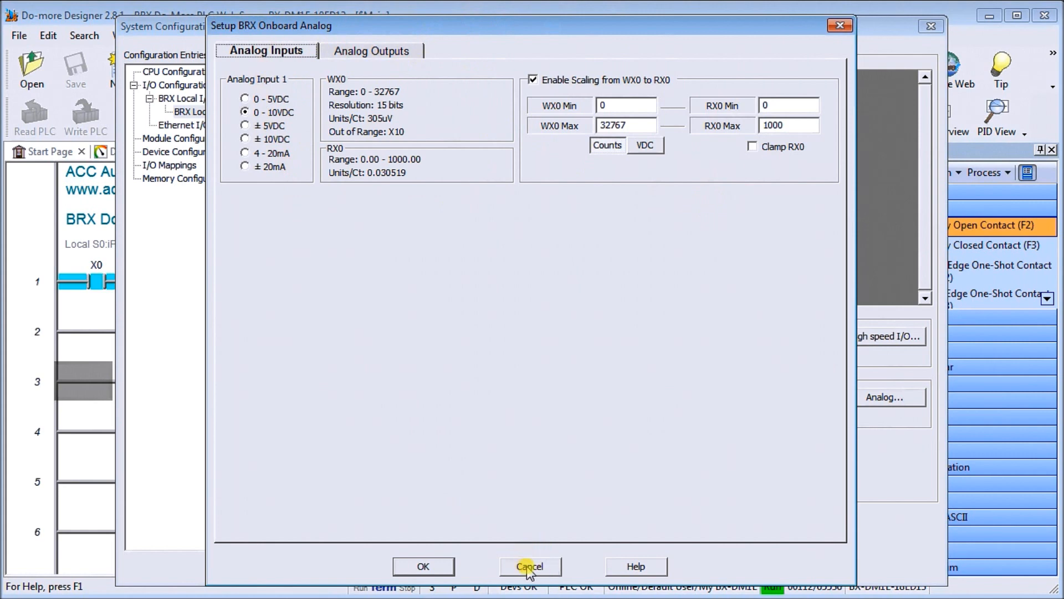
# Cancel the analog dialog, view the 9 V potentiometer tester circuit, then the capacitive proximity wiring article.
pyautogui.click(530, 567)
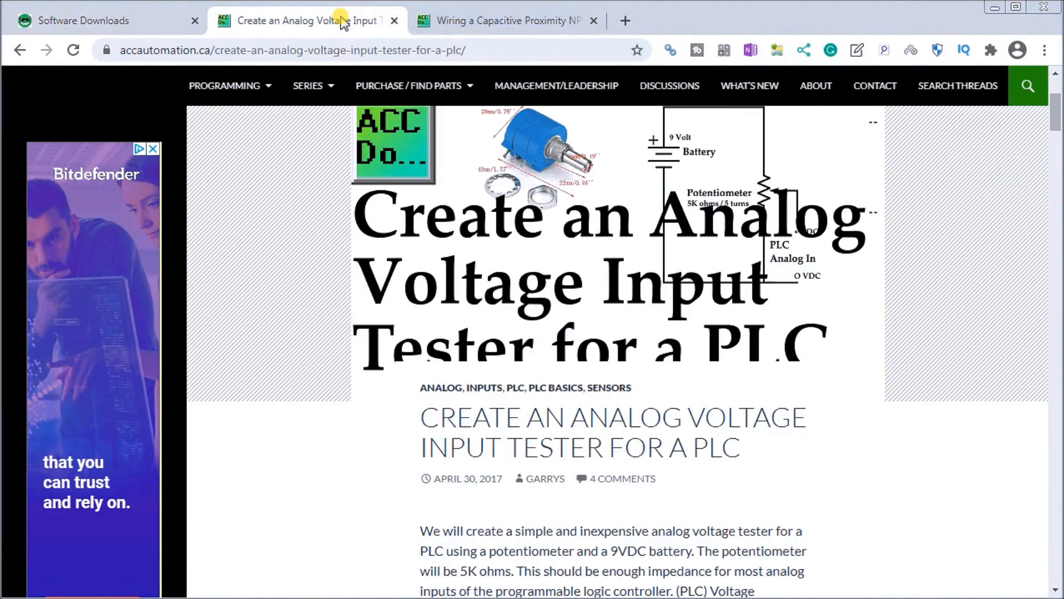
pyautogui.moveTo(689, 492)
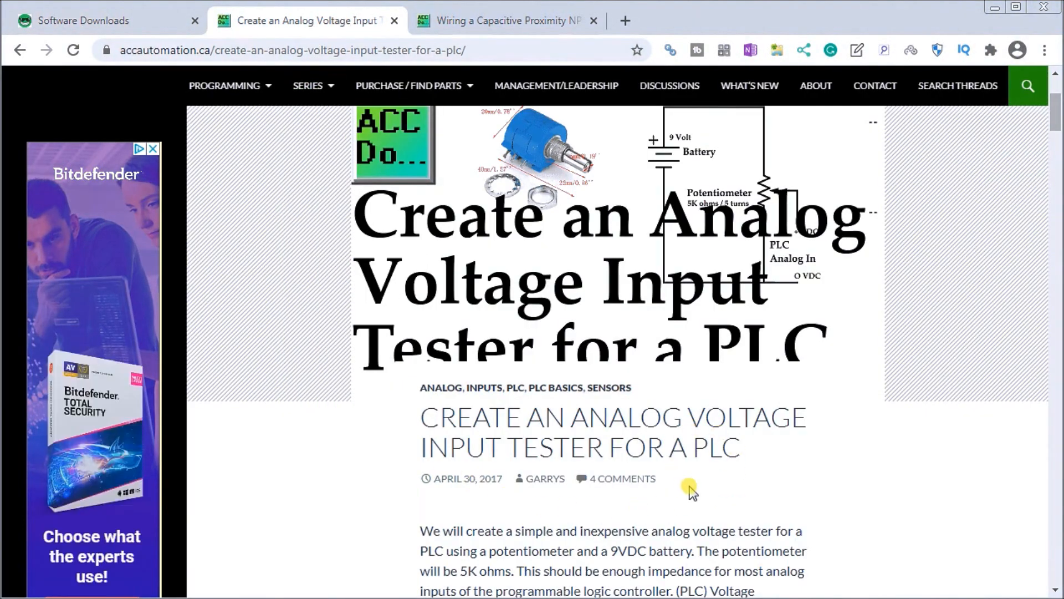
pyautogui.moveTo(697, 492)
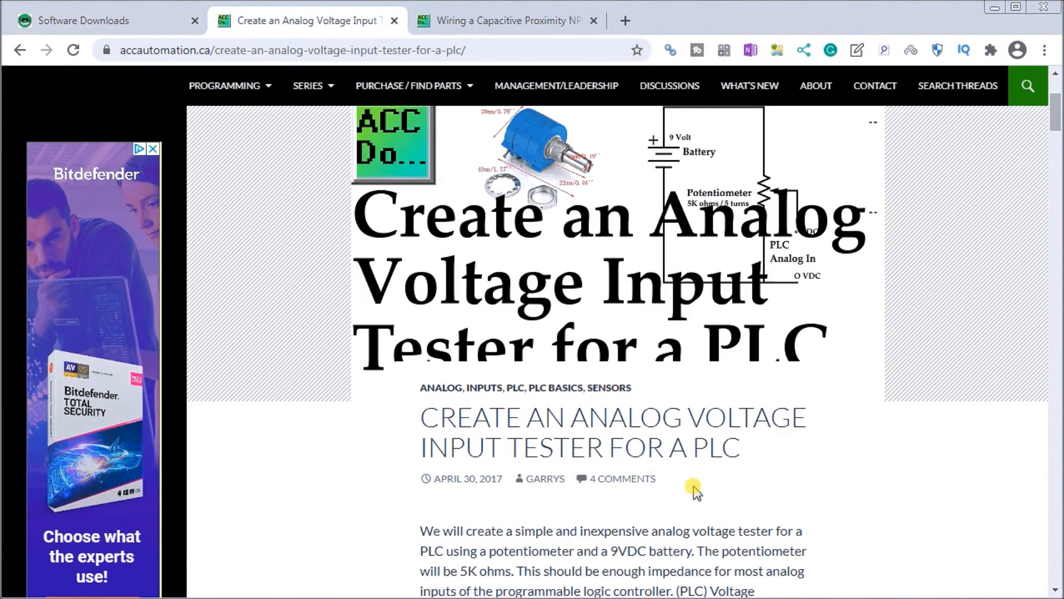
pyautogui.scroll(-3)
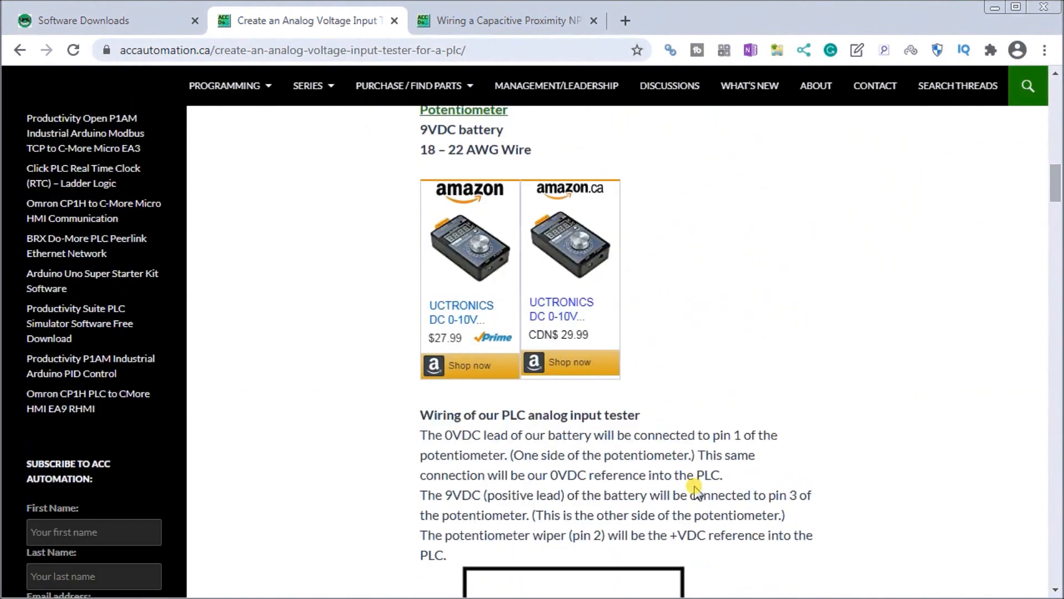
pyautogui.scroll(-3)
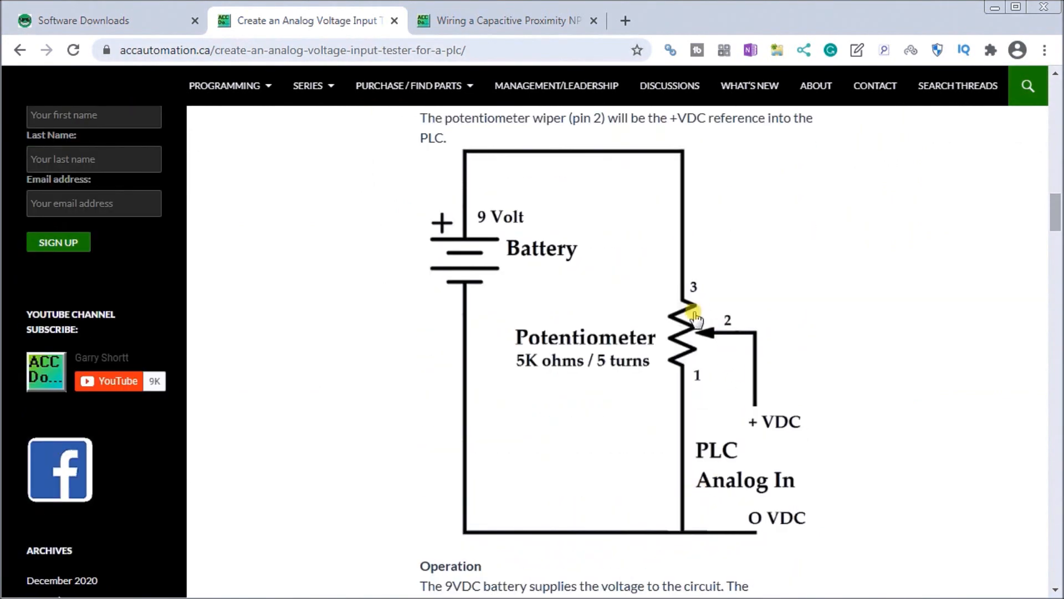
pyautogui.moveTo(709, 309)
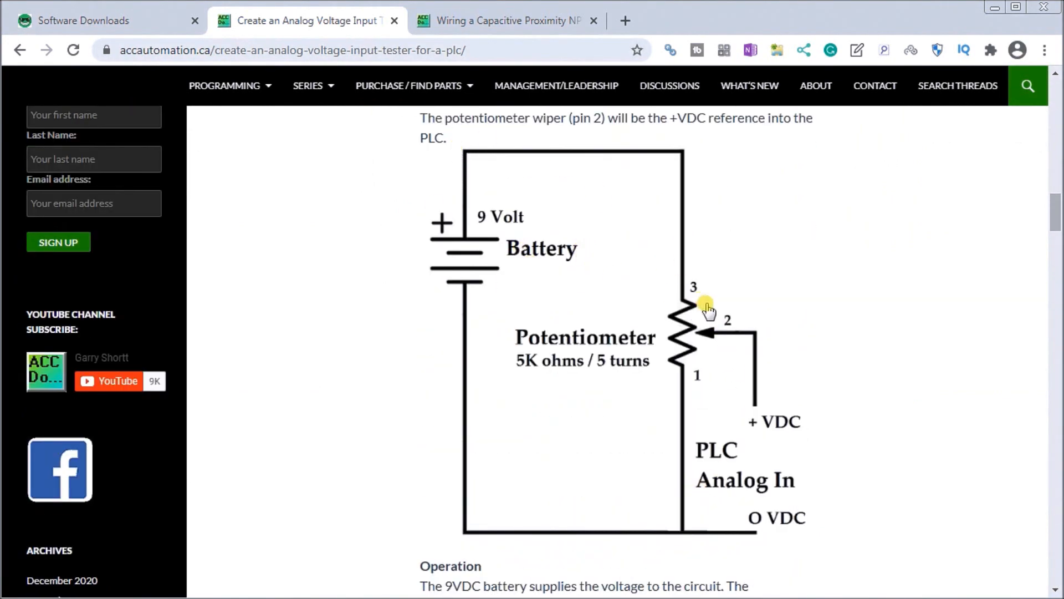
pyautogui.moveTo(671, 355)
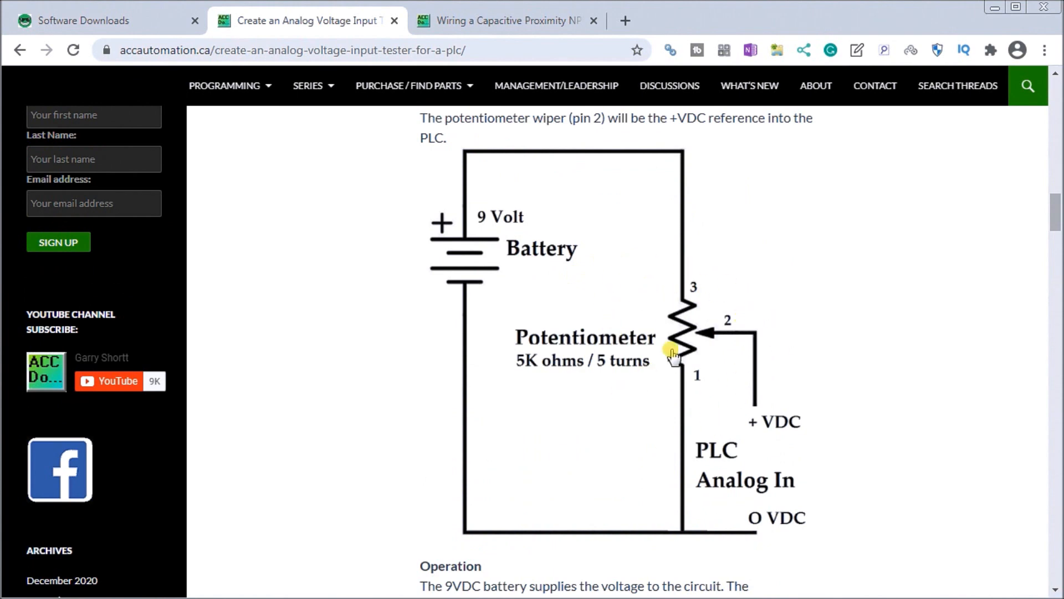
pyautogui.moveTo(690, 377)
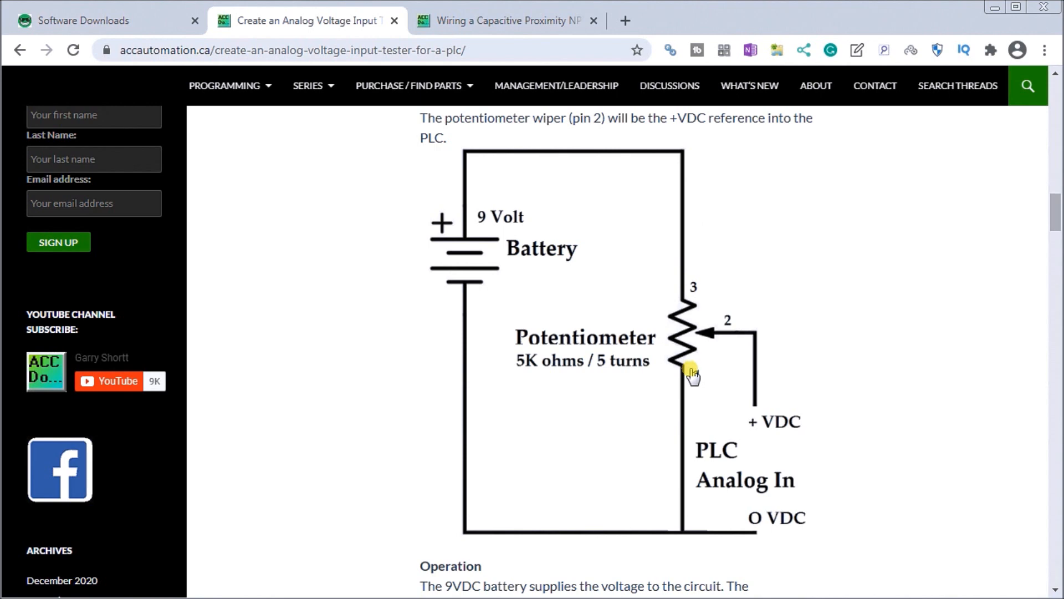
pyautogui.click(506, 20)
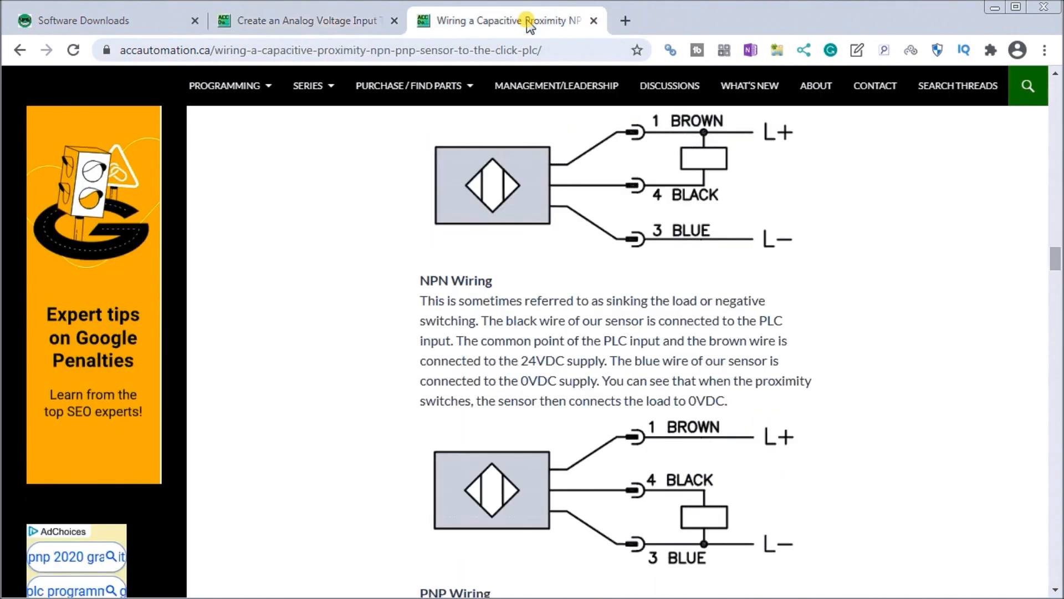
pyautogui.moveTo(345, 395)
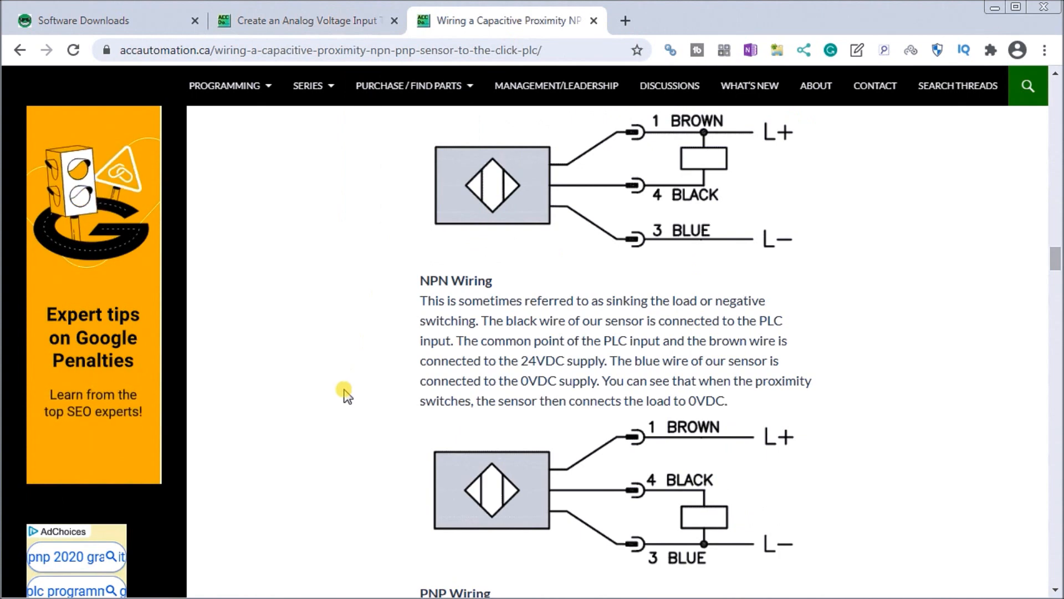
pyautogui.moveTo(665, 207)
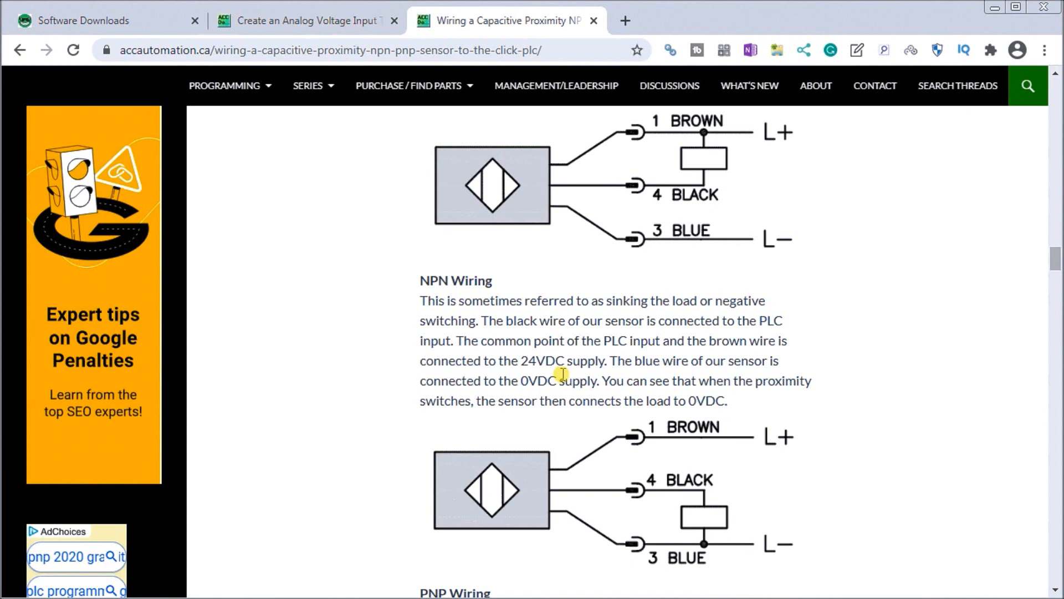
pyautogui.moveTo(558, 374)
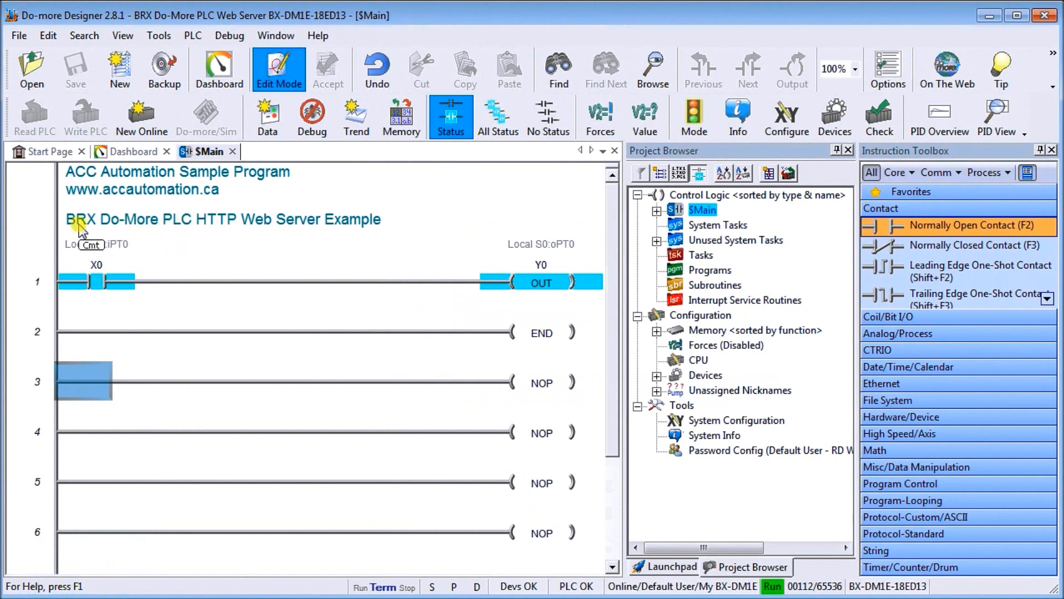
pyautogui.moveTo(364, 320)
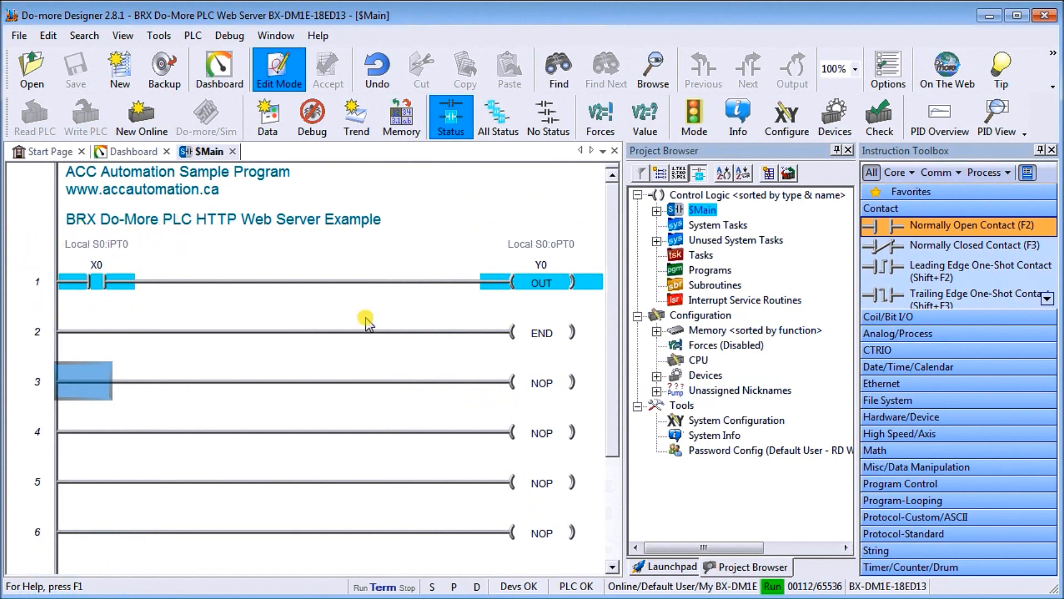
pyautogui.moveTo(193, 397)
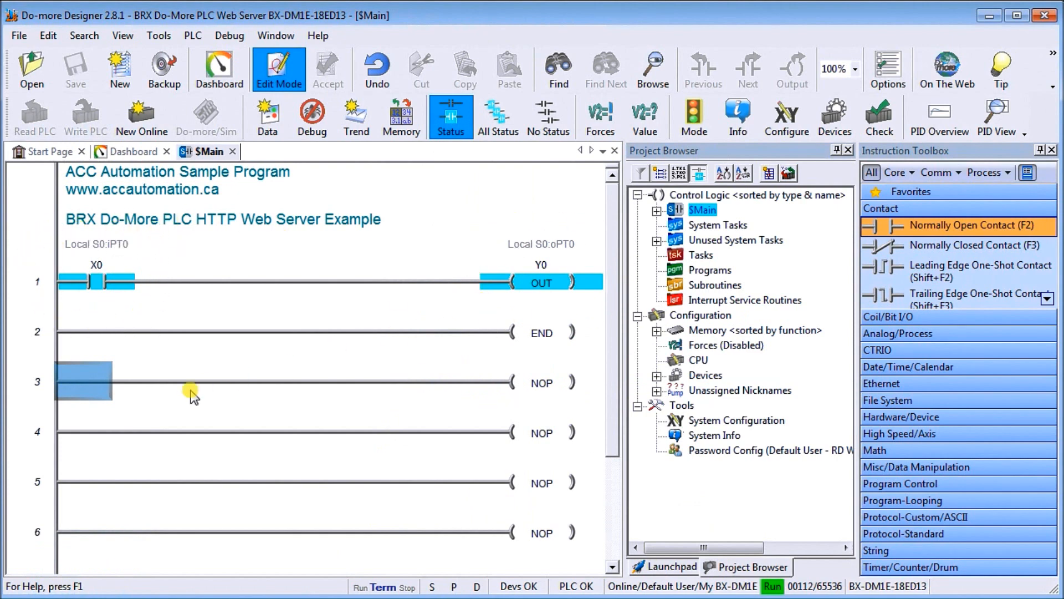
pyautogui.moveTo(206, 378)
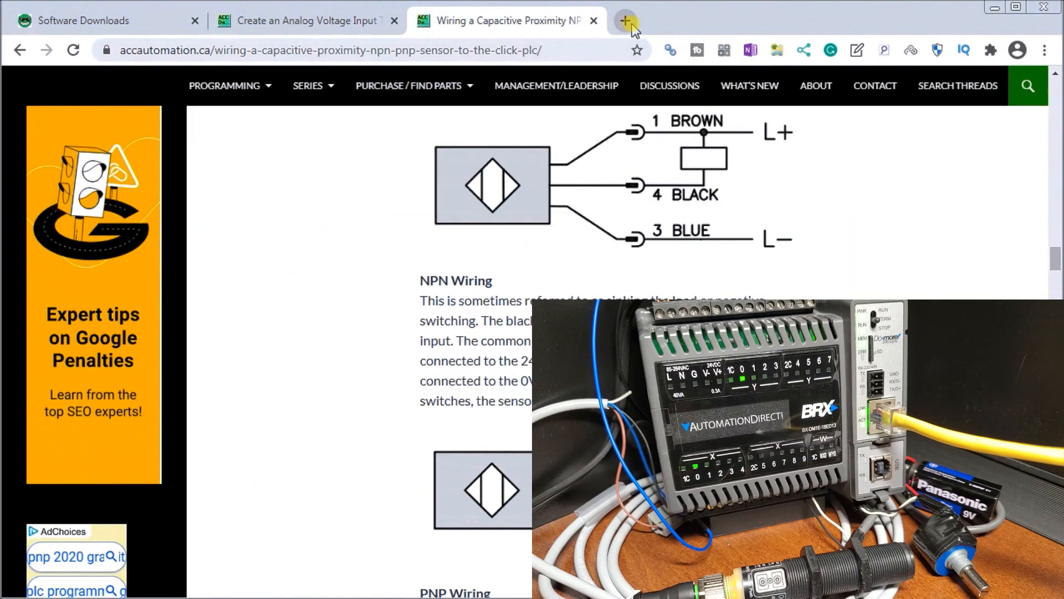
# Show the Setup Node and IP Address dialog with static IP 192.168.1.11, gateway 192.168.1.1, DNS 8.8.4.4.
pyautogui.click(624, 20)
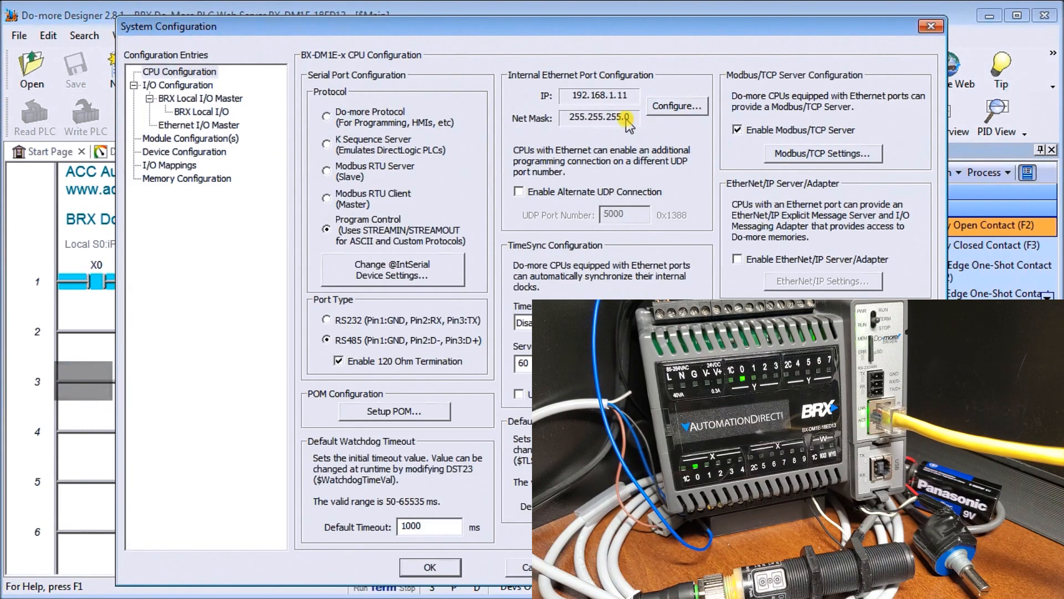
pyautogui.moveTo(677, 168)
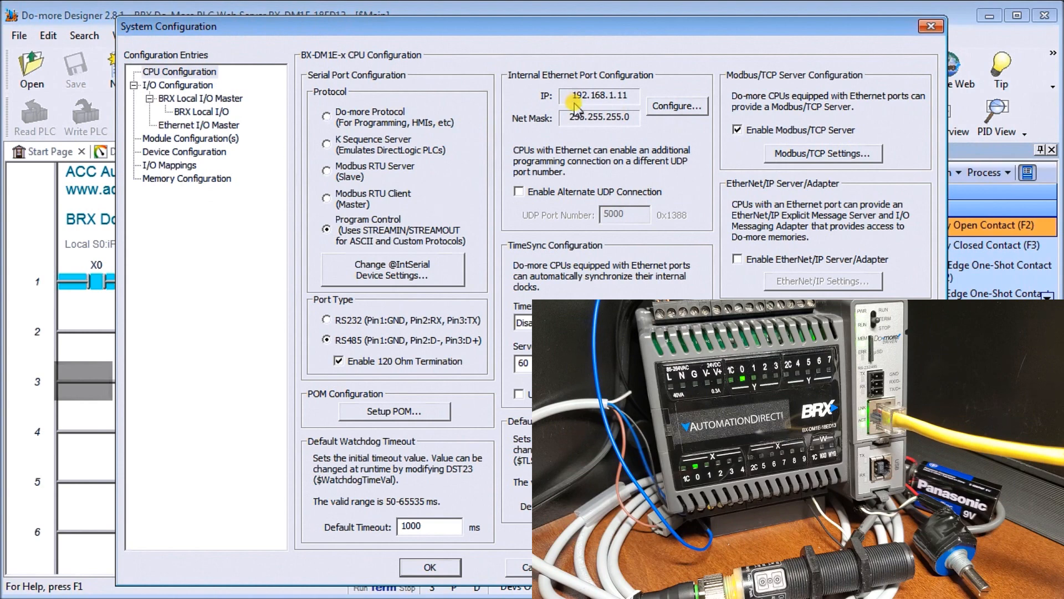
pyautogui.moveTo(614, 106)
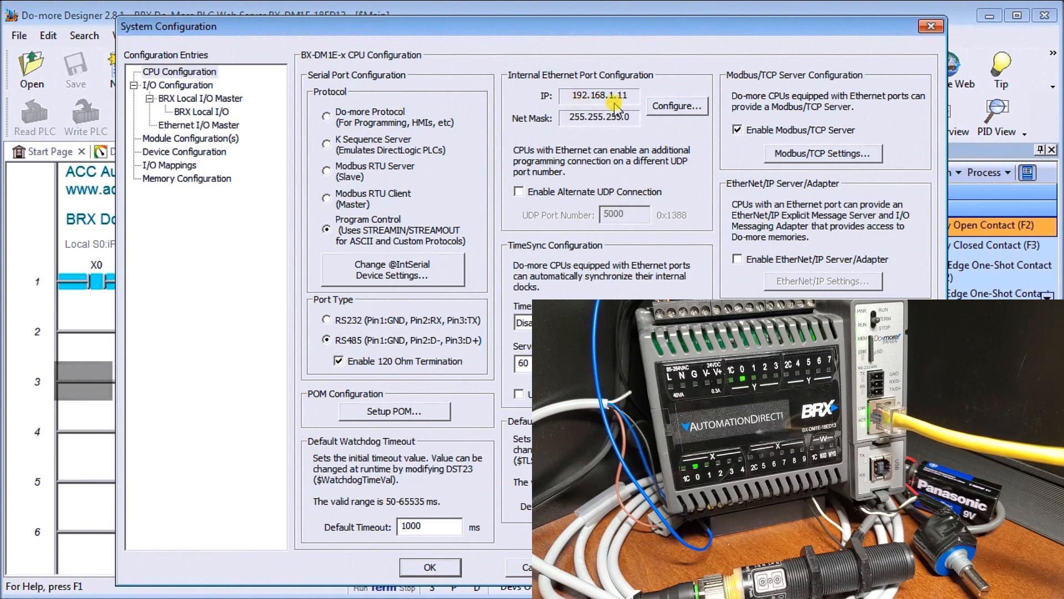
pyautogui.click(675, 106)
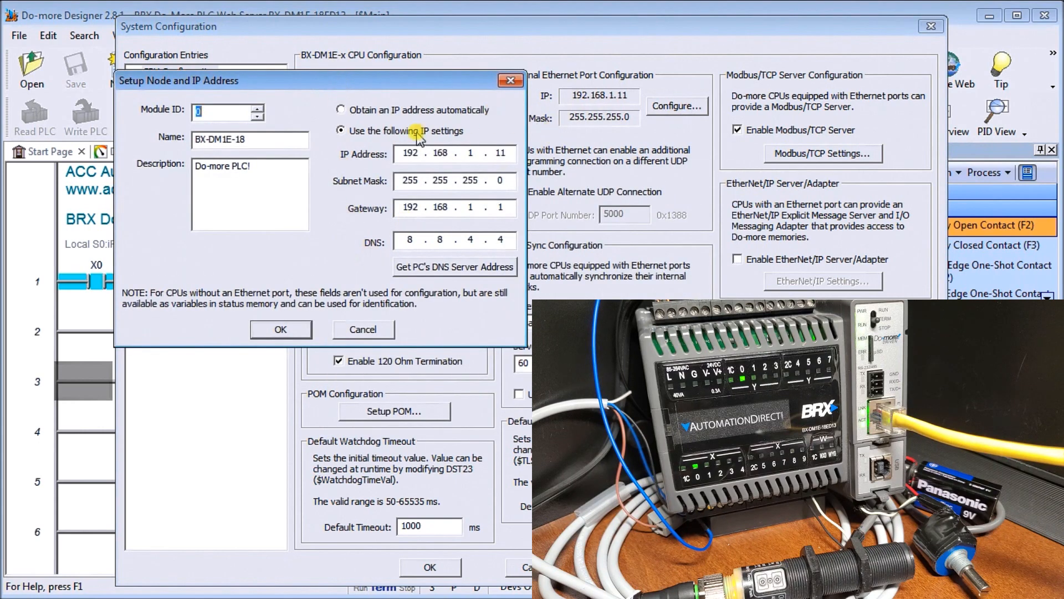
pyautogui.moveTo(371, 152)
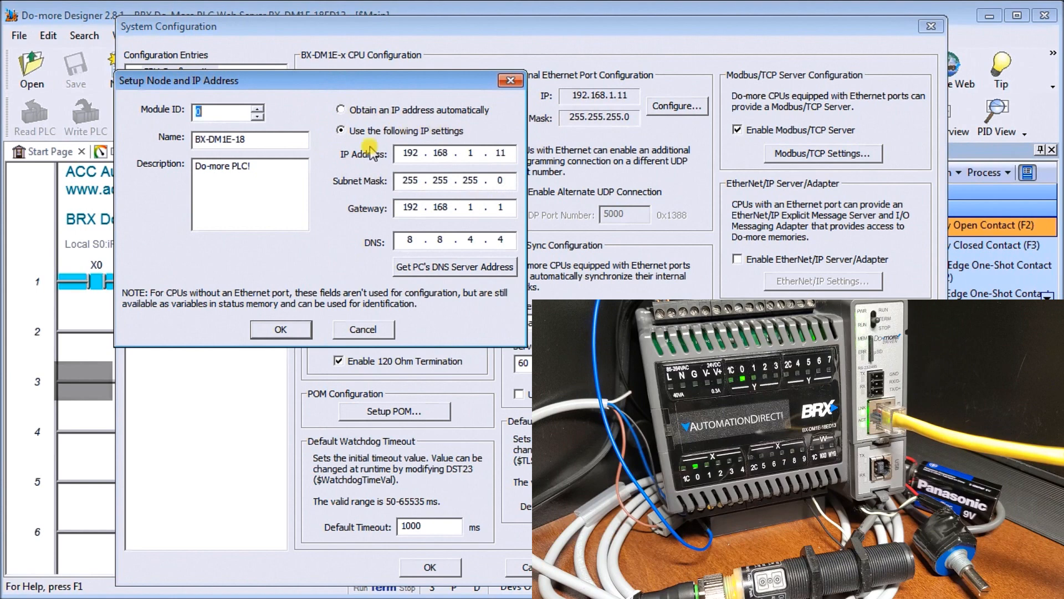
pyautogui.moveTo(358, 233)
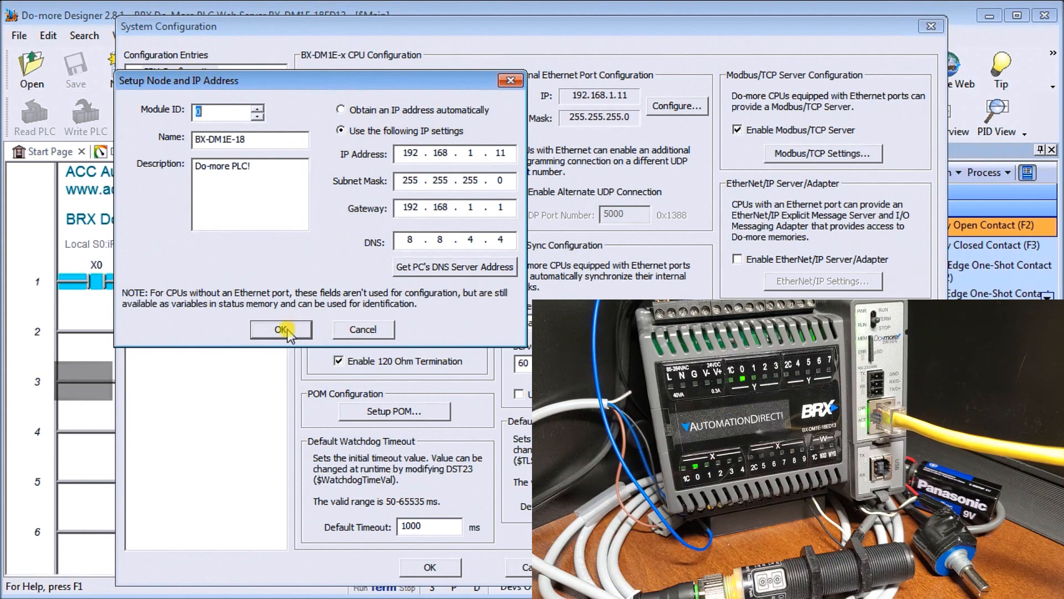
# Browse to the BRX web server at 192.168.1.11, review its Info page, then show the Status page.
pyautogui.click(280, 329)
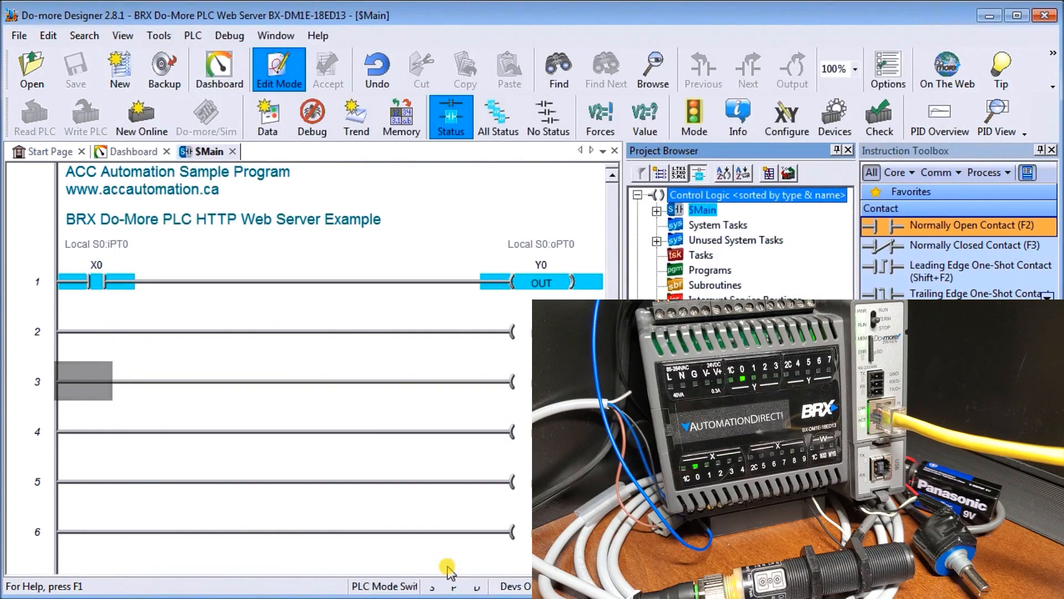
pyautogui.moveTo(321, 305)
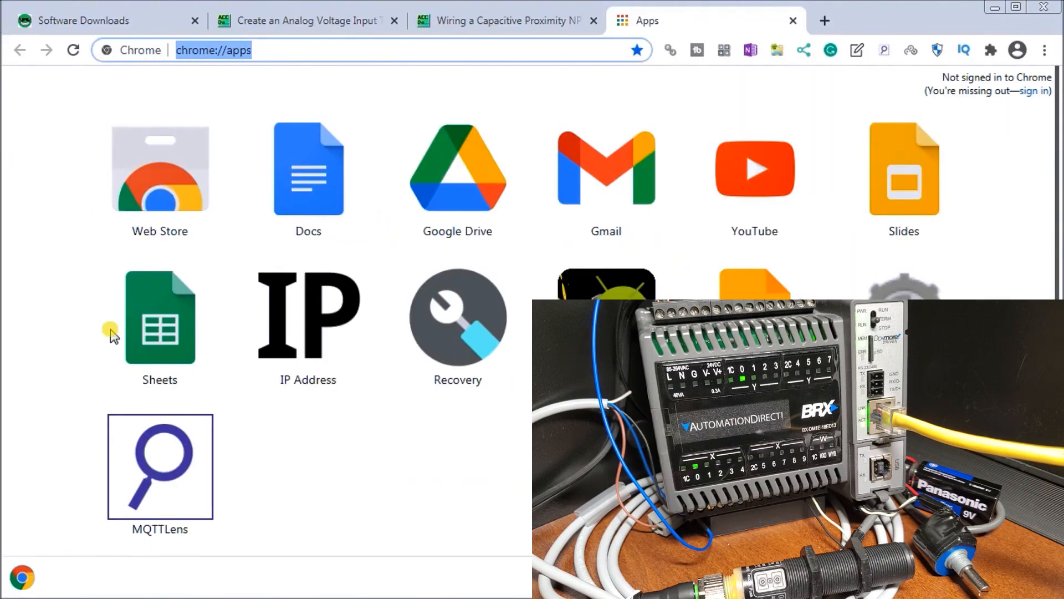
pyautogui.moveTo(325, 86)
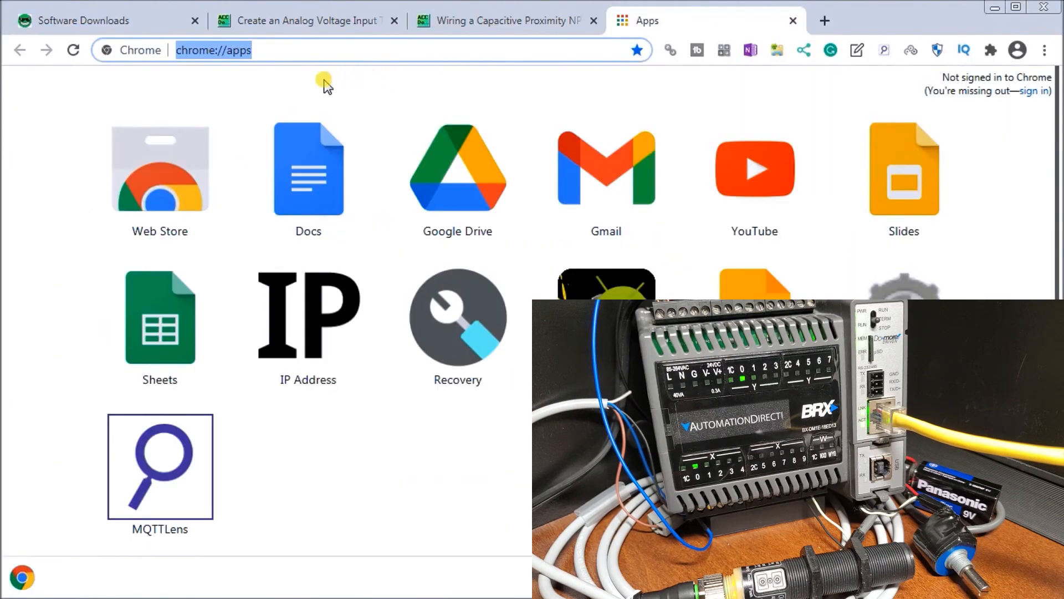
pyautogui.write('192.168.1.177')
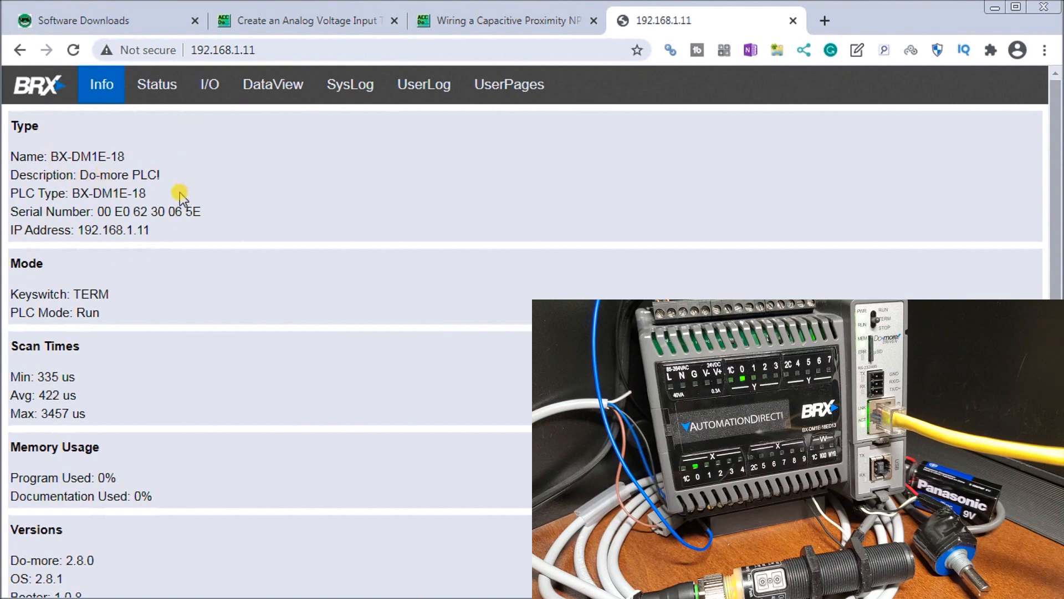
pyautogui.moveTo(110, 258)
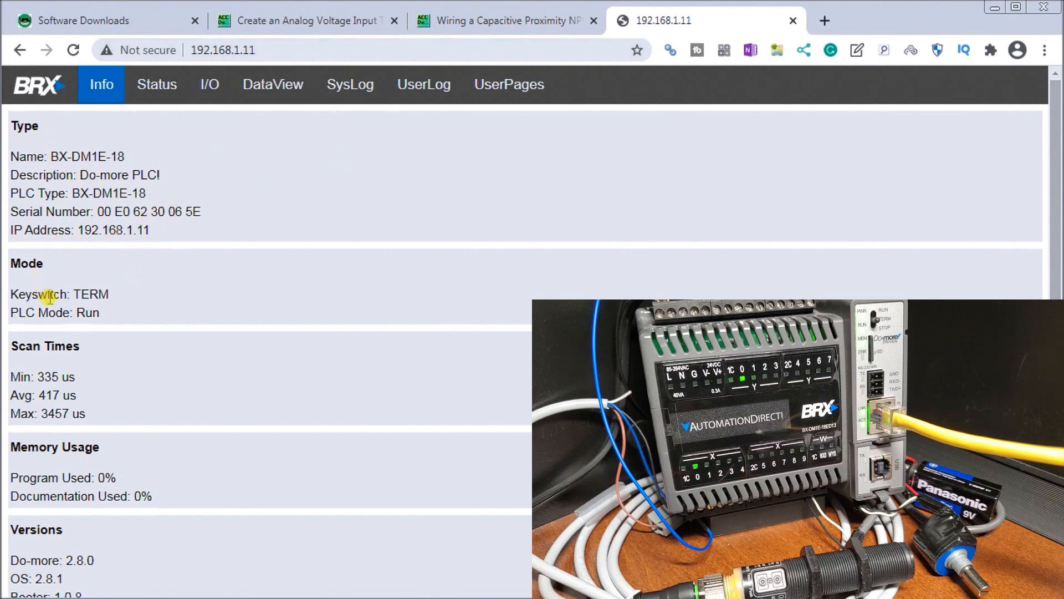
pyautogui.moveTo(115, 304)
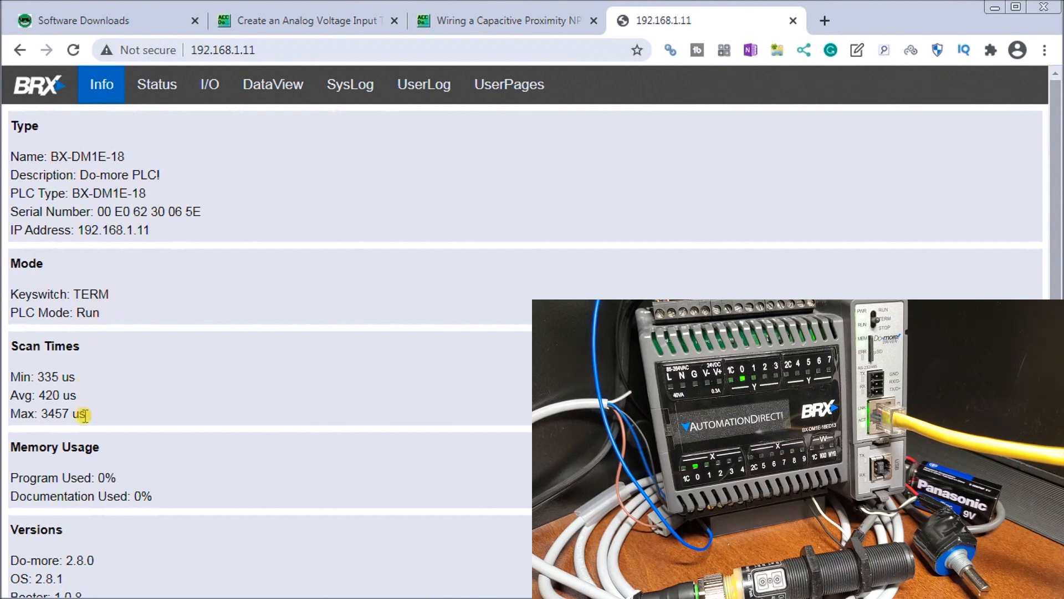
pyautogui.moveTo(141, 464)
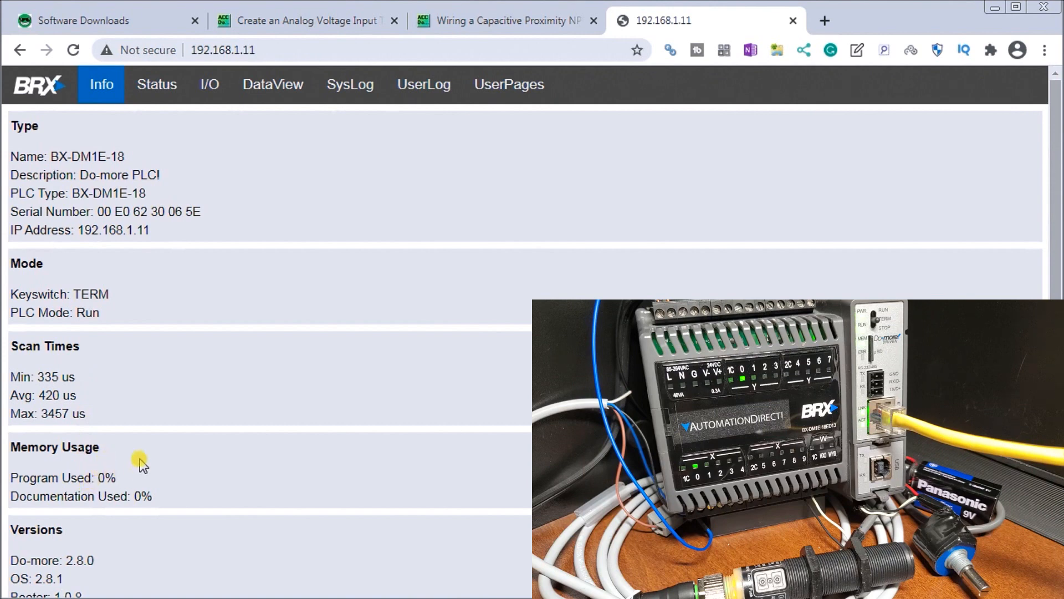
pyautogui.moveTo(140, 461)
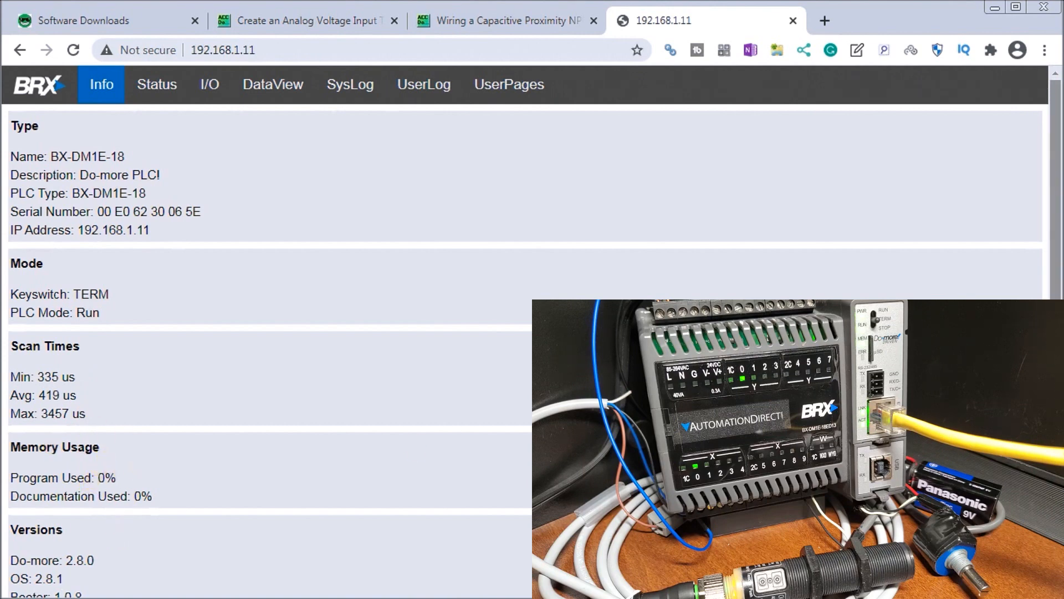
pyautogui.scroll(-3)
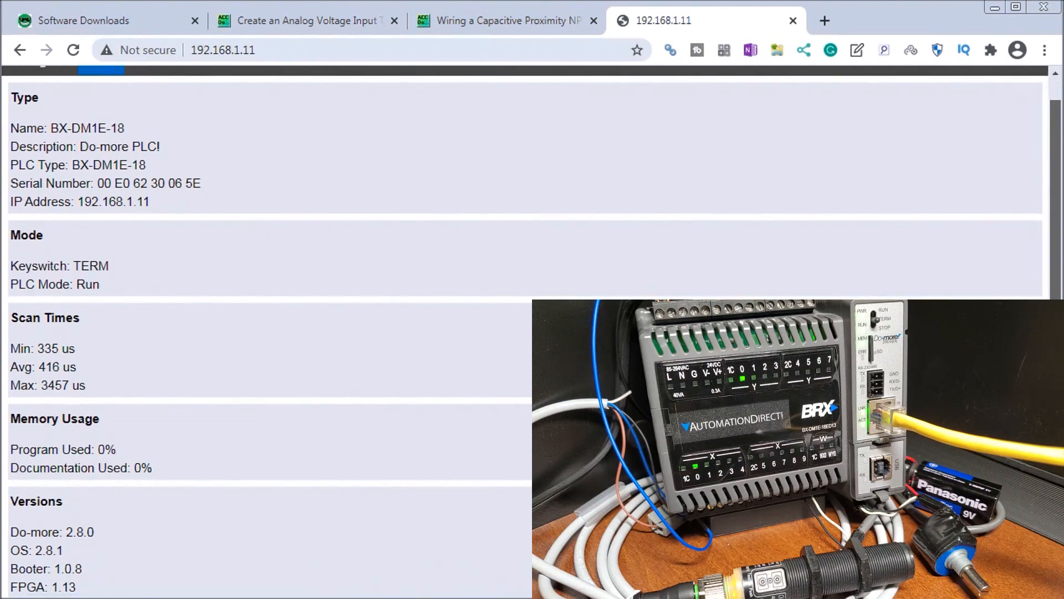
pyautogui.scroll(-3)
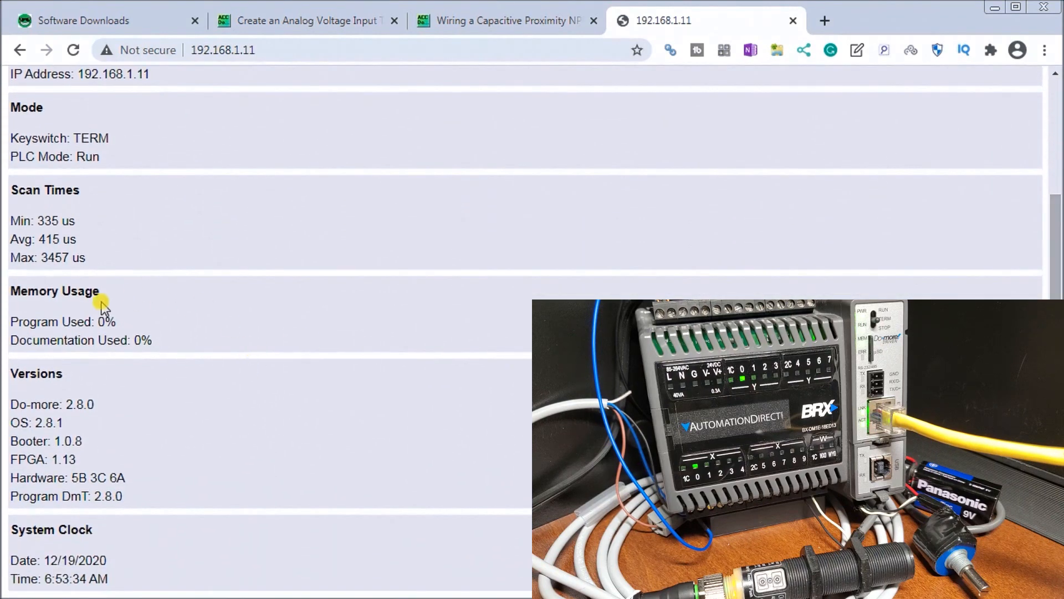
pyautogui.moveTo(88, 547)
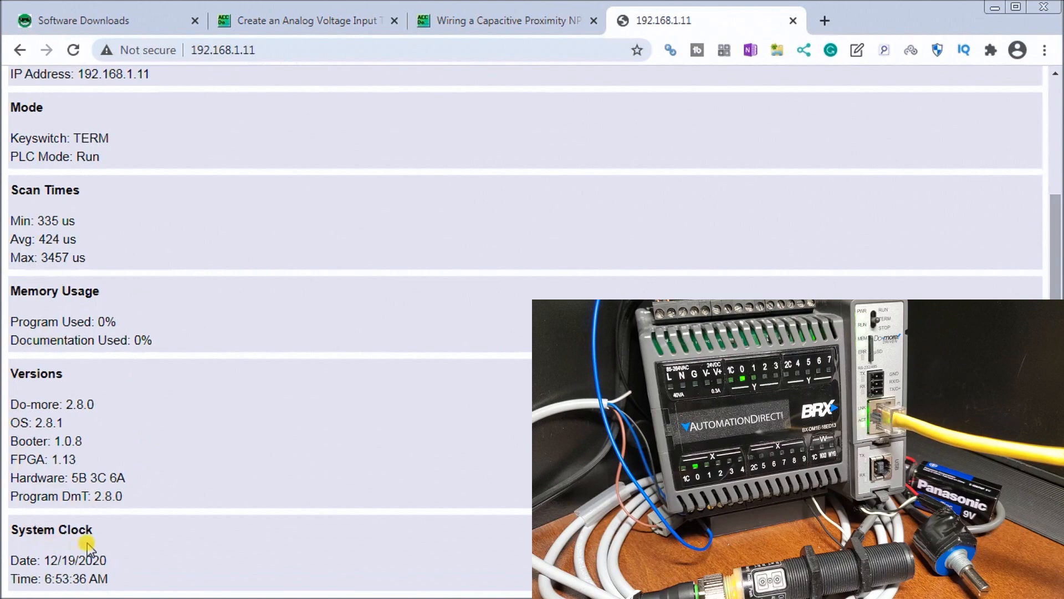
pyautogui.scroll(3)
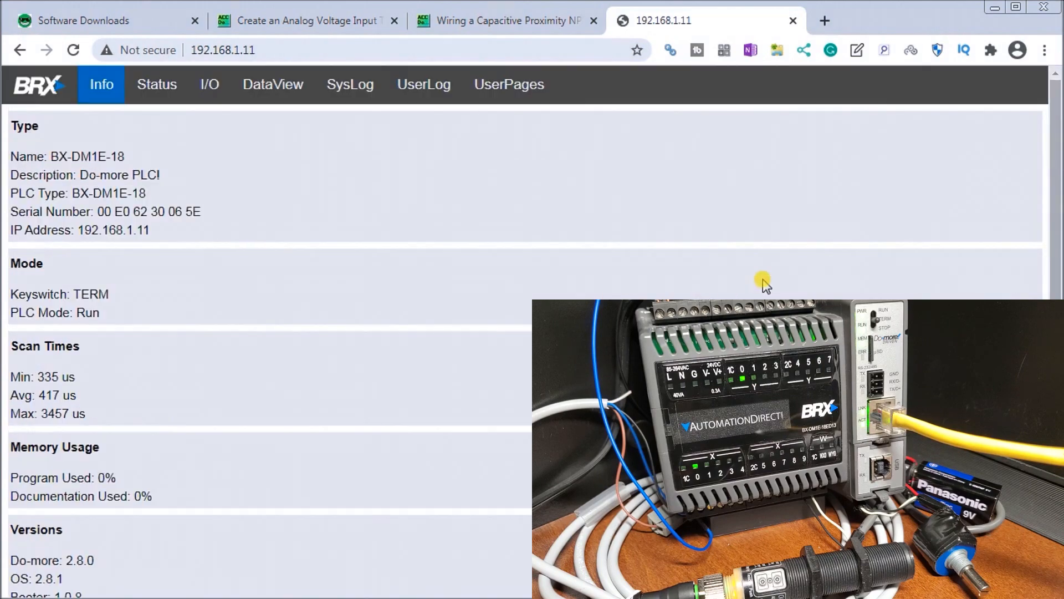
pyautogui.moveTo(157, 84)
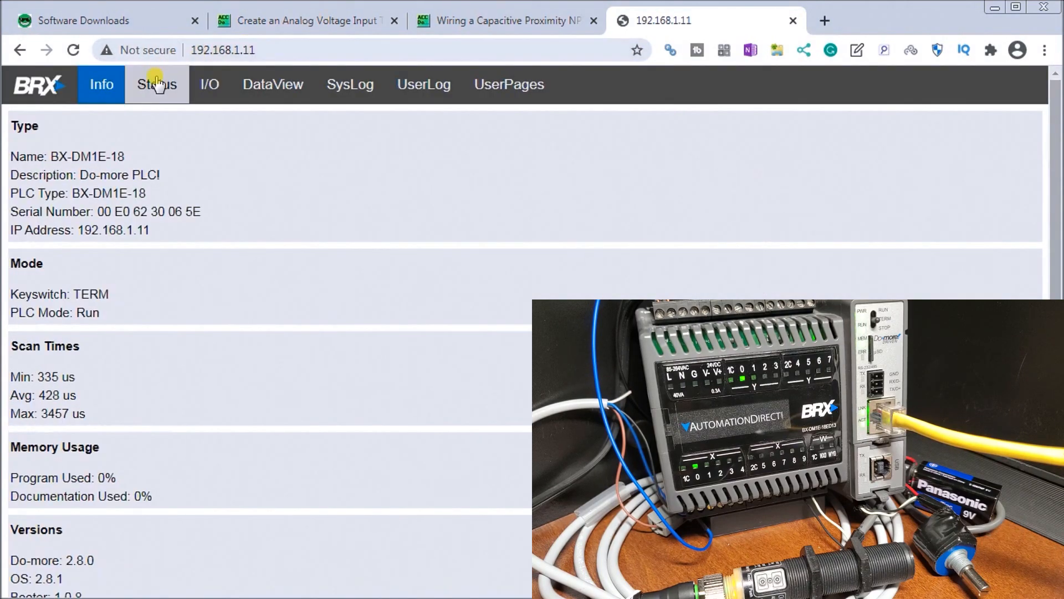
pyautogui.click(156, 84)
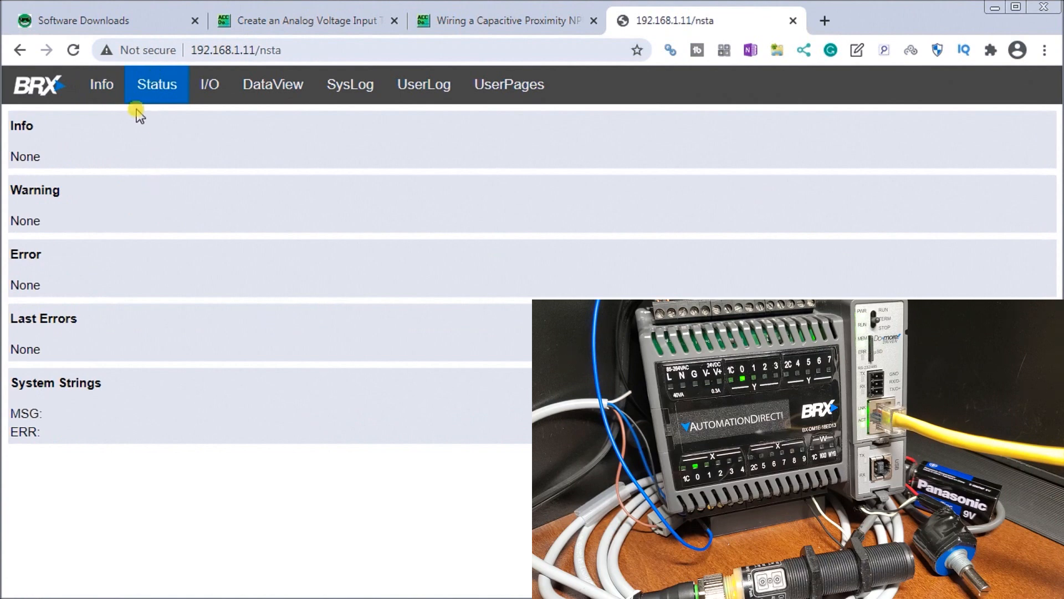
pyautogui.moveTo(100, 207)
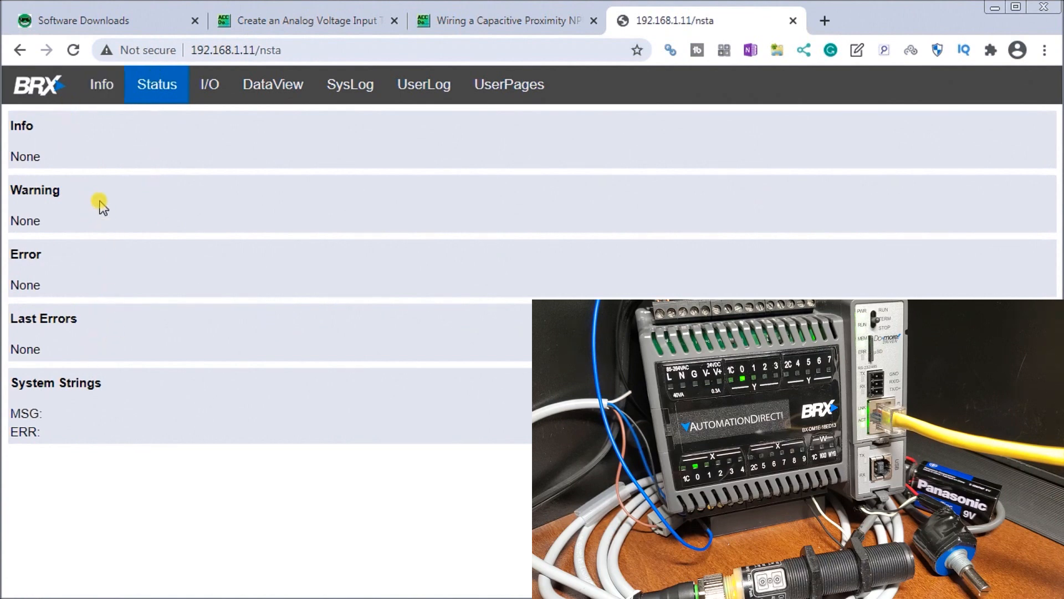
pyautogui.moveTo(209, 84)
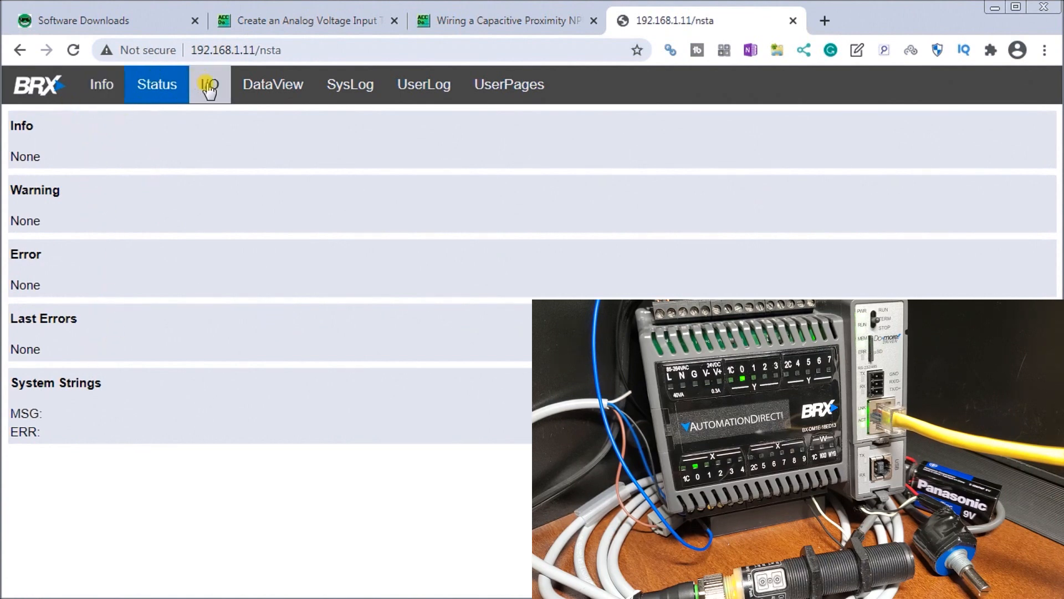
# View the I/O page with slot 0 live values: X0 and Y0 on, WX0 at 1987.
pyautogui.click(210, 84)
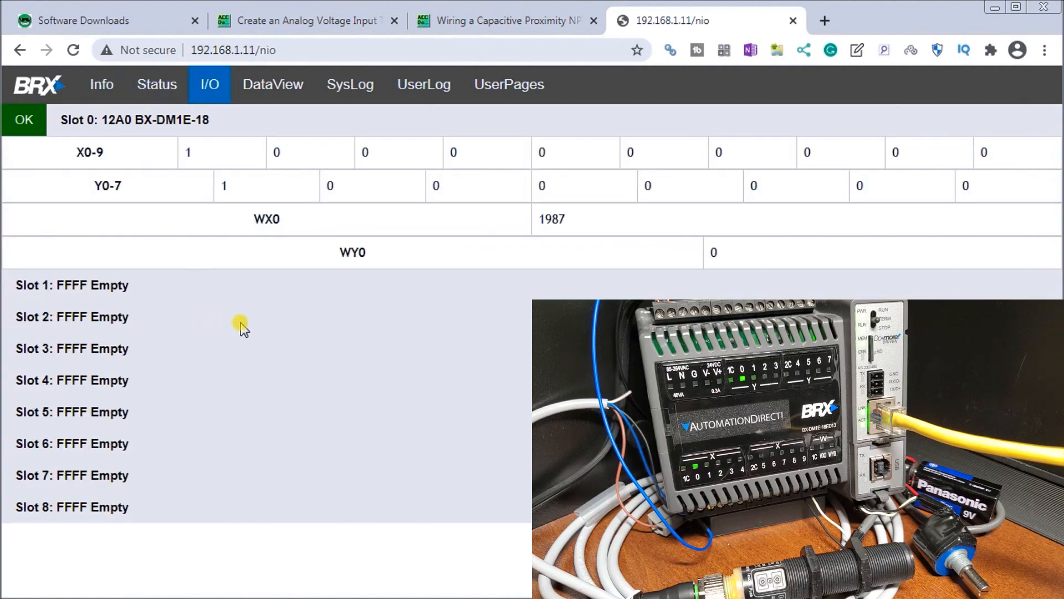
pyautogui.moveTo(555, 195)
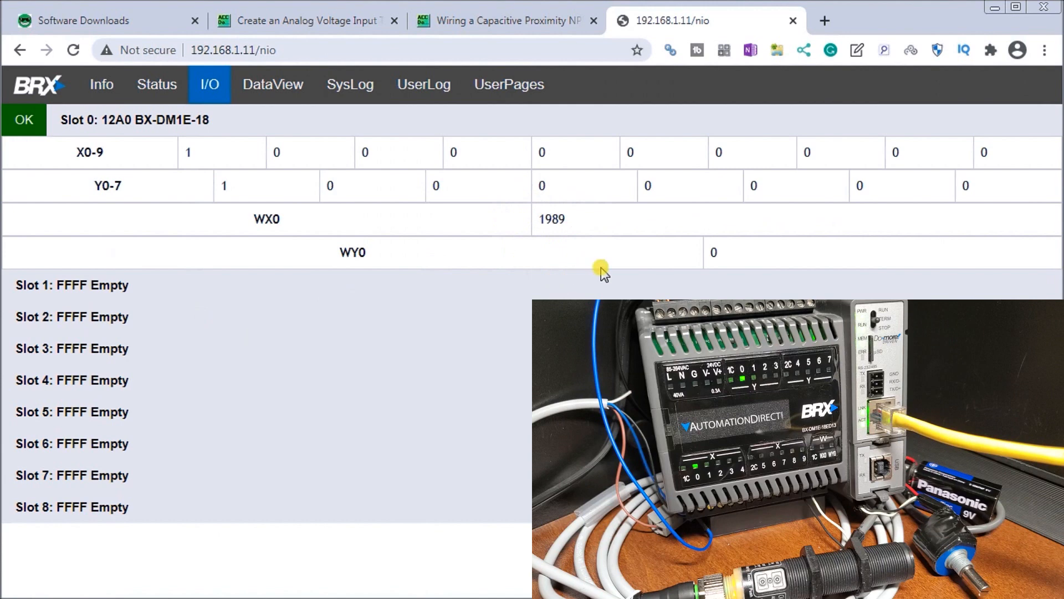
pyautogui.moveTo(210, 225)
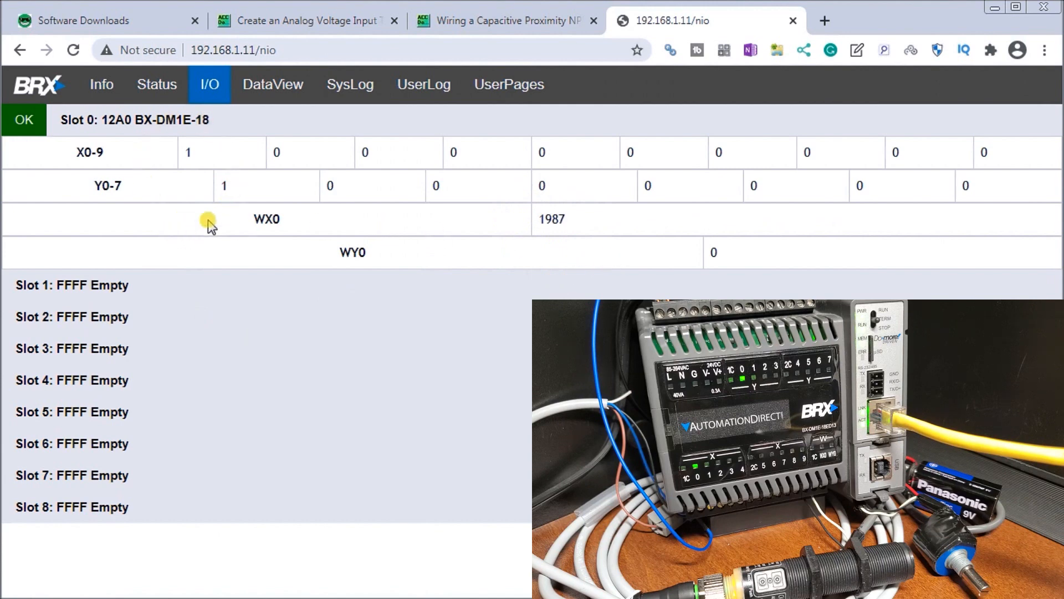
pyautogui.moveTo(195, 229)
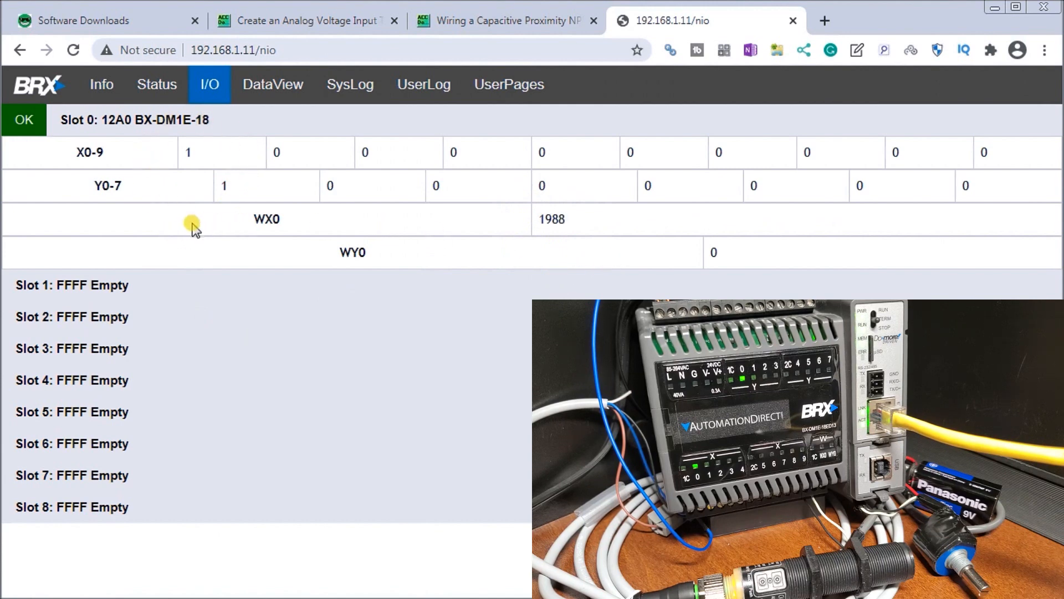
pyautogui.moveTo(204, 222)
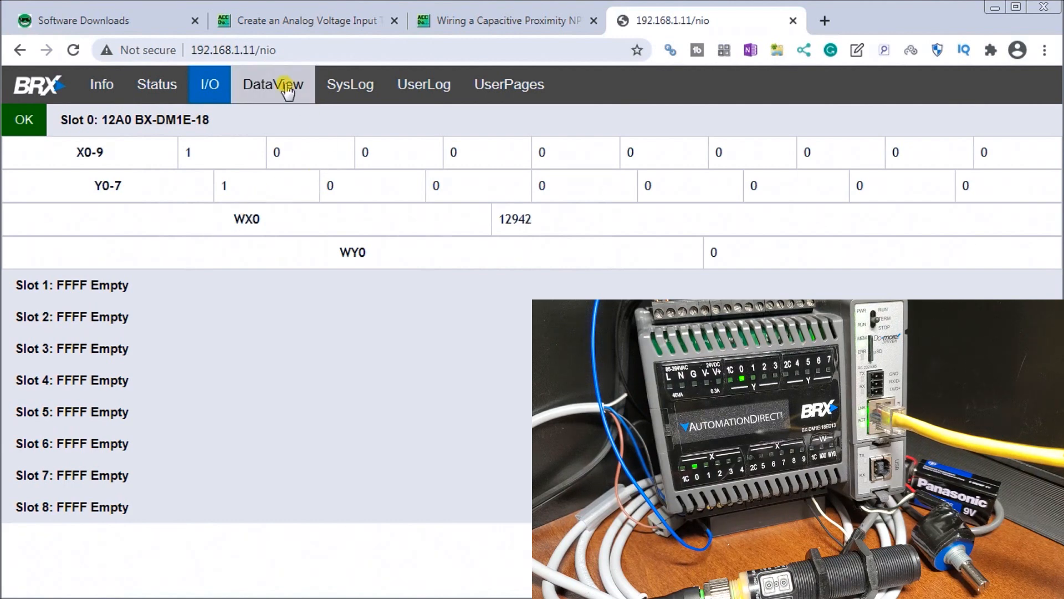
# View the DataView page listing 128 X and Y bits, with X0 and Y0 reading 1.
pyautogui.click(273, 84)
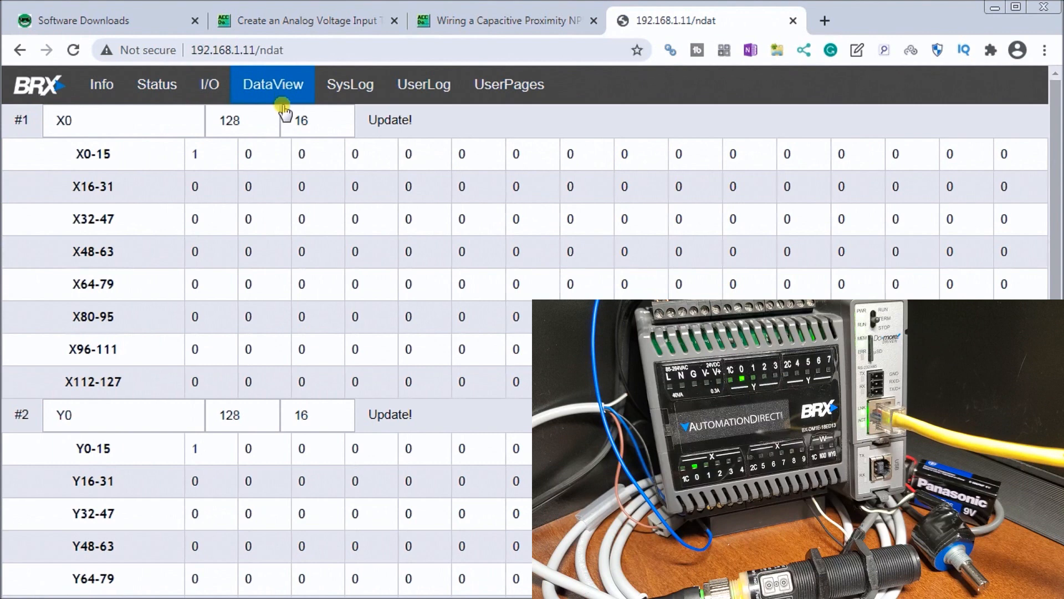
pyautogui.moveTo(272, 205)
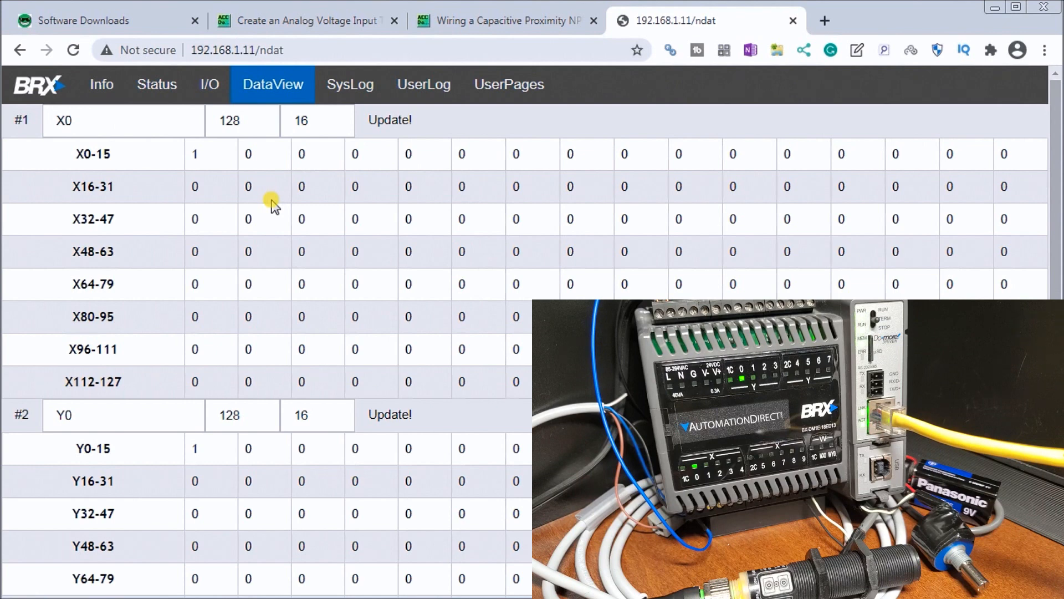
pyautogui.moveTo(292, 275)
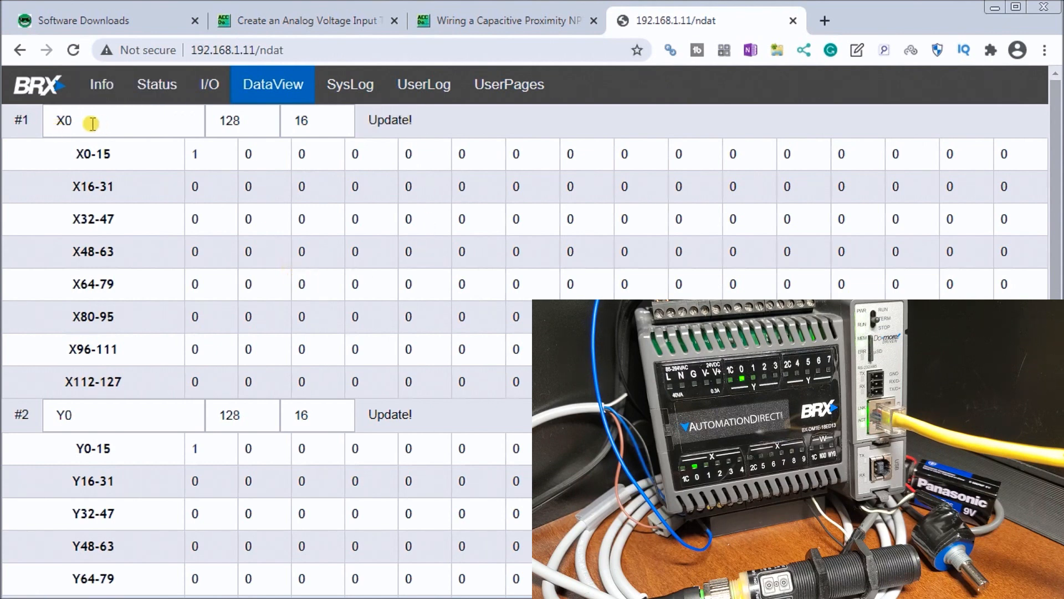
pyautogui.moveTo(213, 171)
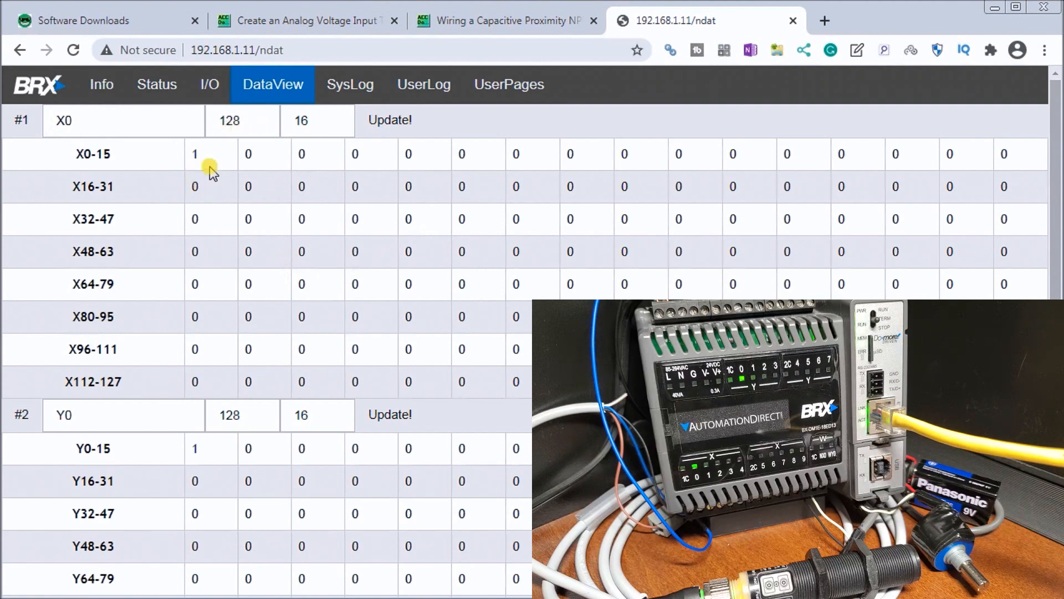
pyautogui.moveTo(224, 169)
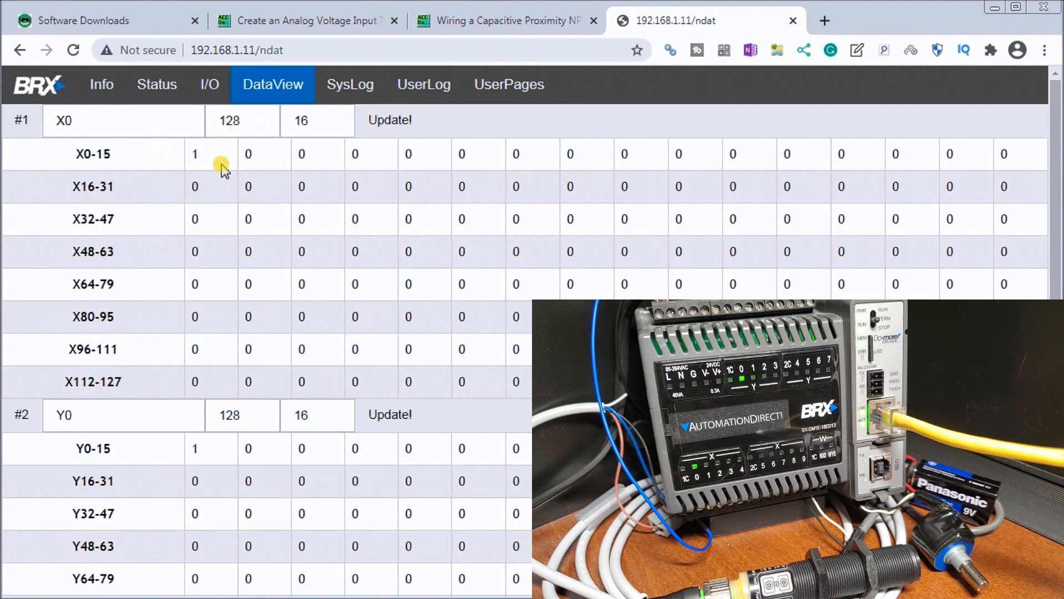
pyautogui.moveTo(223, 449)
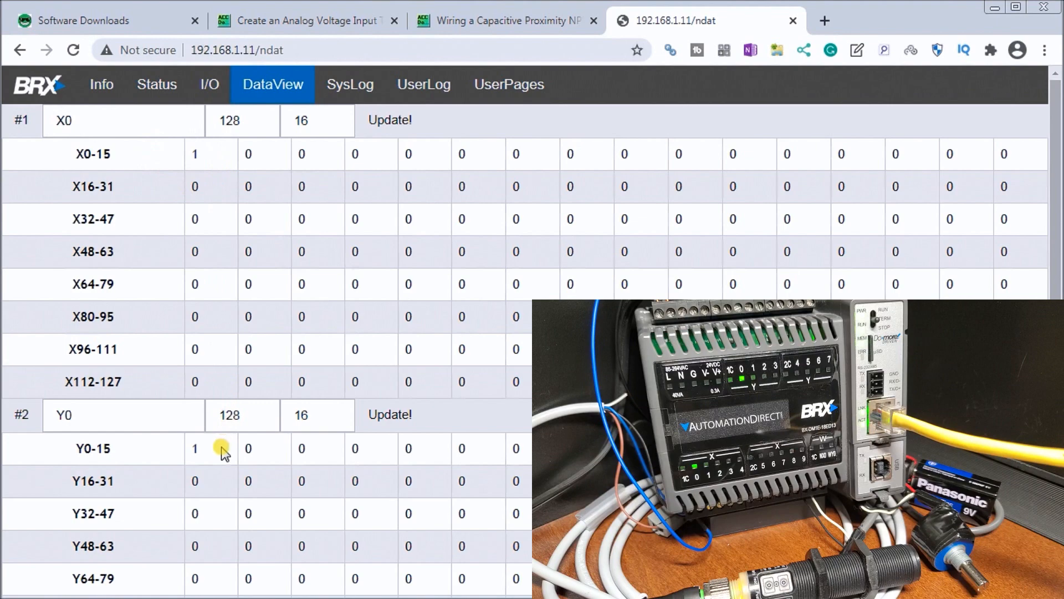
pyautogui.moveTo(251, 332)
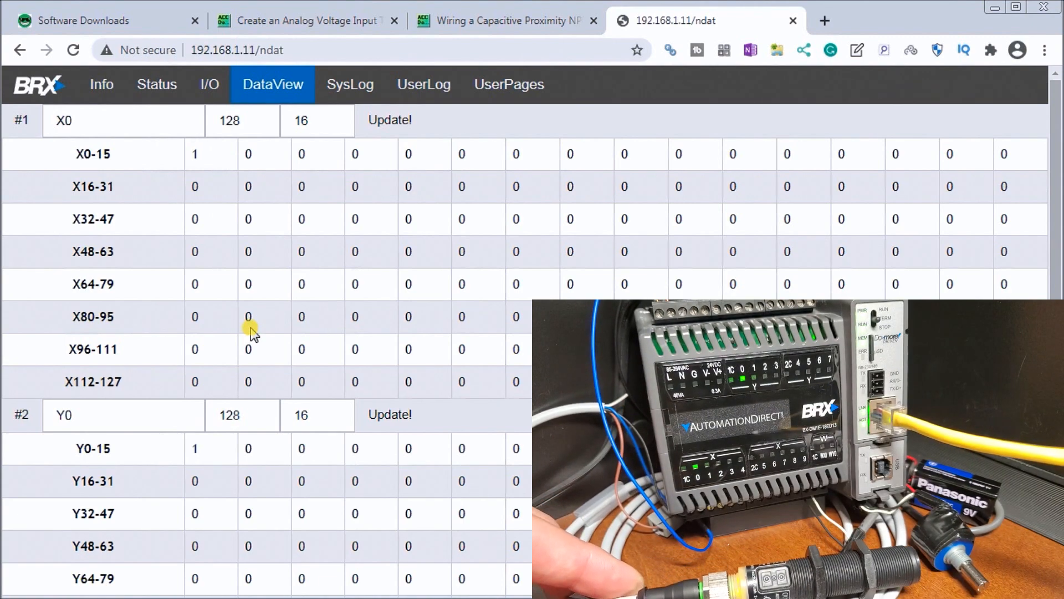
pyautogui.scroll(-3)
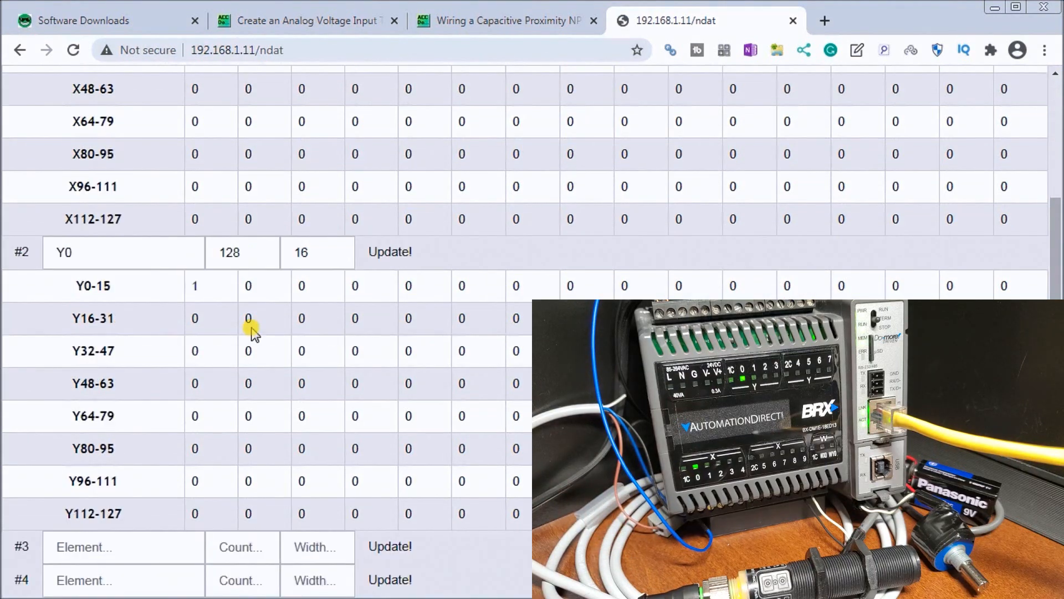
# Add DataView entry #3 for WX0 with count 1 and update it to read about 11560.
pyautogui.click(102, 547)
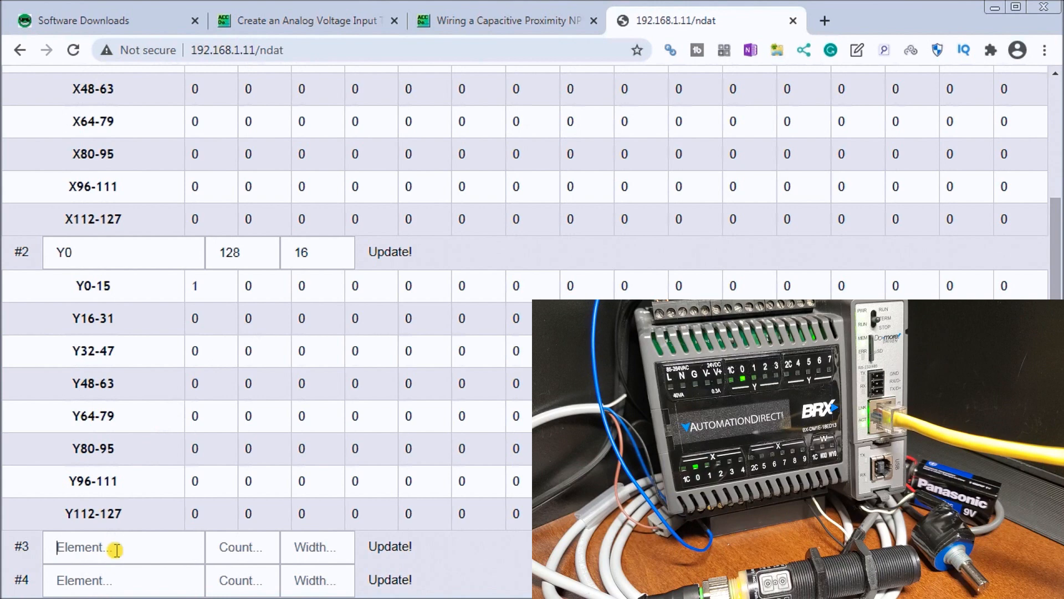
pyautogui.write('WX')
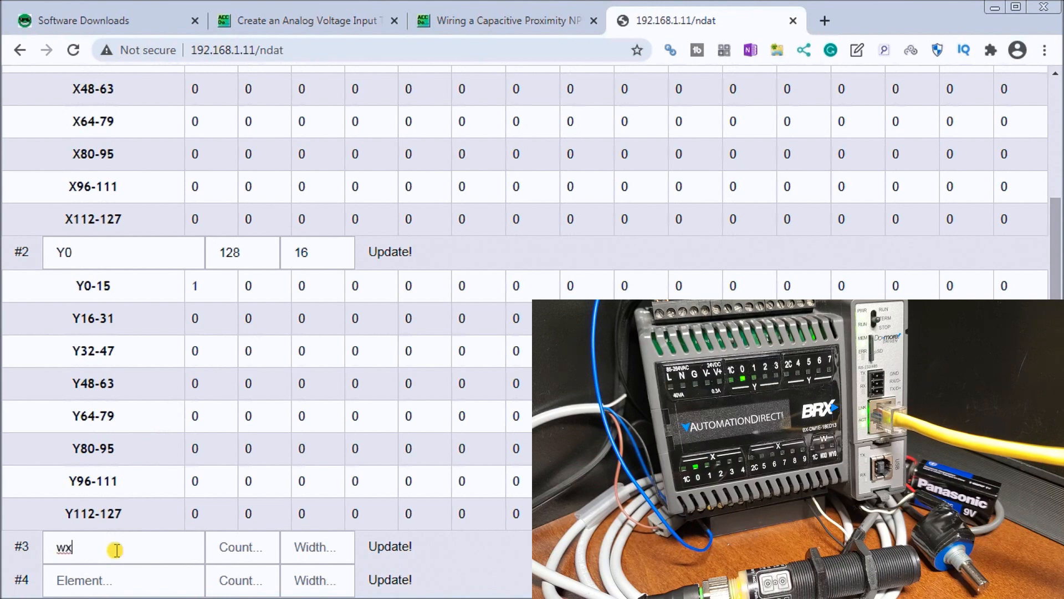
pyautogui.write('0')
pyautogui.click(243, 547)
pyautogui.write('1')
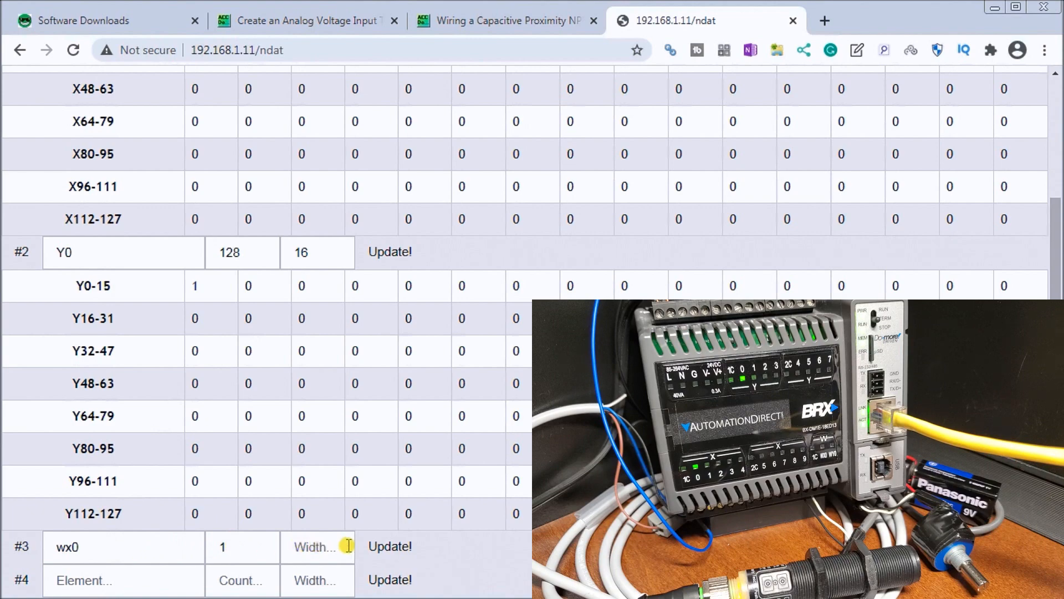
pyautogui.click(389, 546)
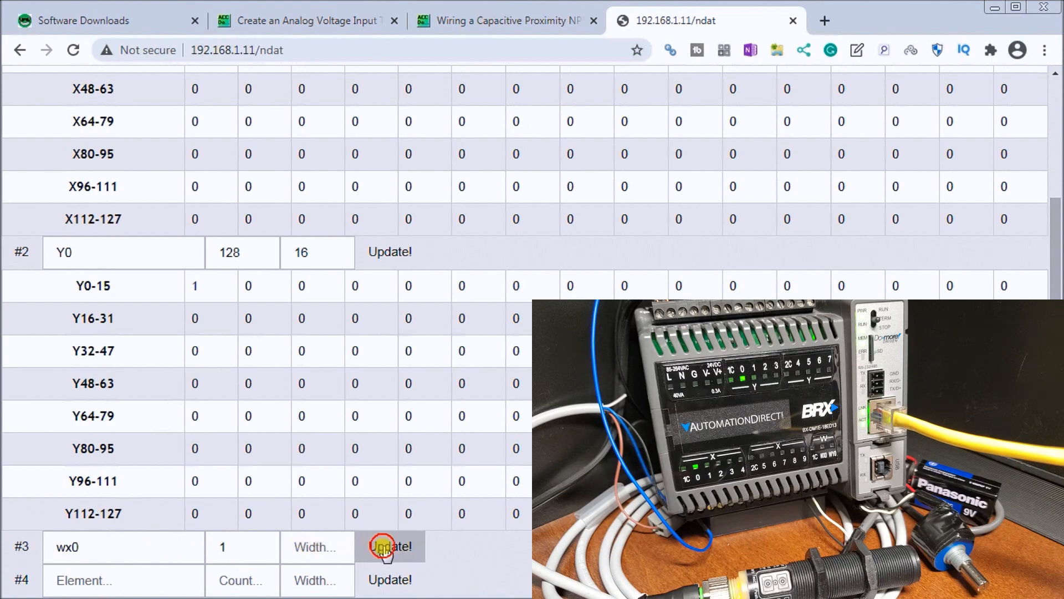
pyautogui.click(389, 546)
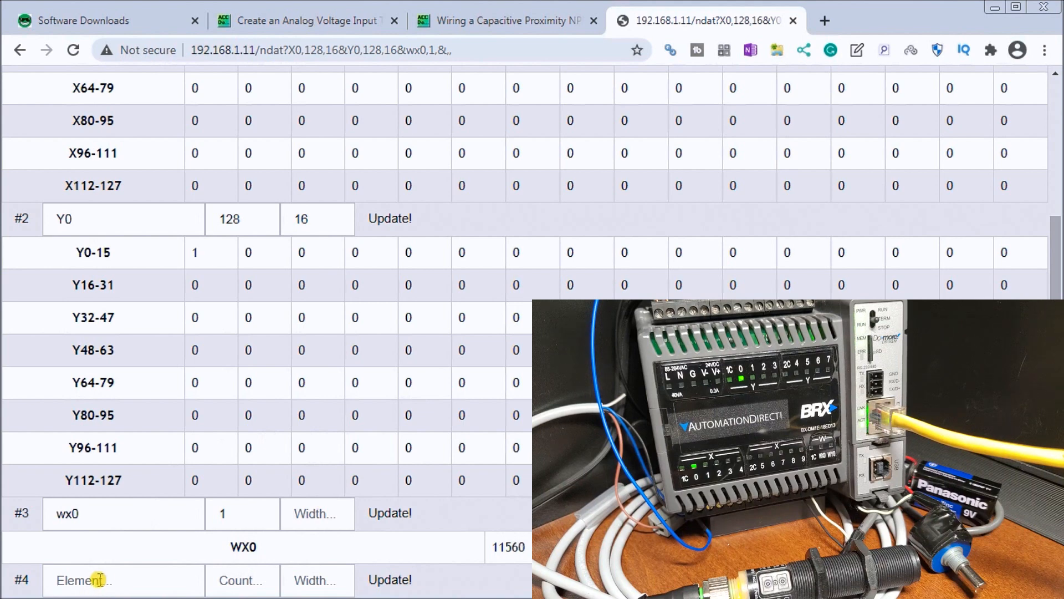
# Add DataView entry #4 for RX0 with count 1, showing the scaled value 352.824.
pyautogui.write('r')
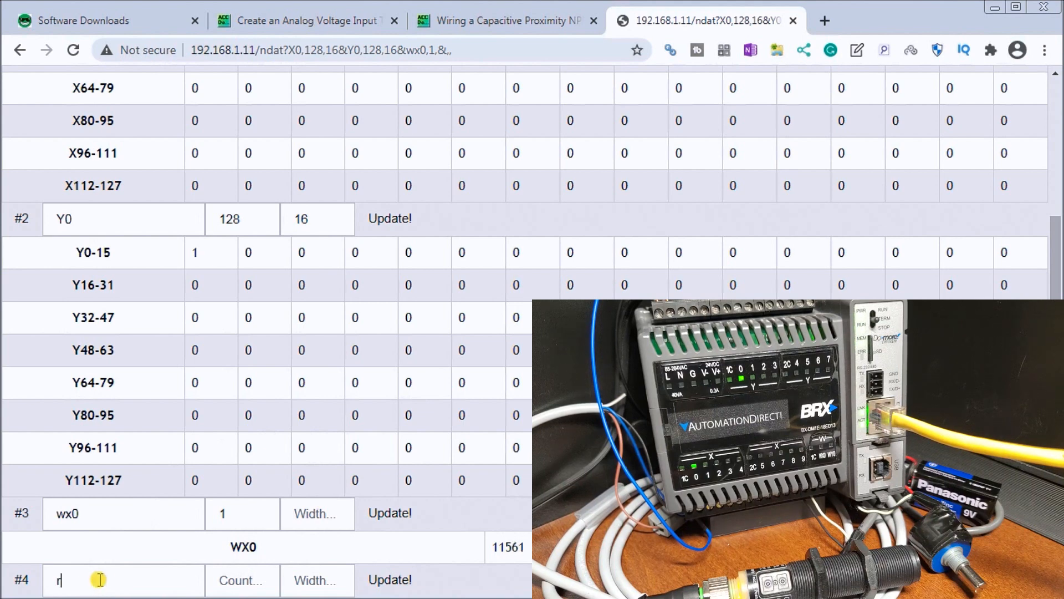
pyautogui.write('x')
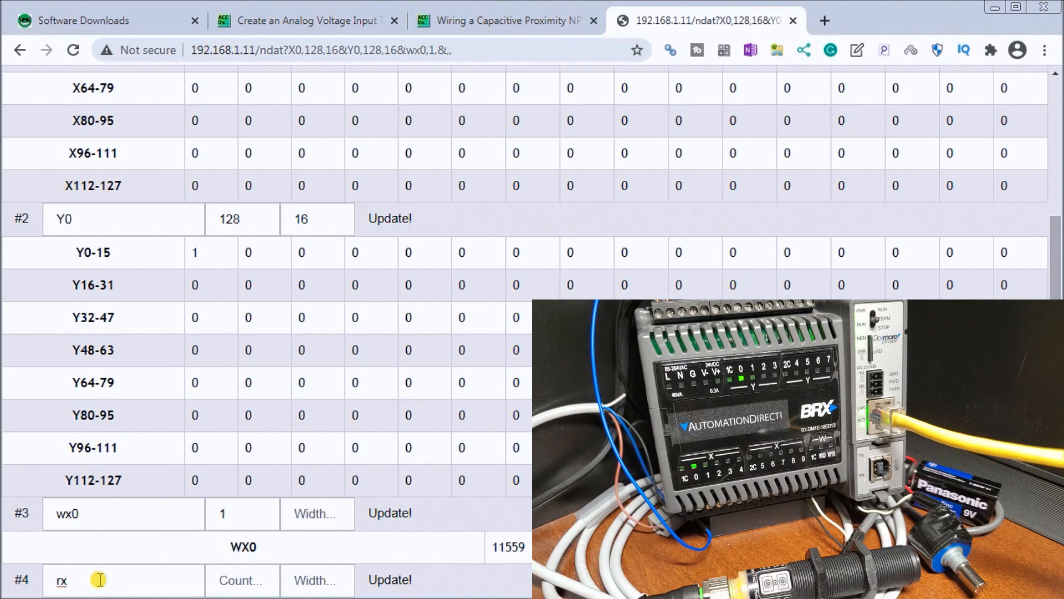
pyautogui.write('0')
pyautogui.write('1')
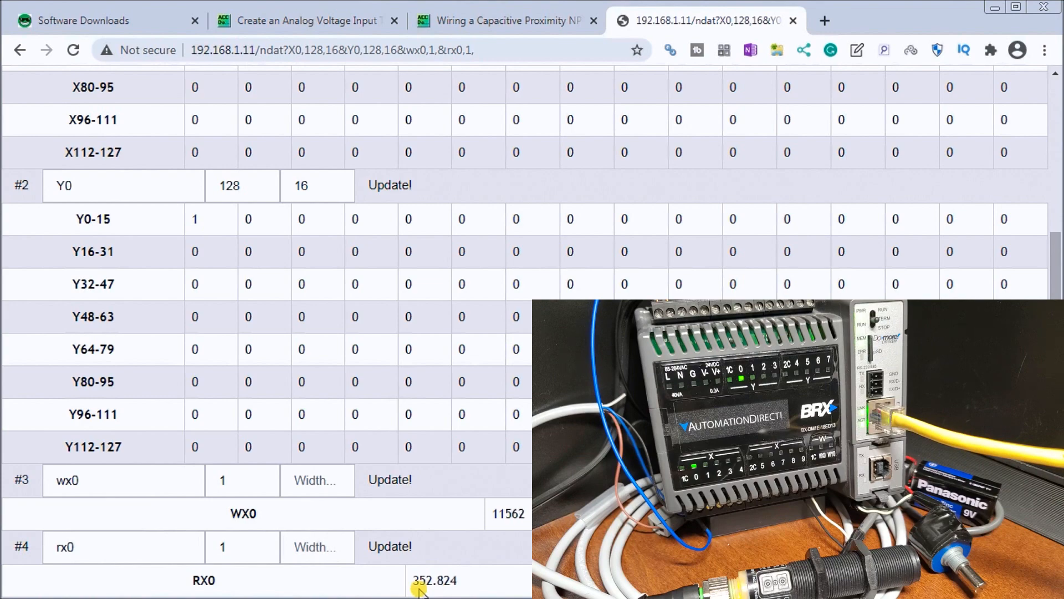
pyautogui.scroll(3)
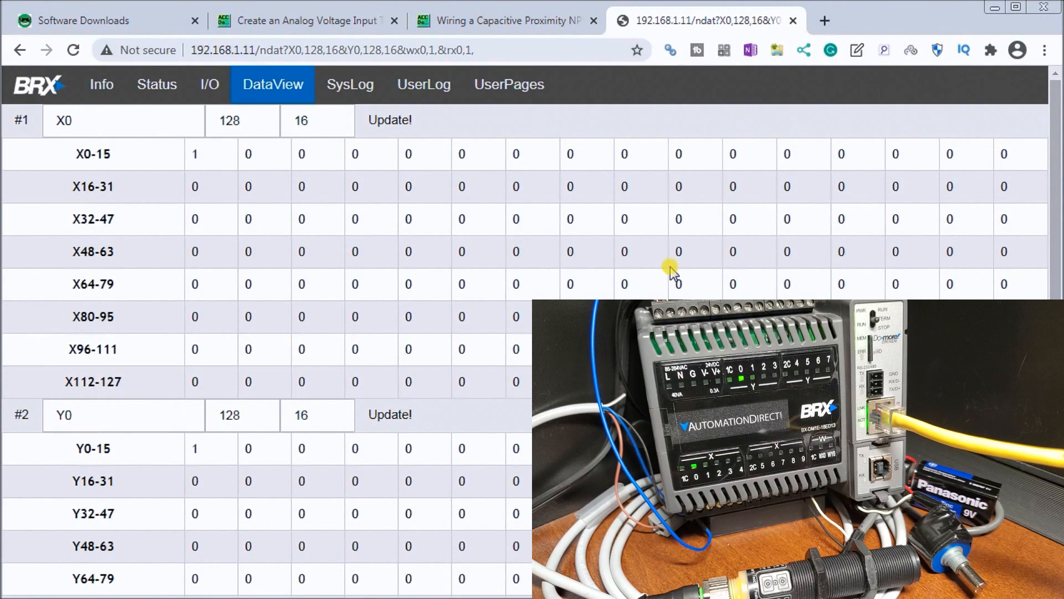
pyautogui.moveTo(349, 84)
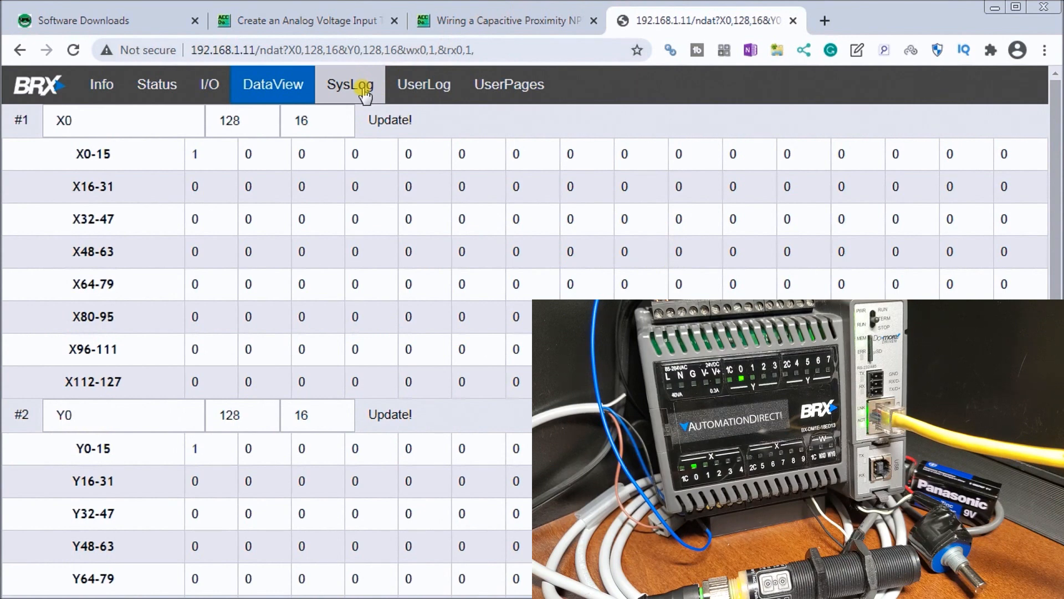
pyautogui.moveTo(358, 112)
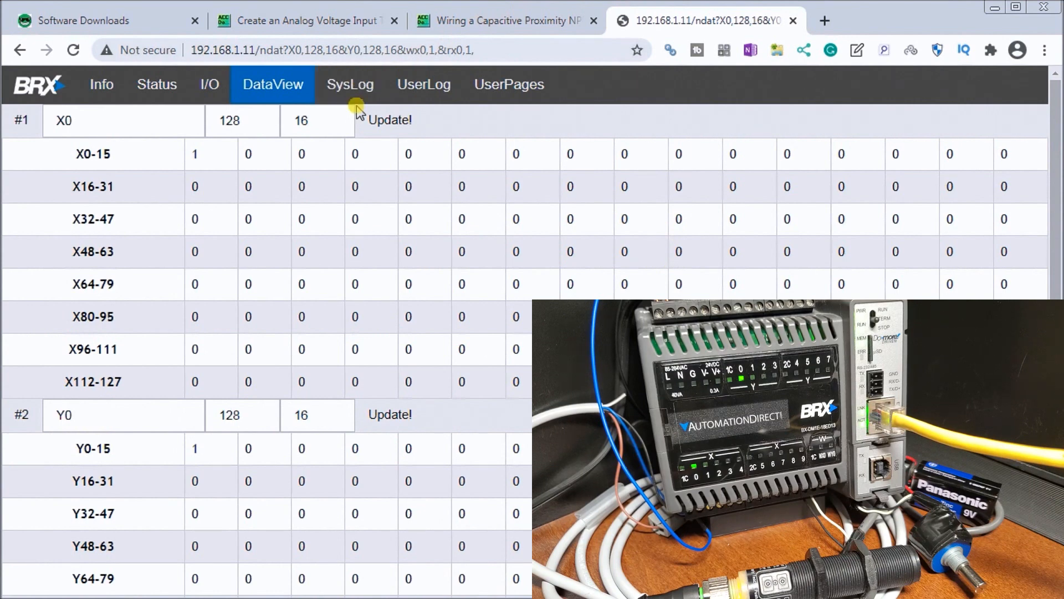
# Browse the SysLog page of timestamped mode changes, content changes and power events.
pyautogui.click(350, 84)
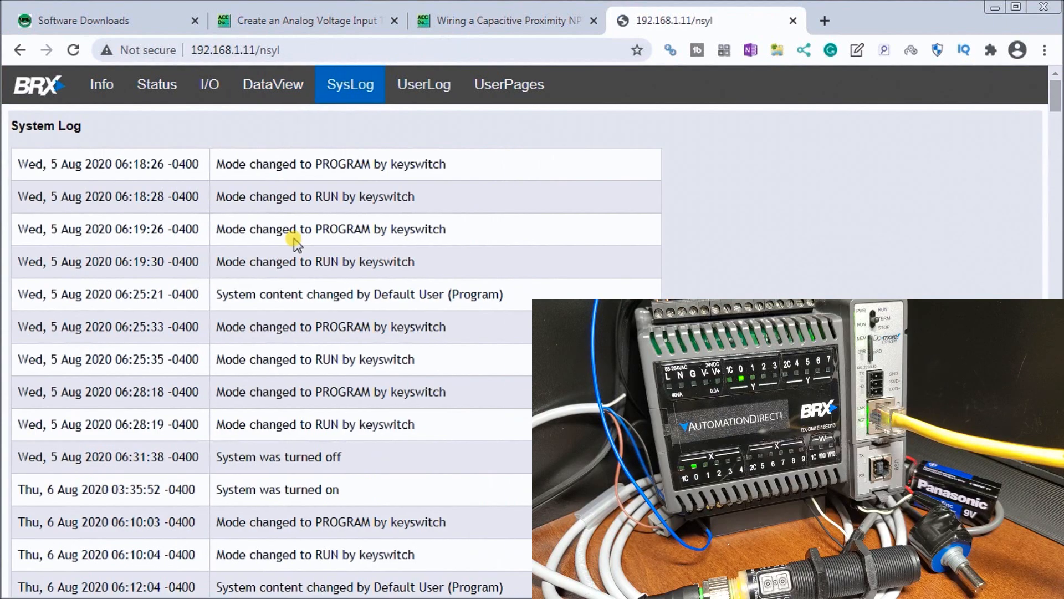
pyautogui.moveTo(136, 177)
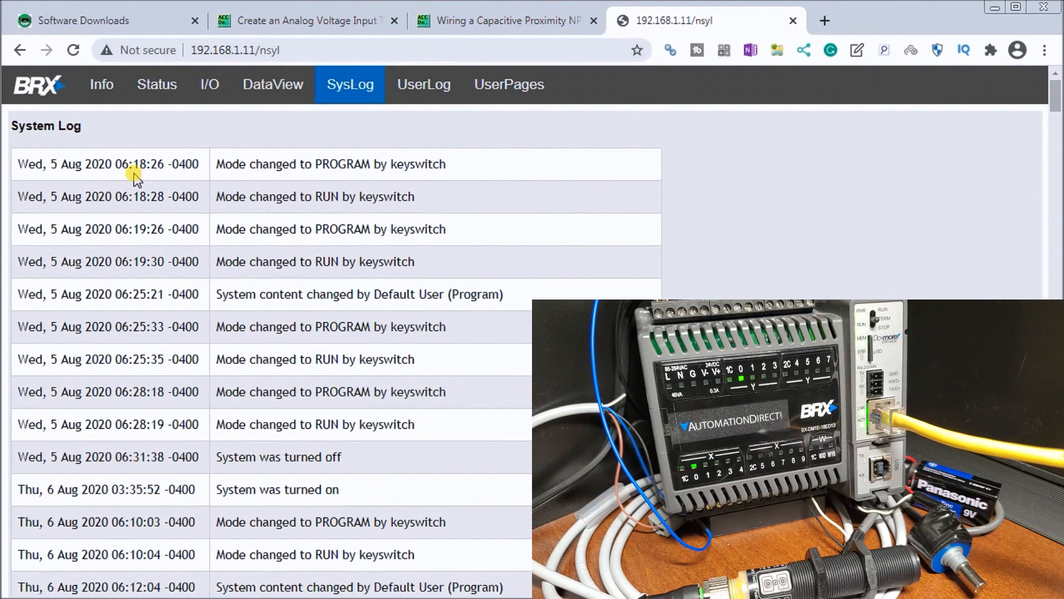
pyautogui.moveTo(237, 162)
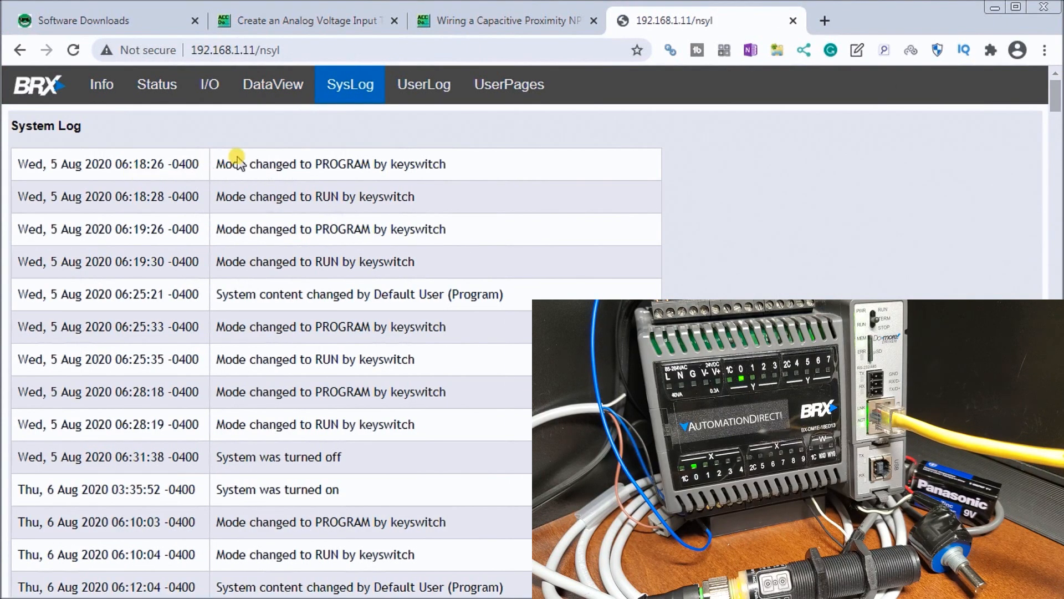
pyautogui.moveTo(424, 204)
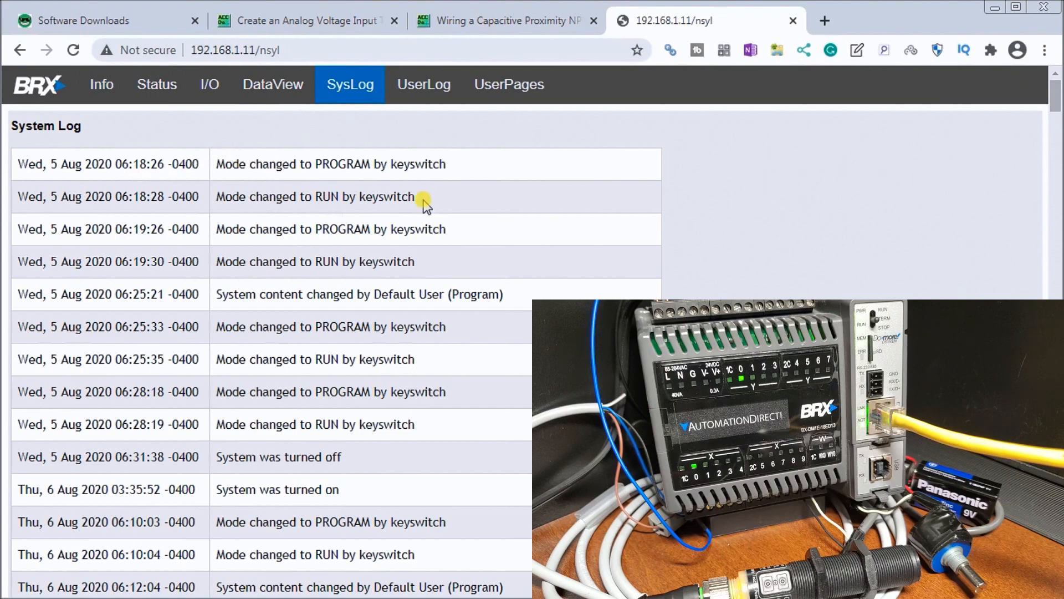
pyautogui.scroll(-3)
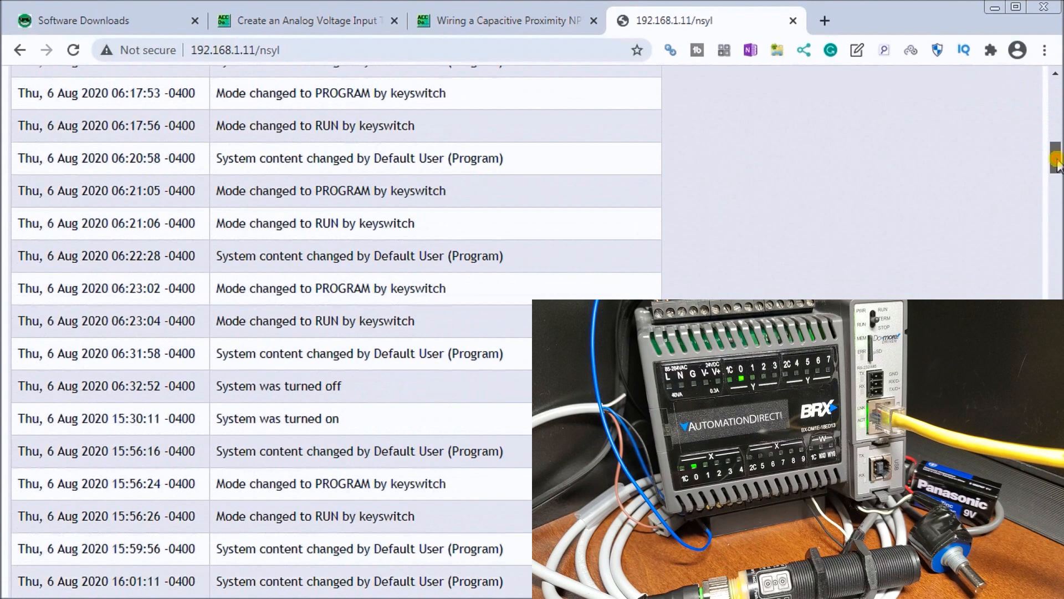
pyautogui.scroll(-3)
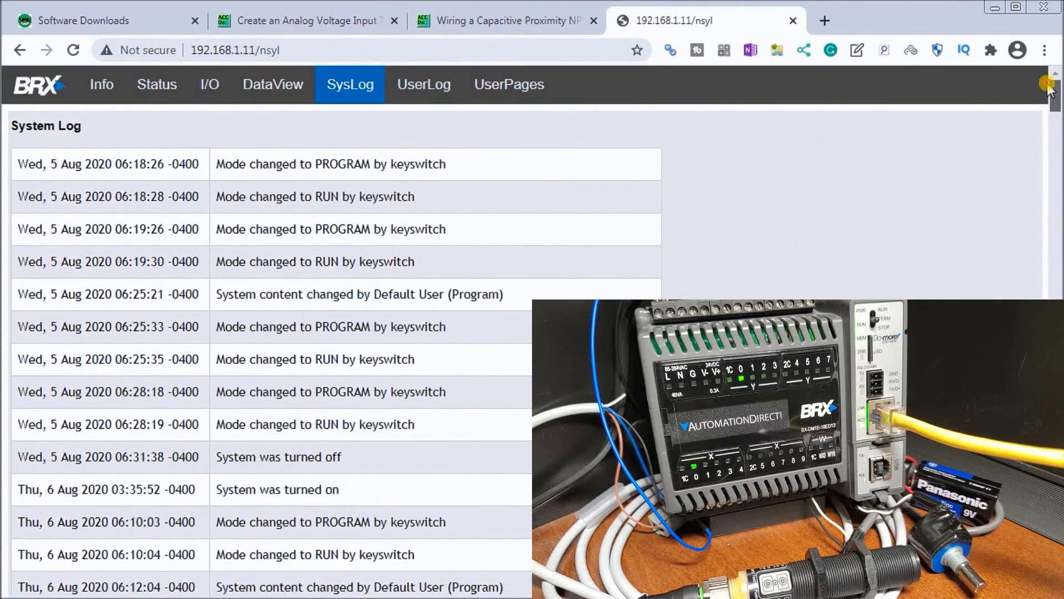
# View the UserLog page, which shows no entries.
pyautogui.click(423, 84)
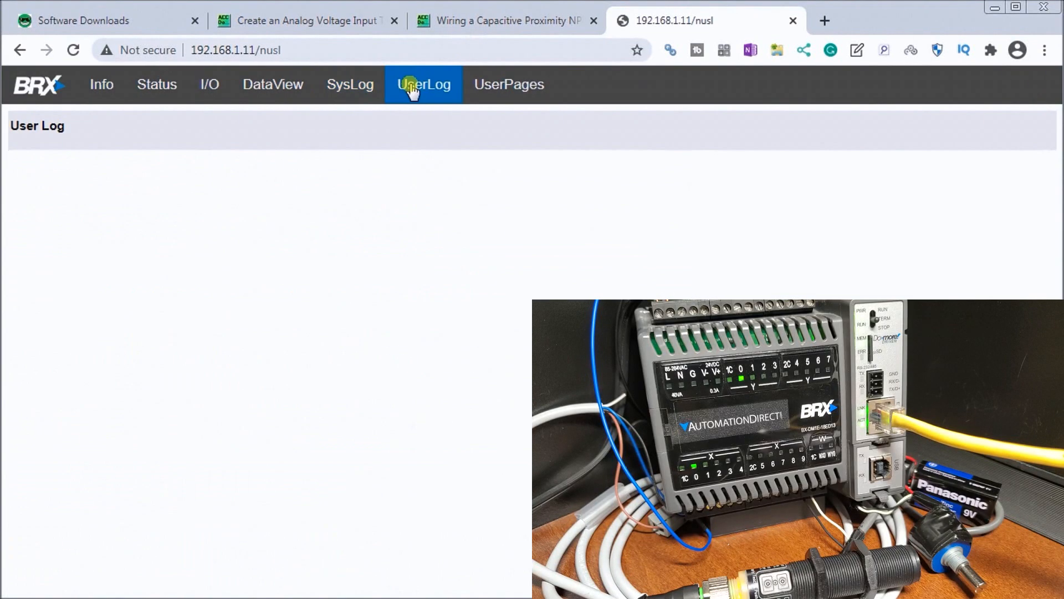
pyautogui.moveTo(114, 284)
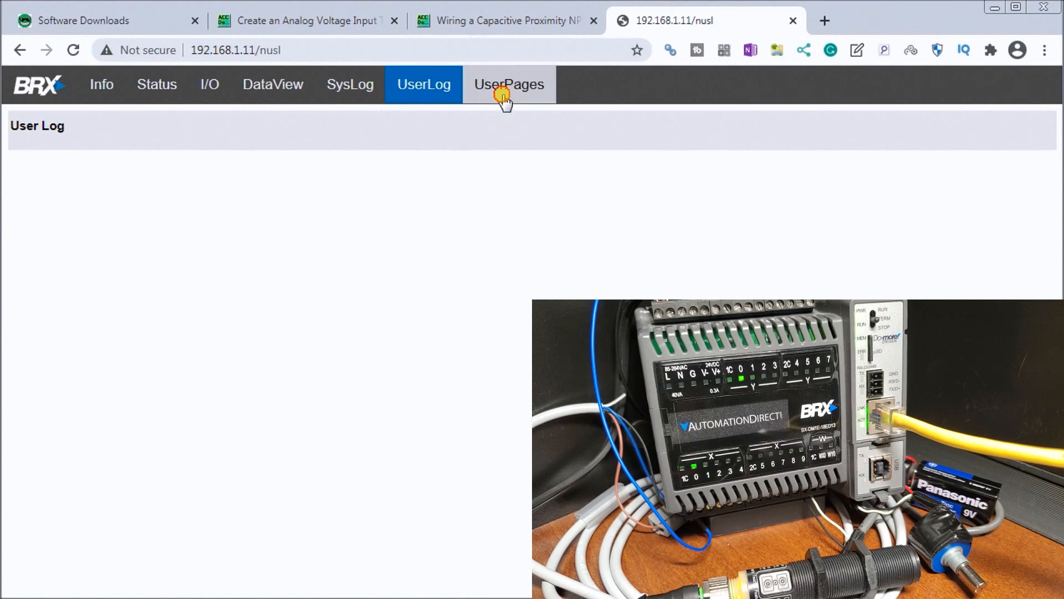
# Check the empty UserPages view, then return to the BX-DM1E-18 Info page.
pyautogui.click(509, 84)
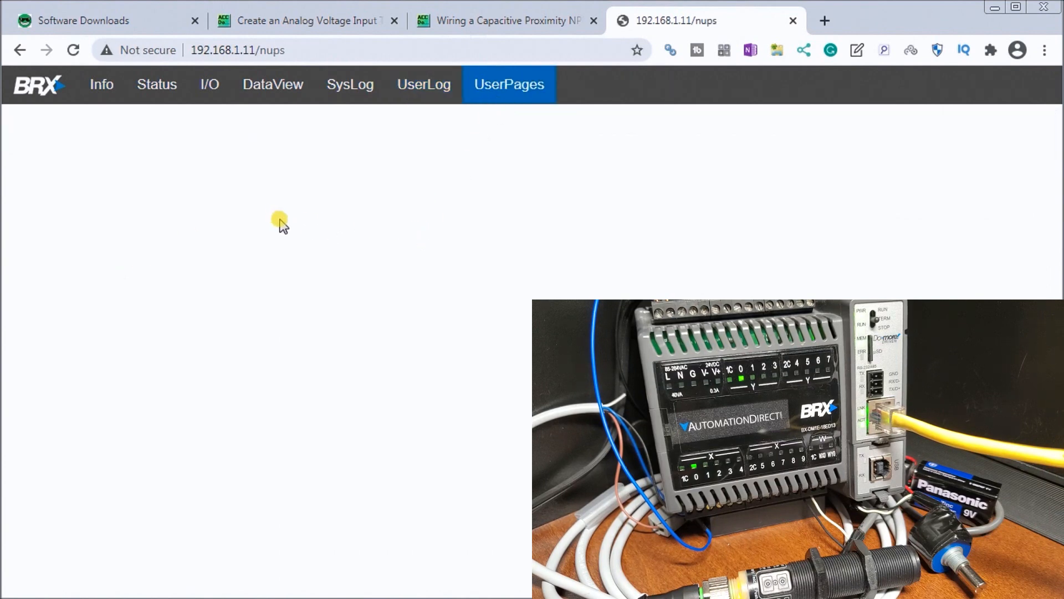
pyautogui.moveTo(179, 168)
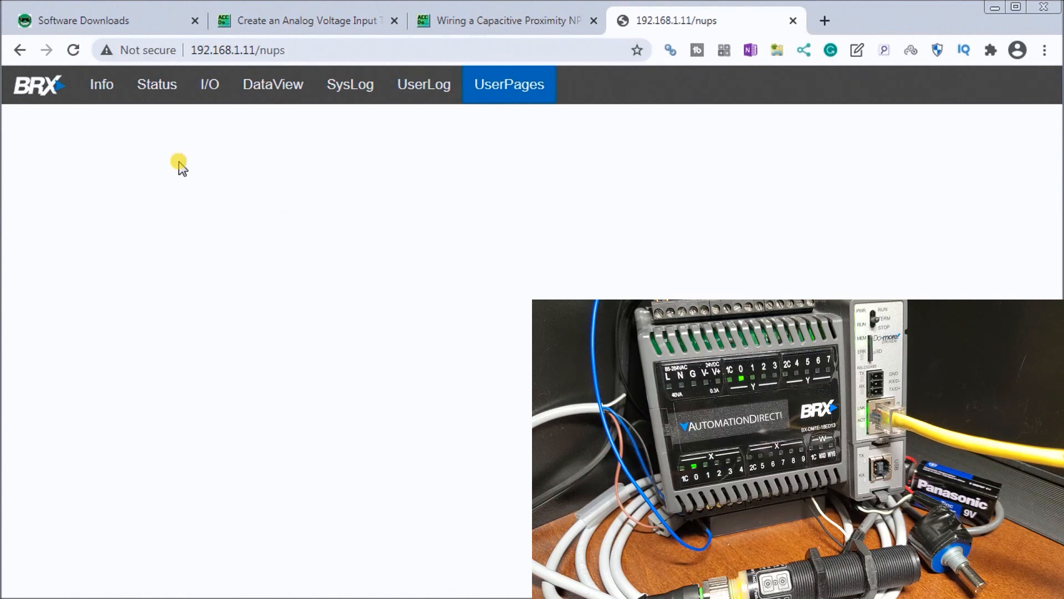
pyautogui.moveTo(101, 84)
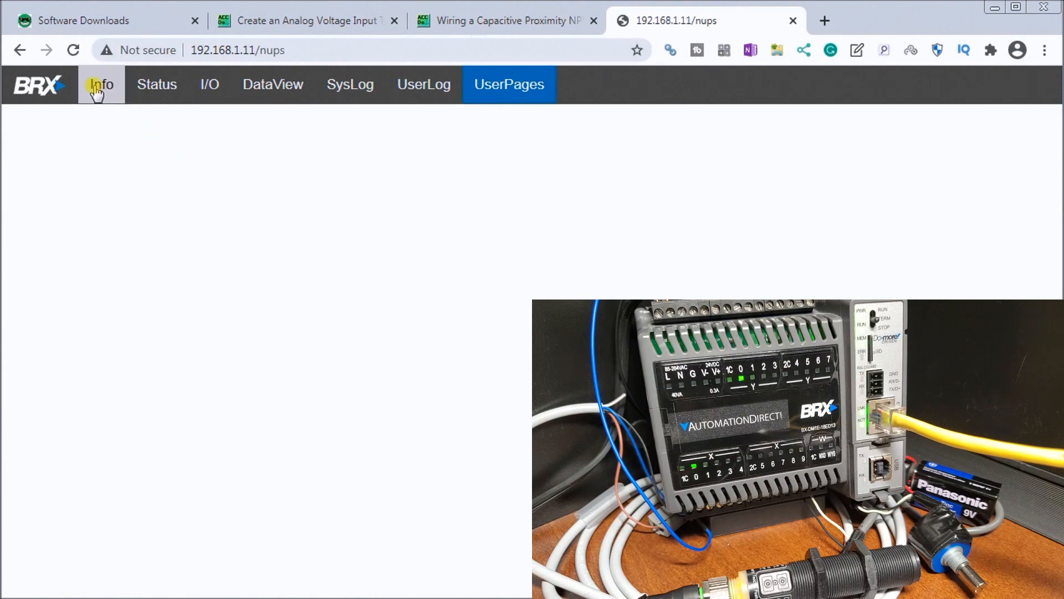
pyautogui.click(101, 84)
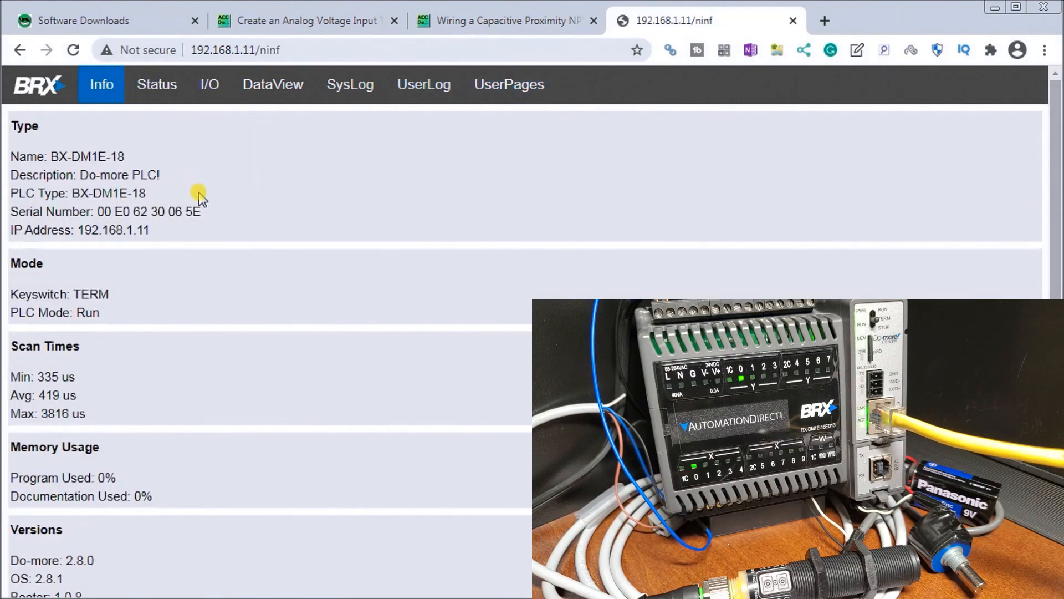